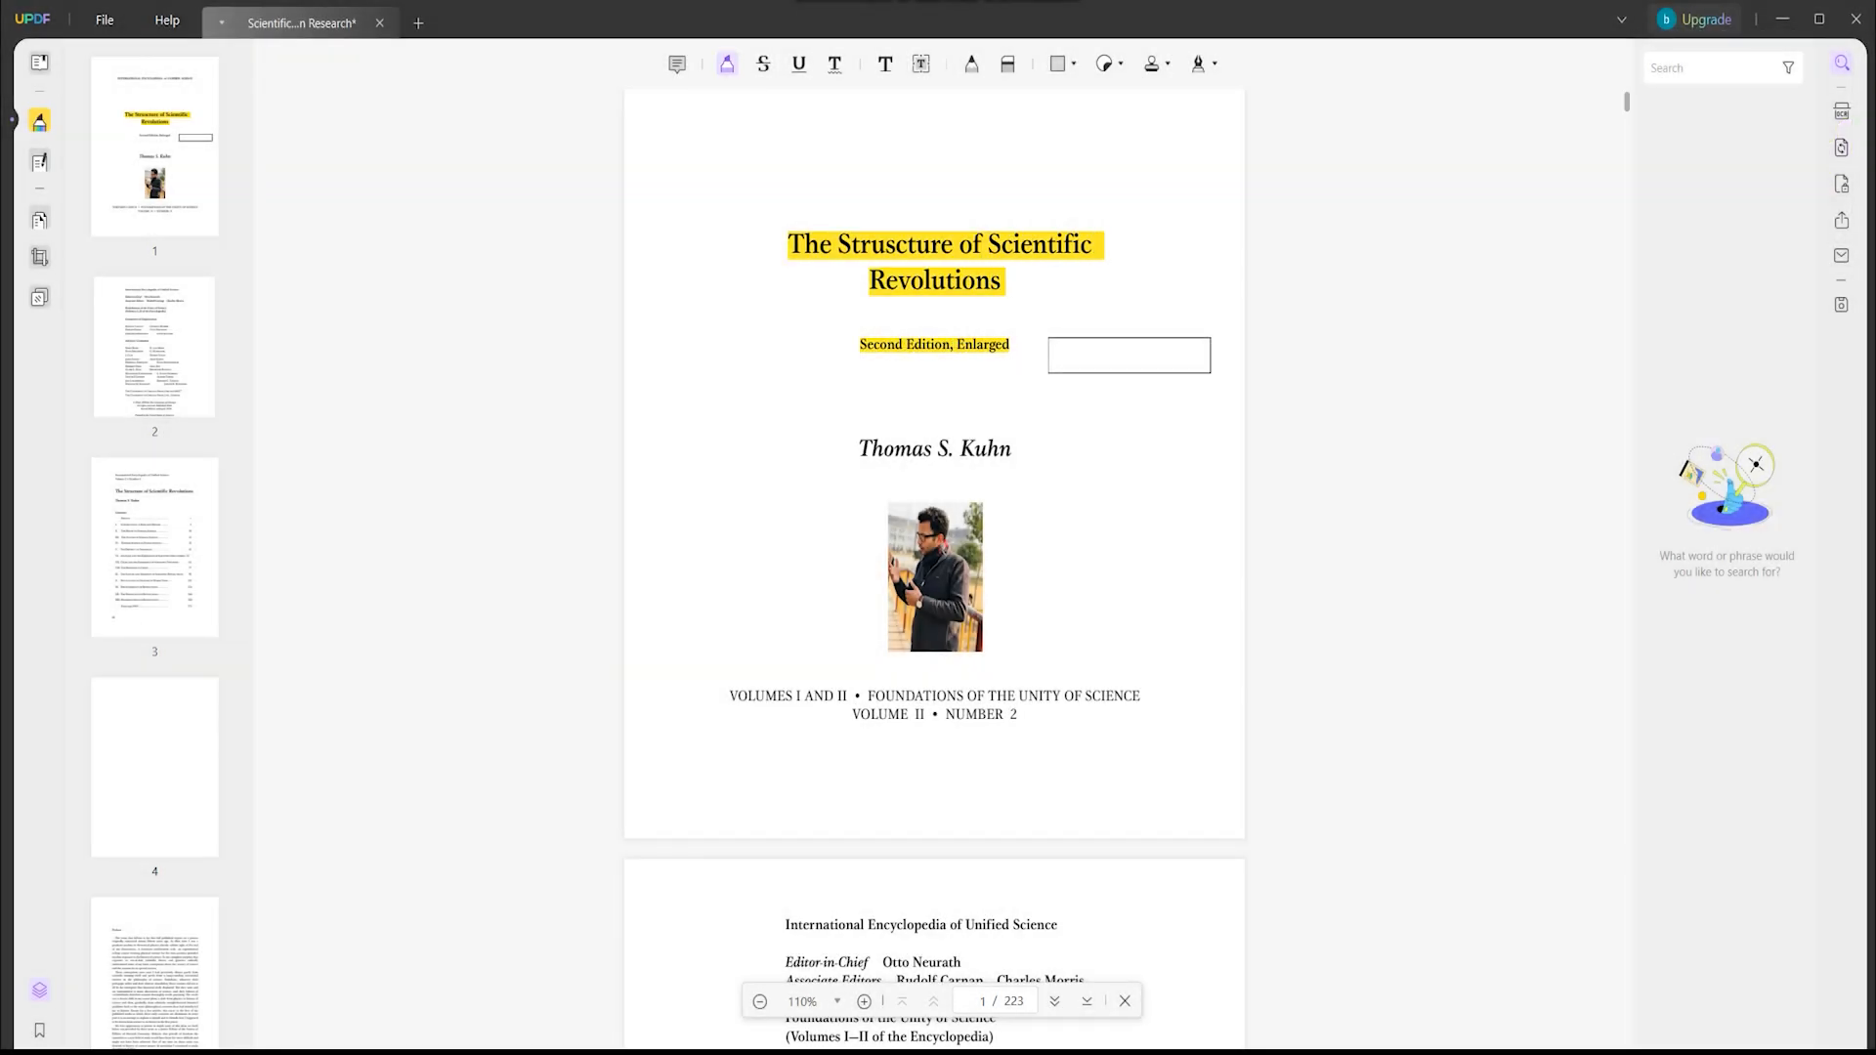
Step: Highlight the 'Second Edition, Enlarged' line in purple
click(763, 63)
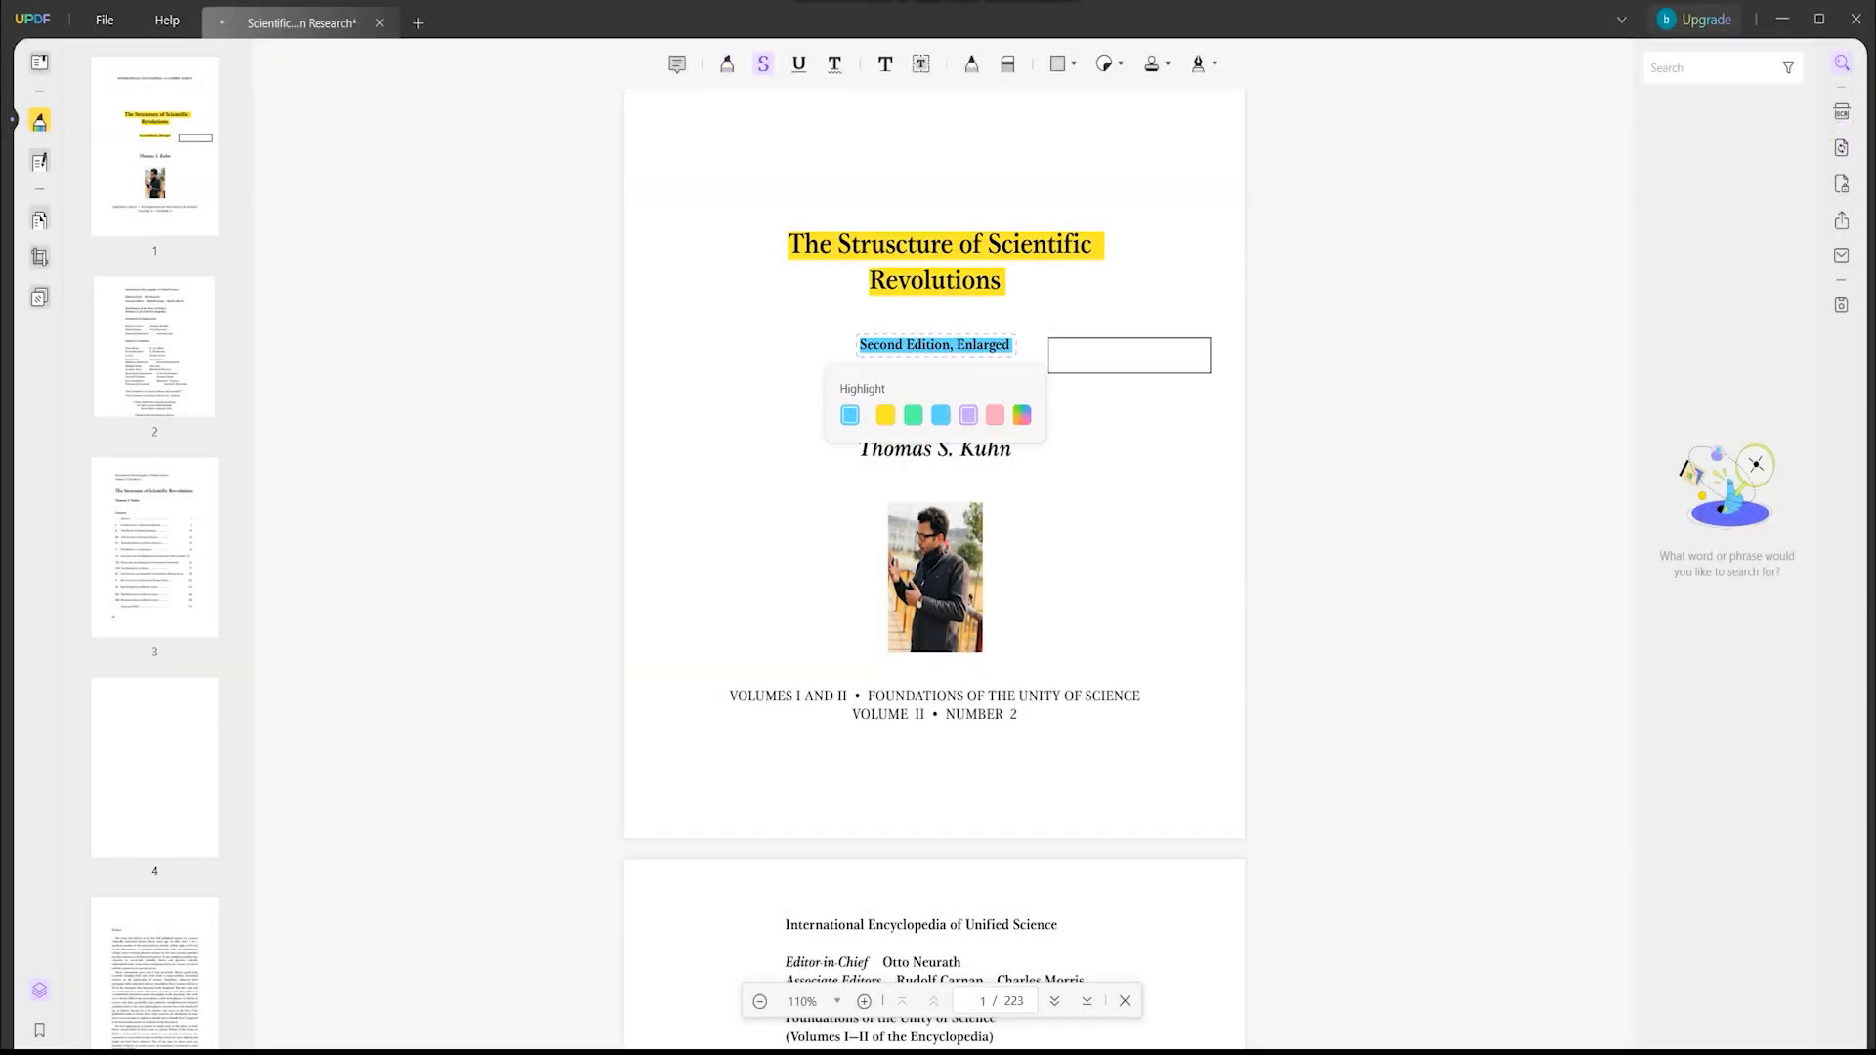
click(967, 414)
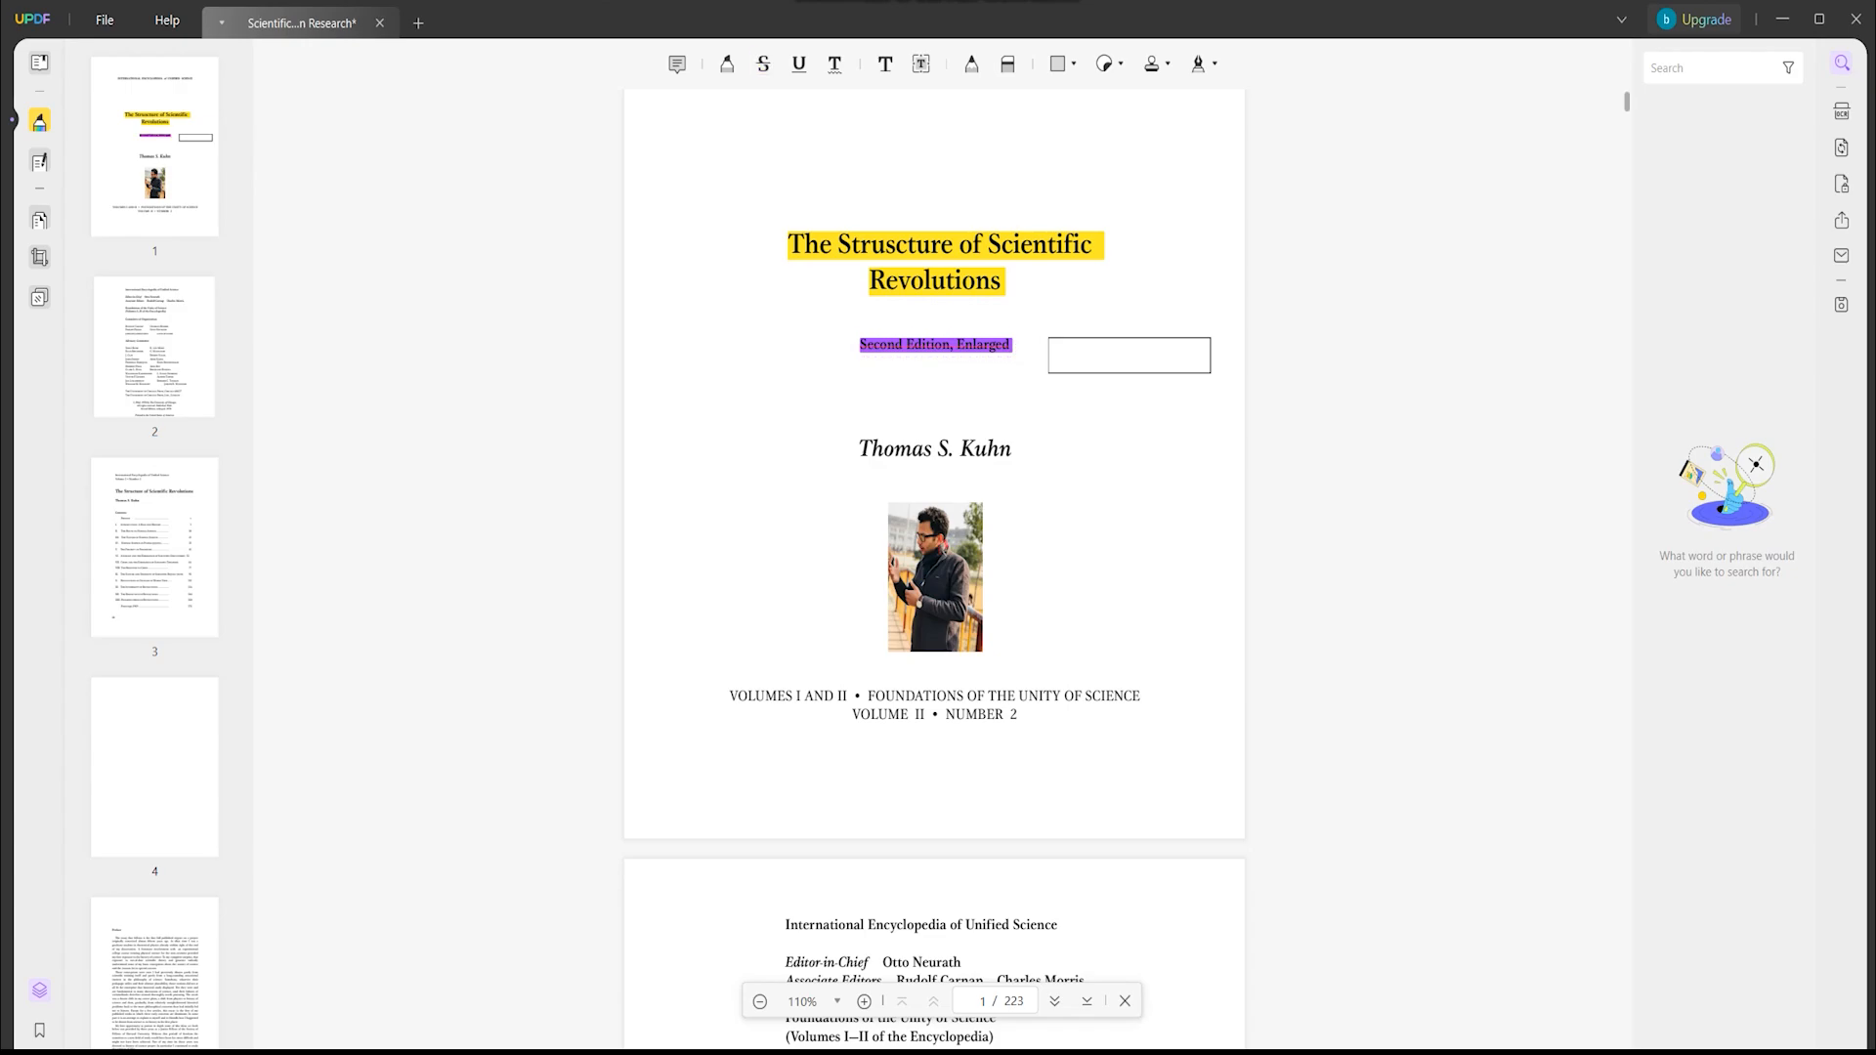
Step: Place the orange arrow sticker beside the author photo from the Sticker collection
click(1102, 63)
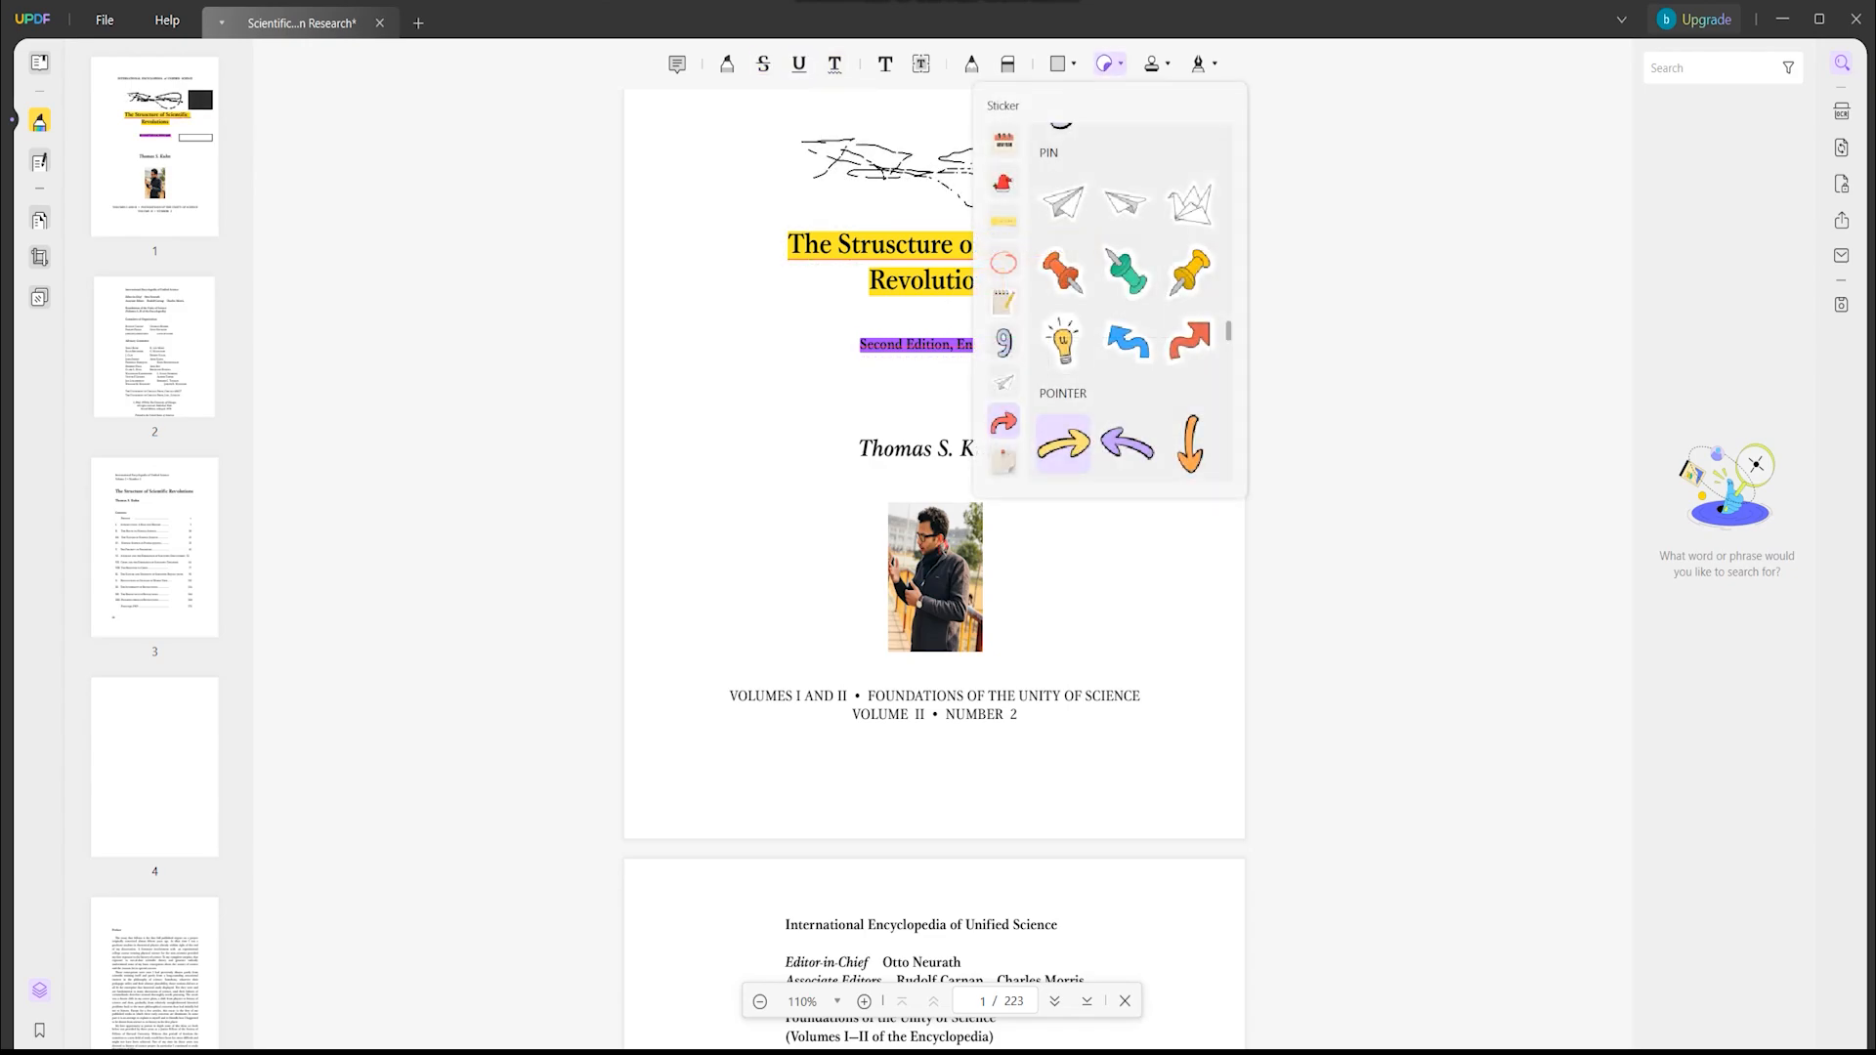
click(1062, 443)
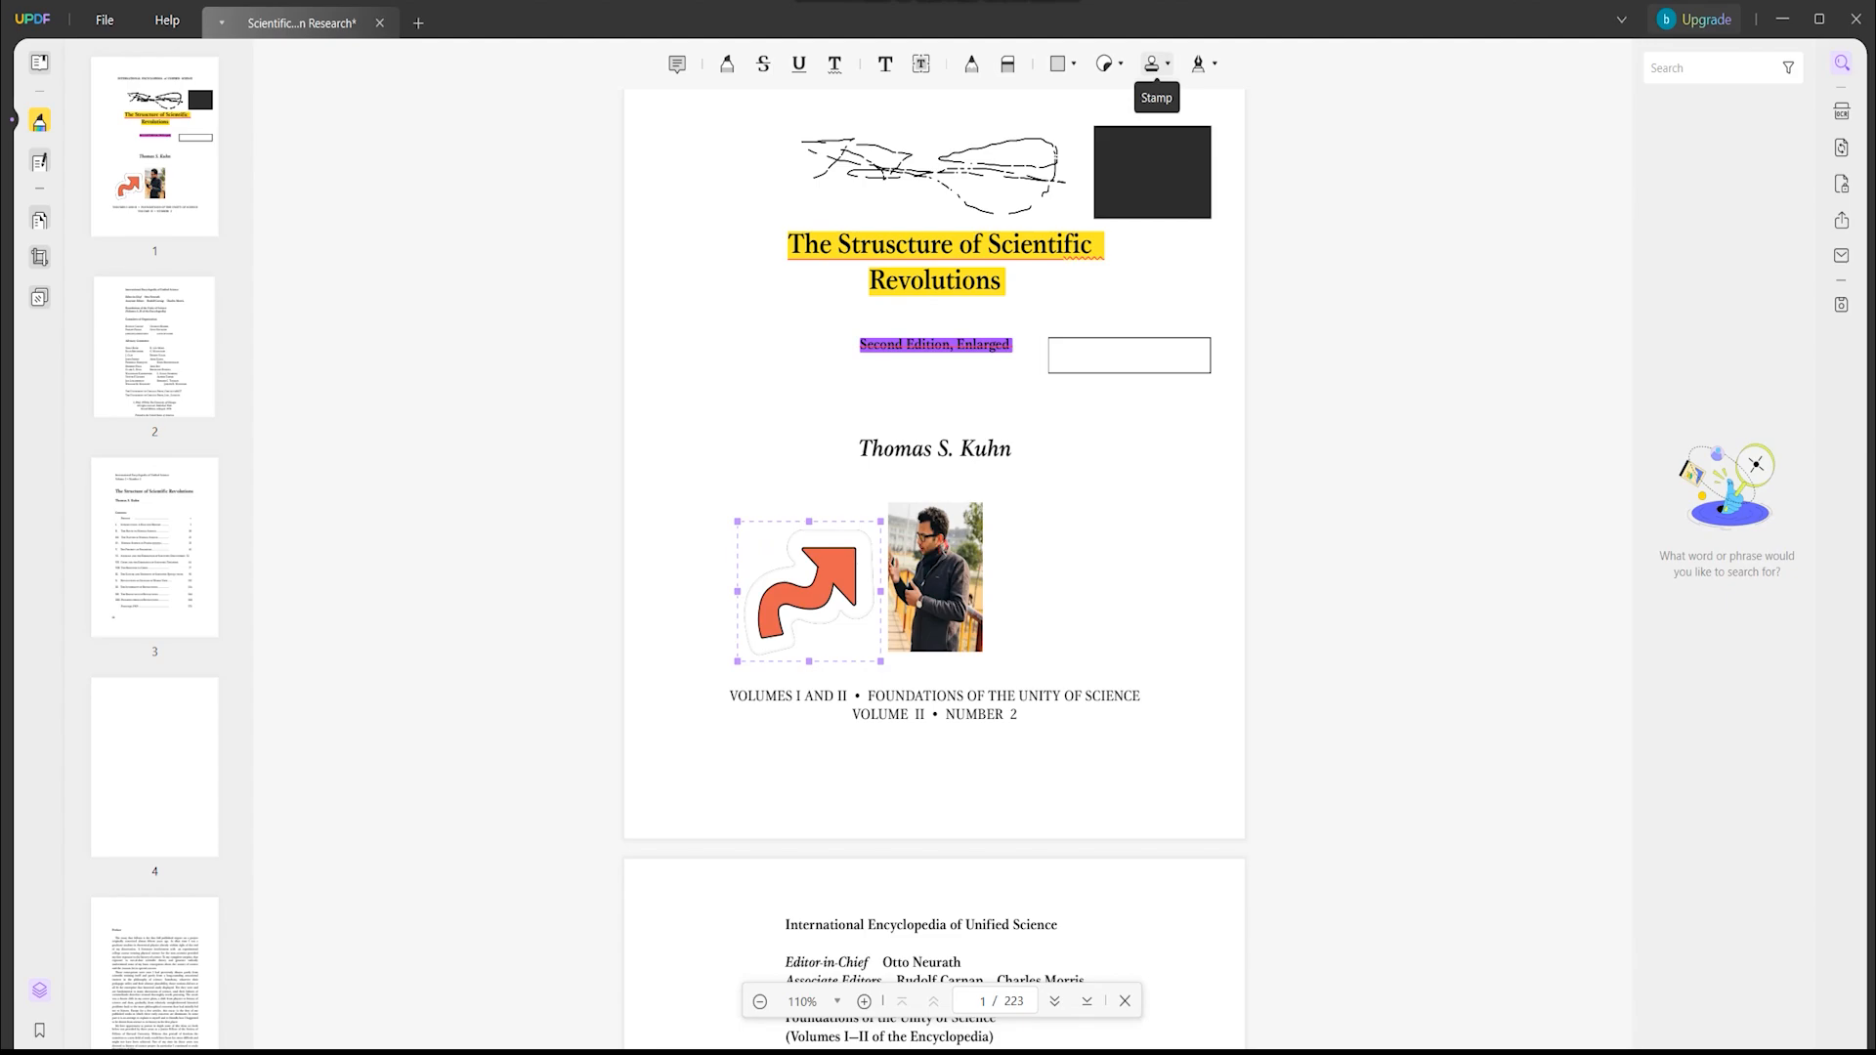
click(941, 782)
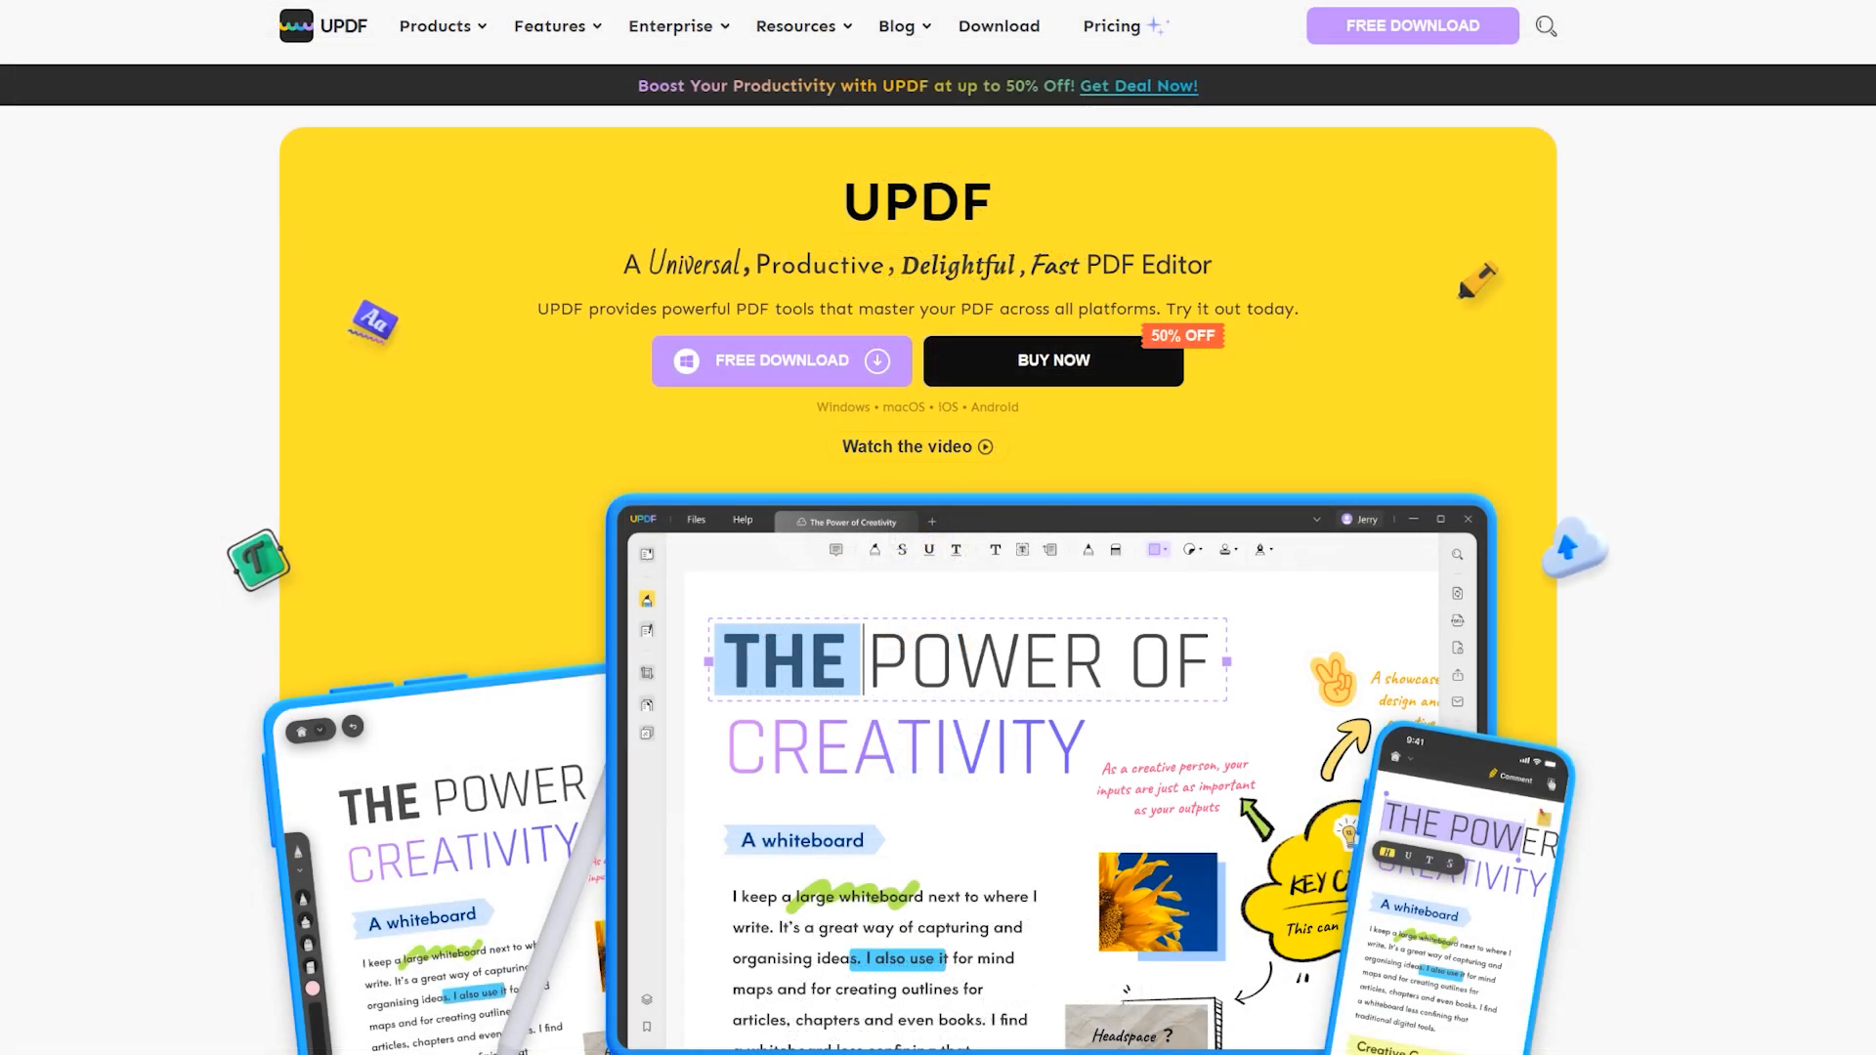
mouse_move(436, 26)
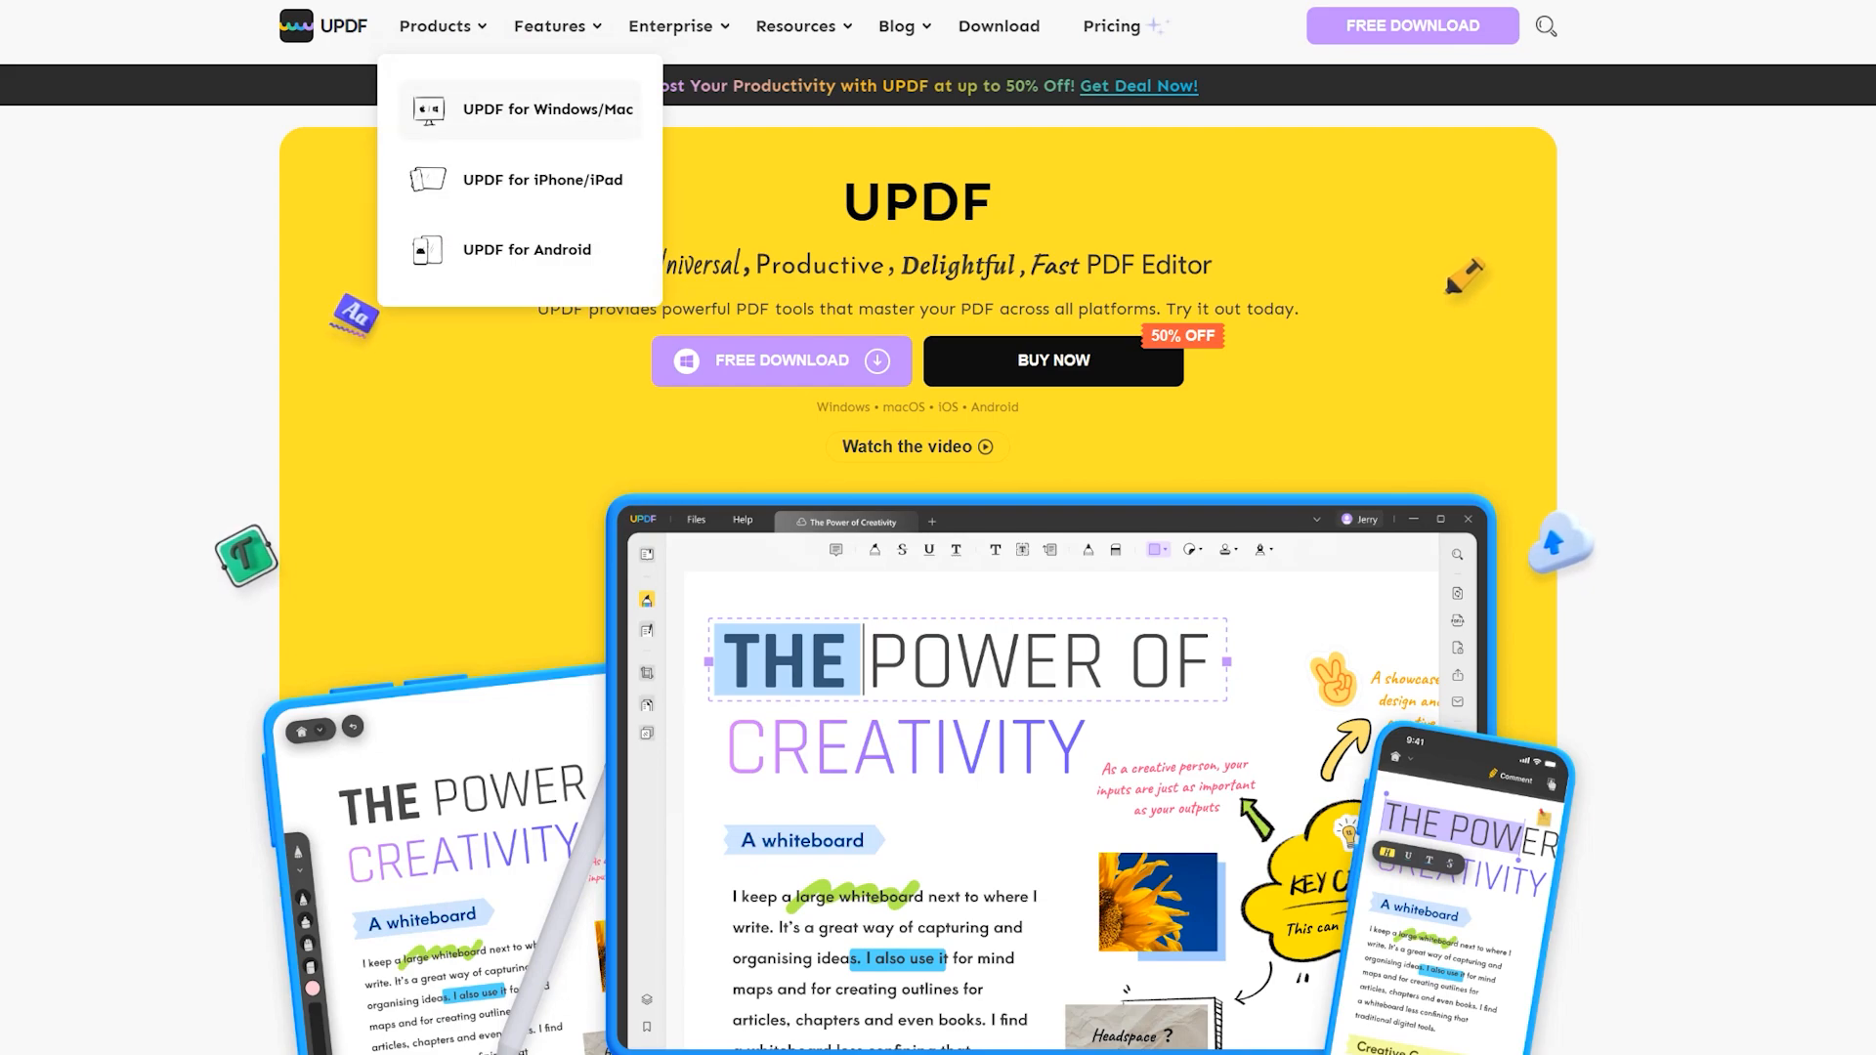
mouse_move(549, 25)
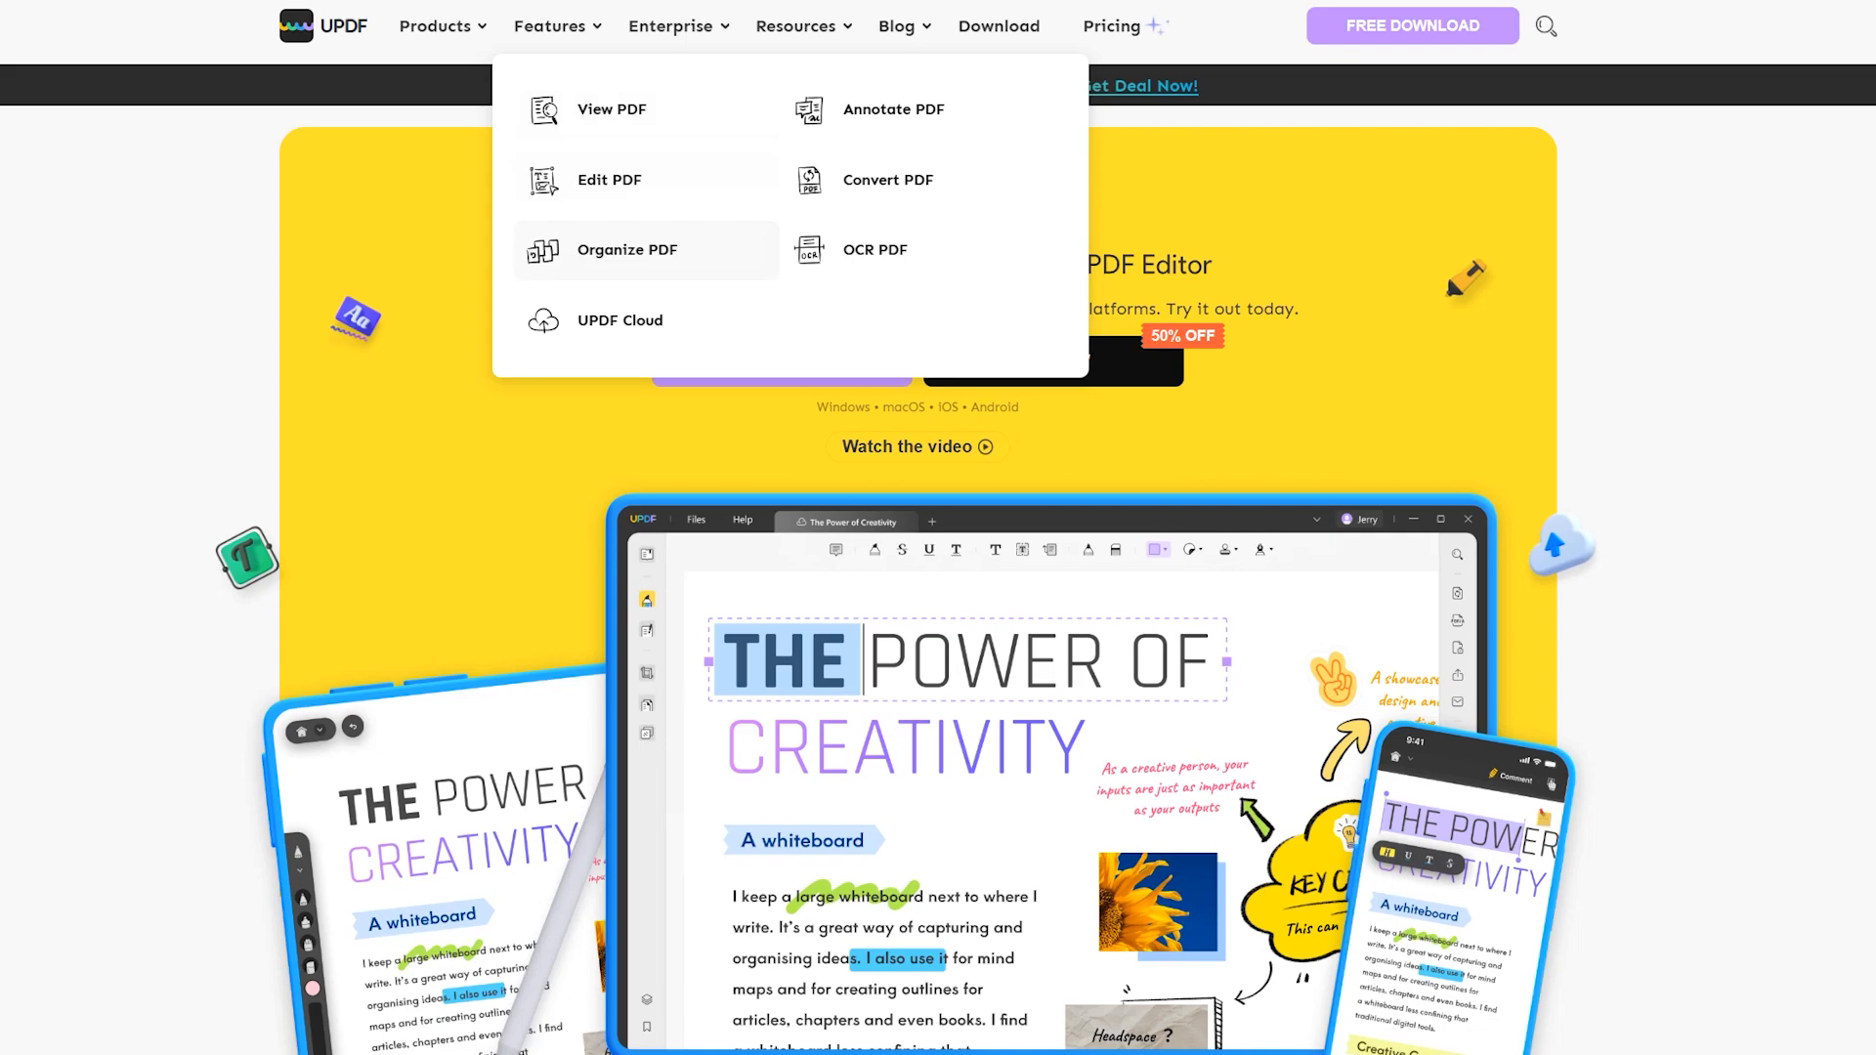
mouse_move(622, 319)
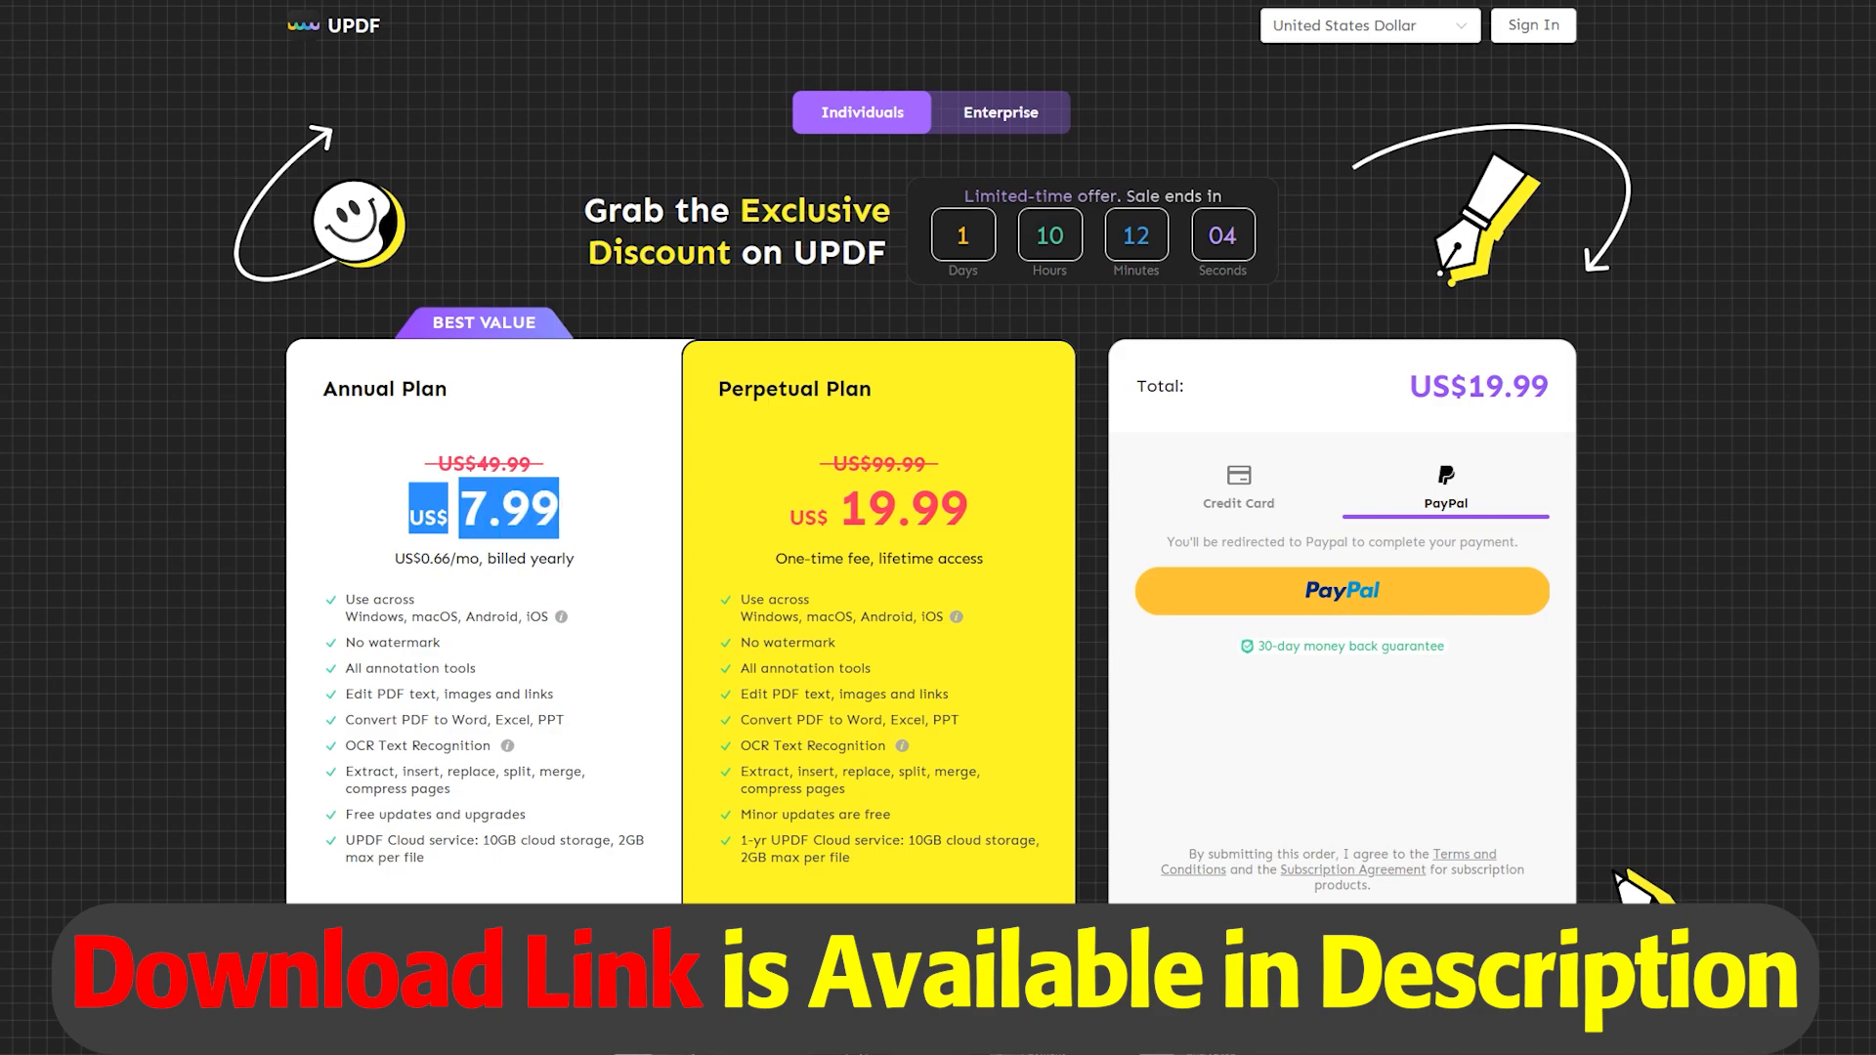
Step: Choose the Perpetual Plan at US$19.99 with PayPal selected for checkout
click(482, 387)
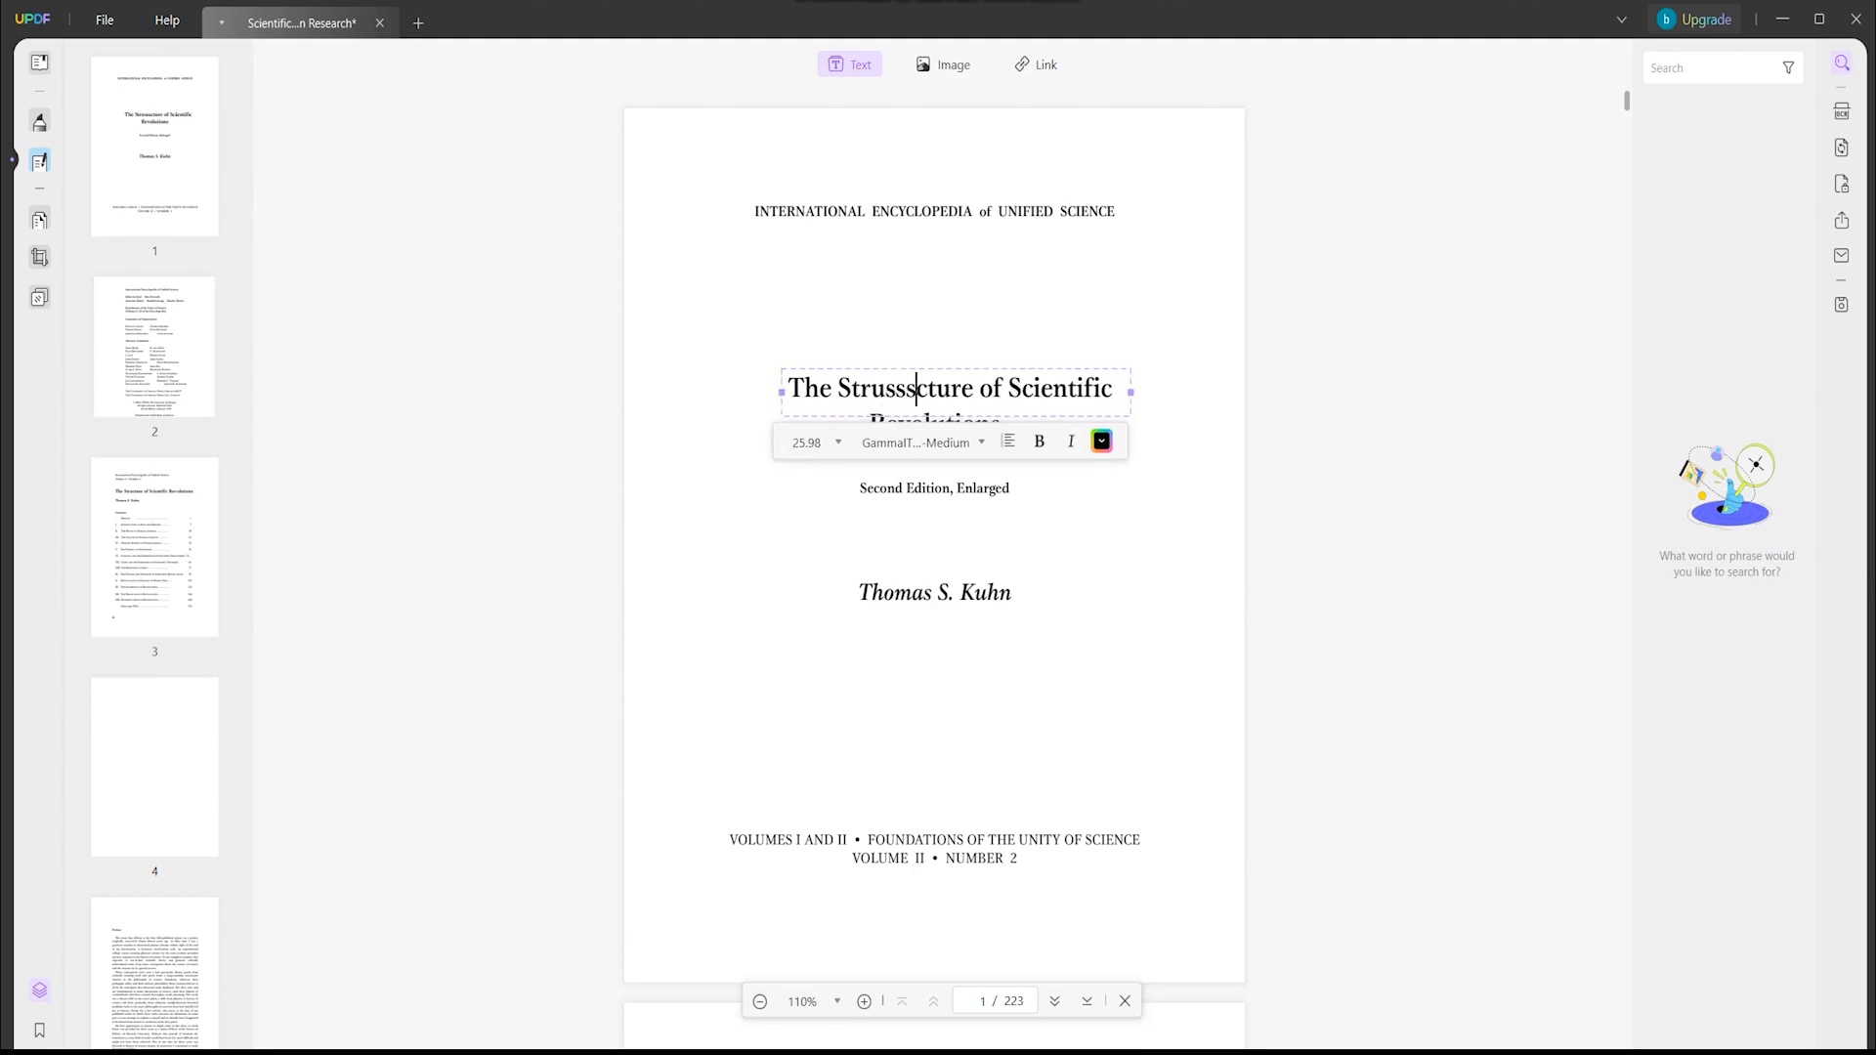
Step: Correct the title's extra letters and insert the author's photo below his name
key(Backspace)
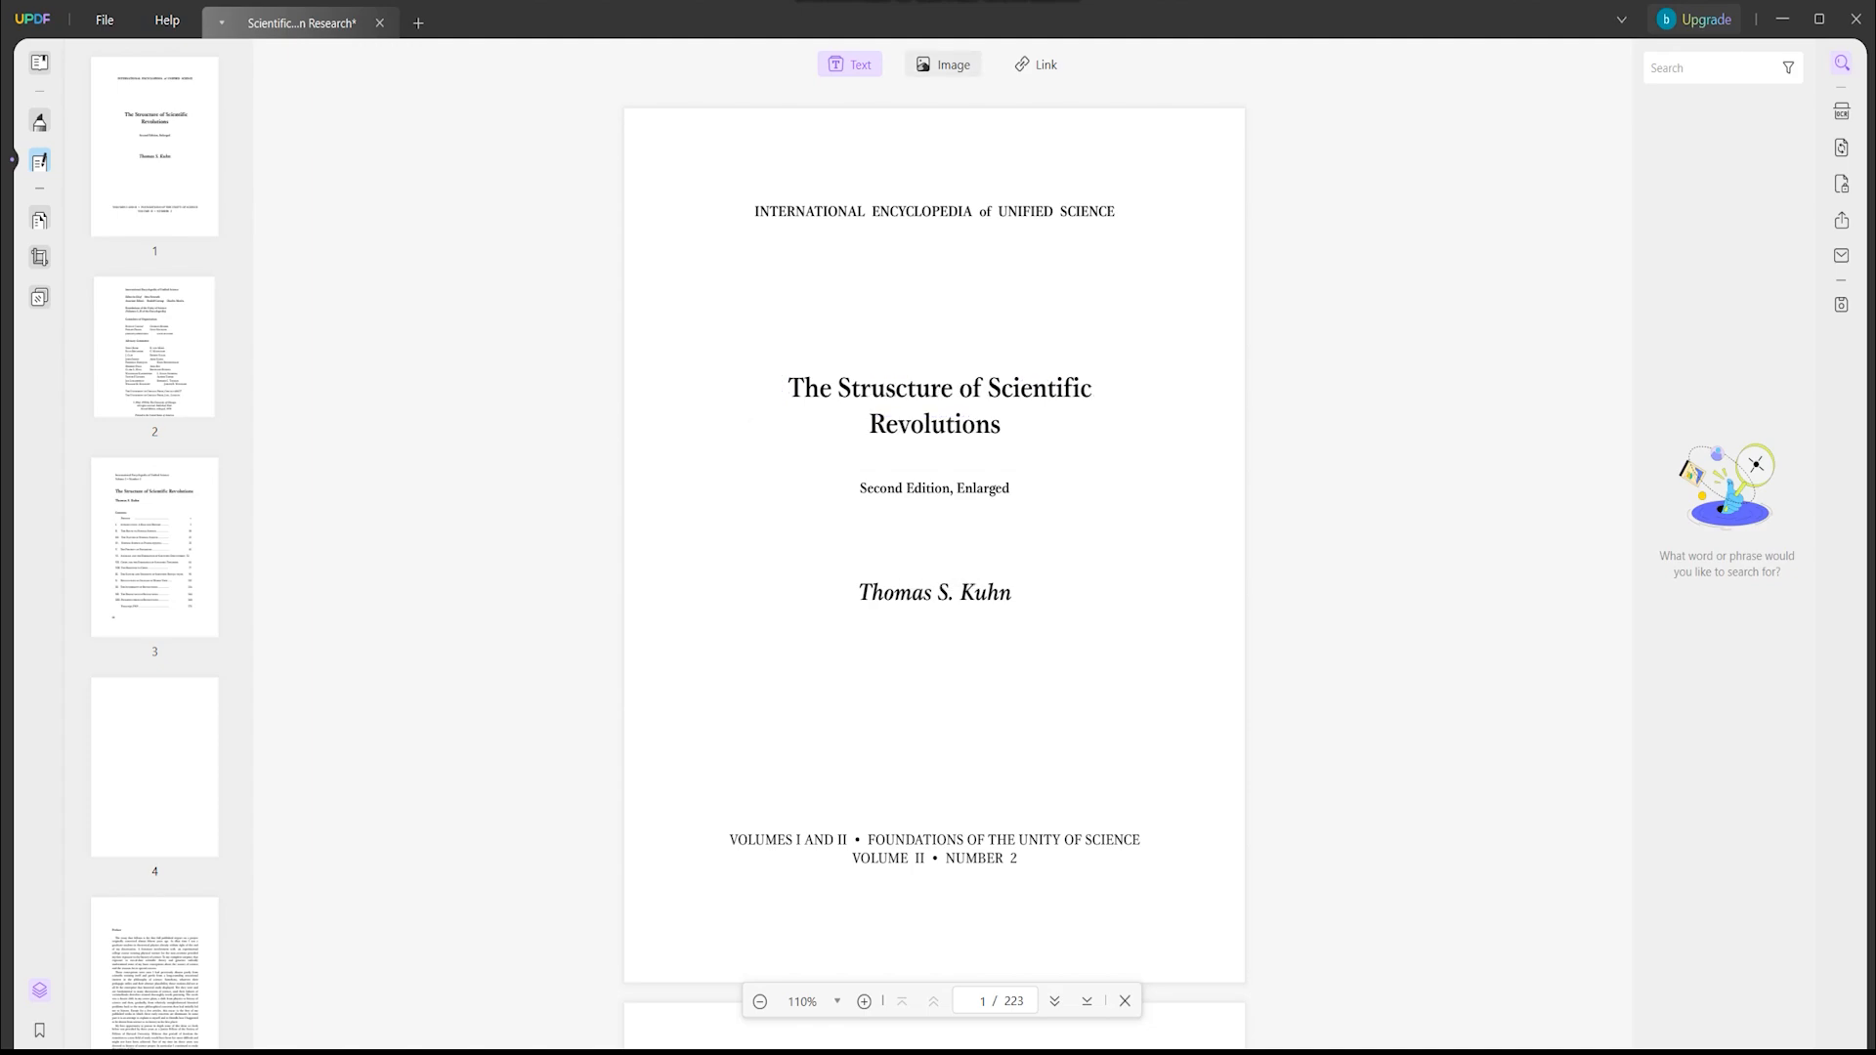
click(942, 63)
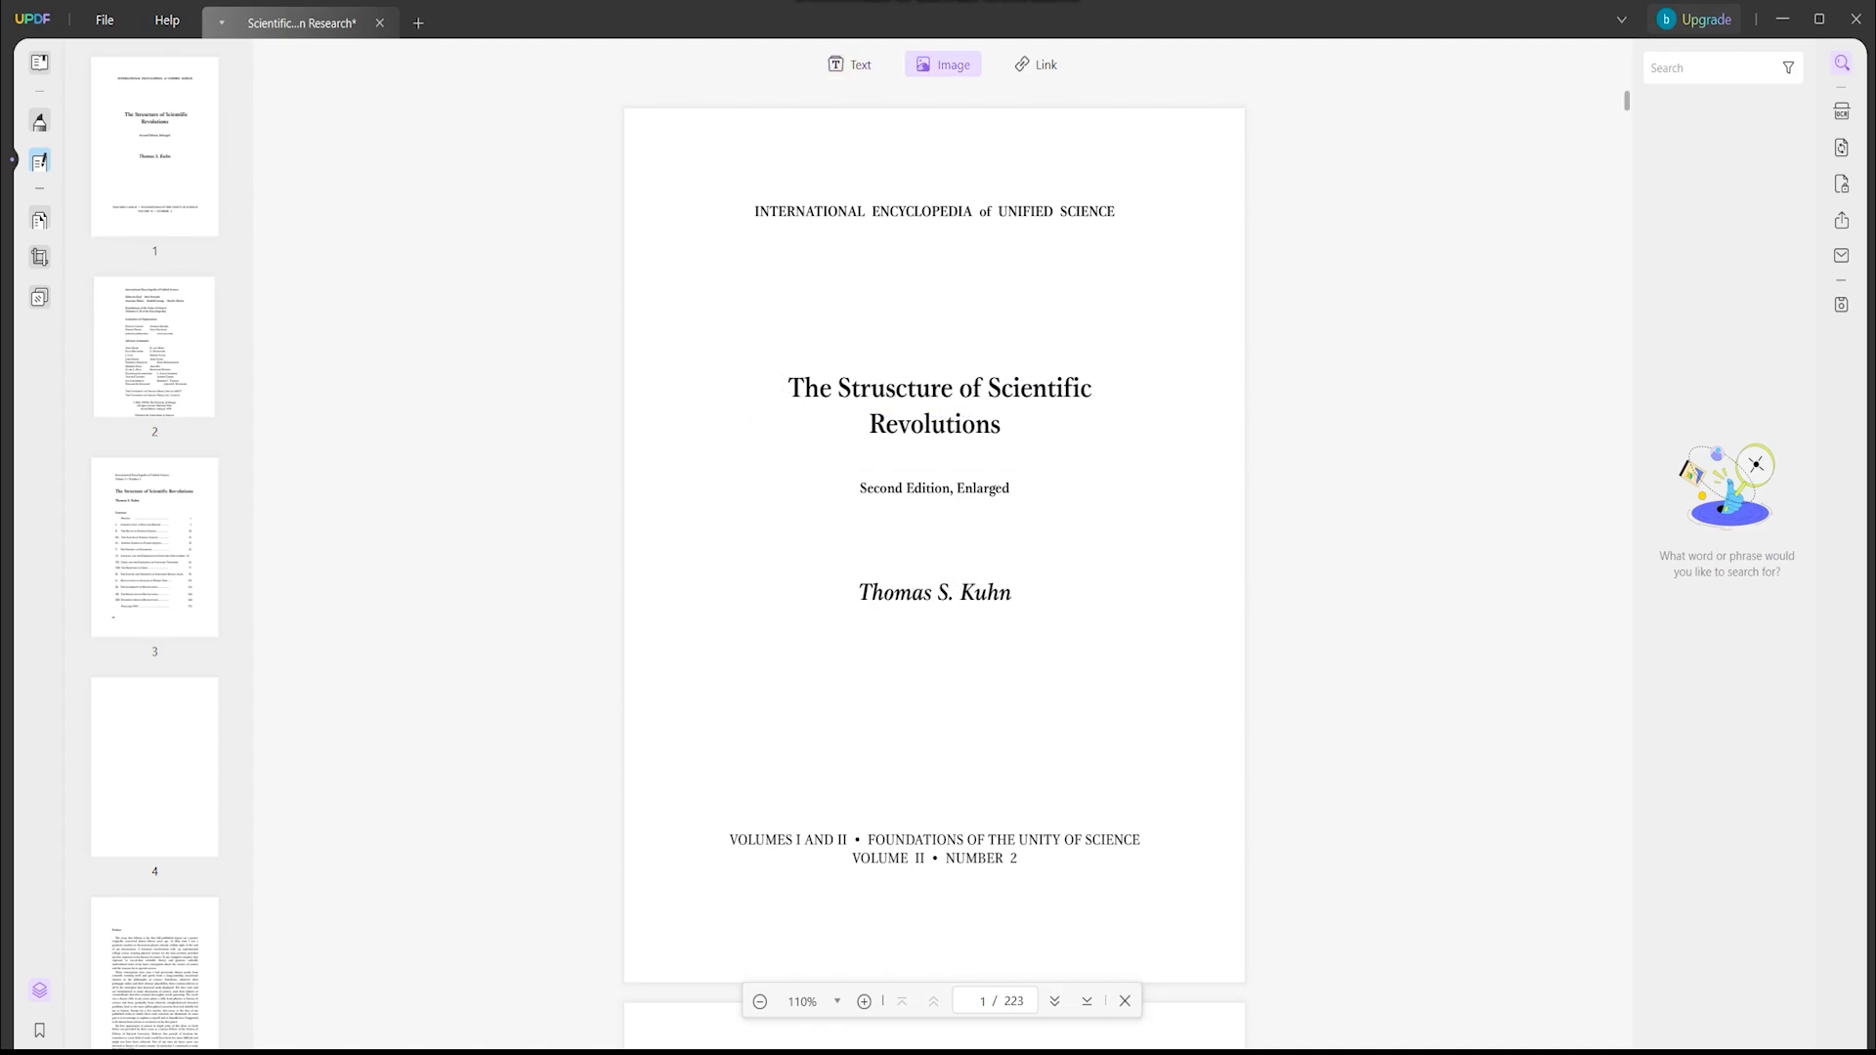
drag(1069, 471, 1179, 674)
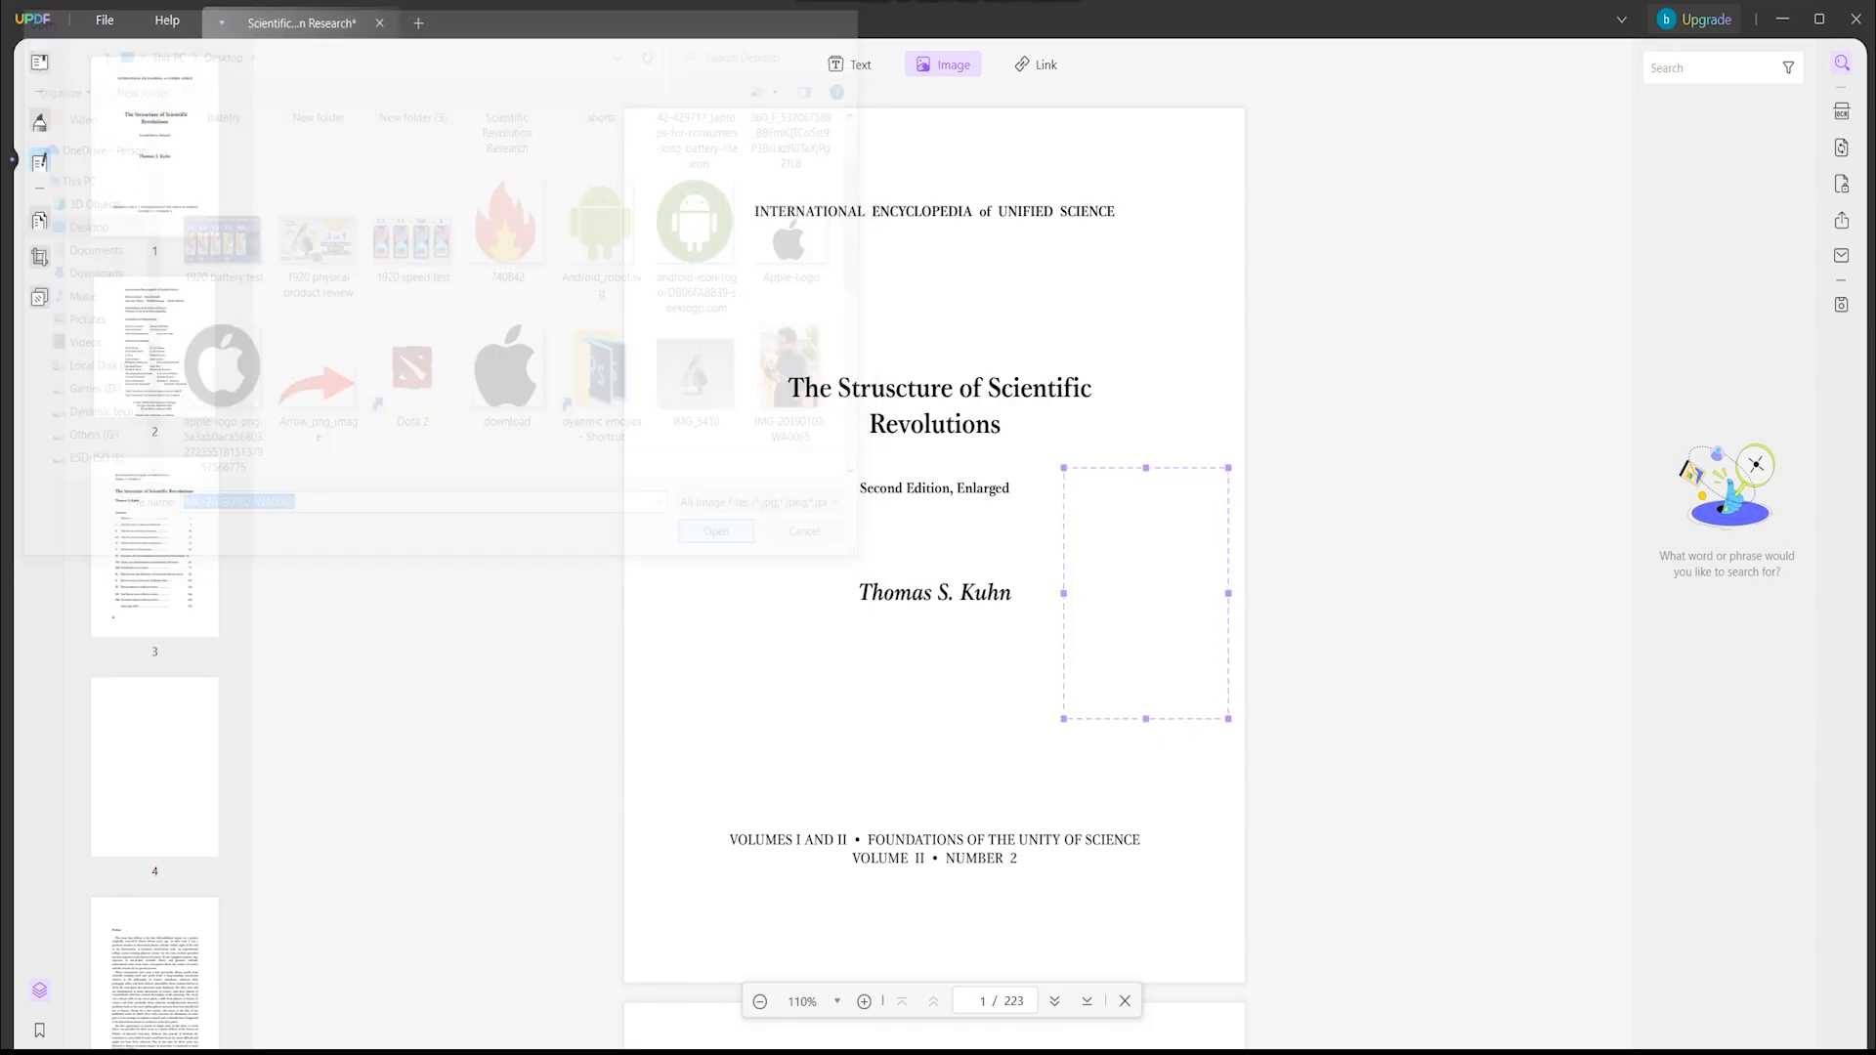
click(715, 532)
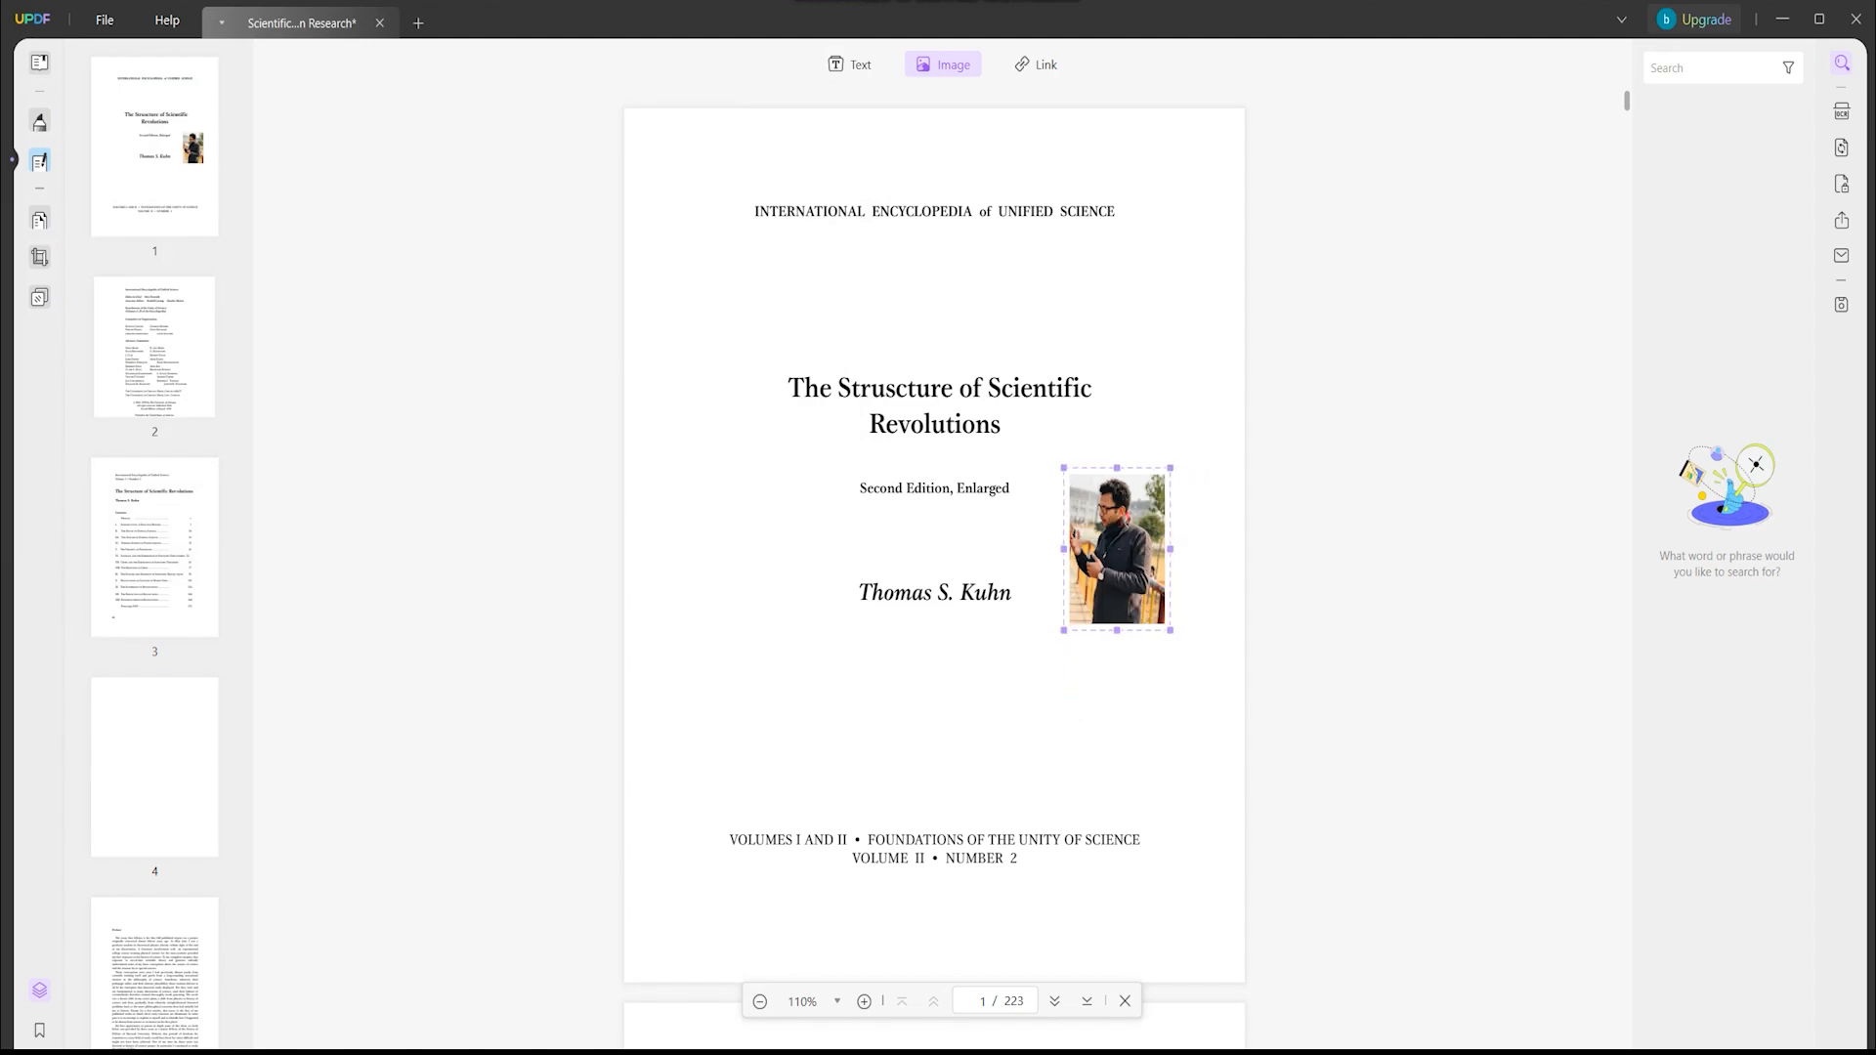
drag(1112, 547, 934, 717)
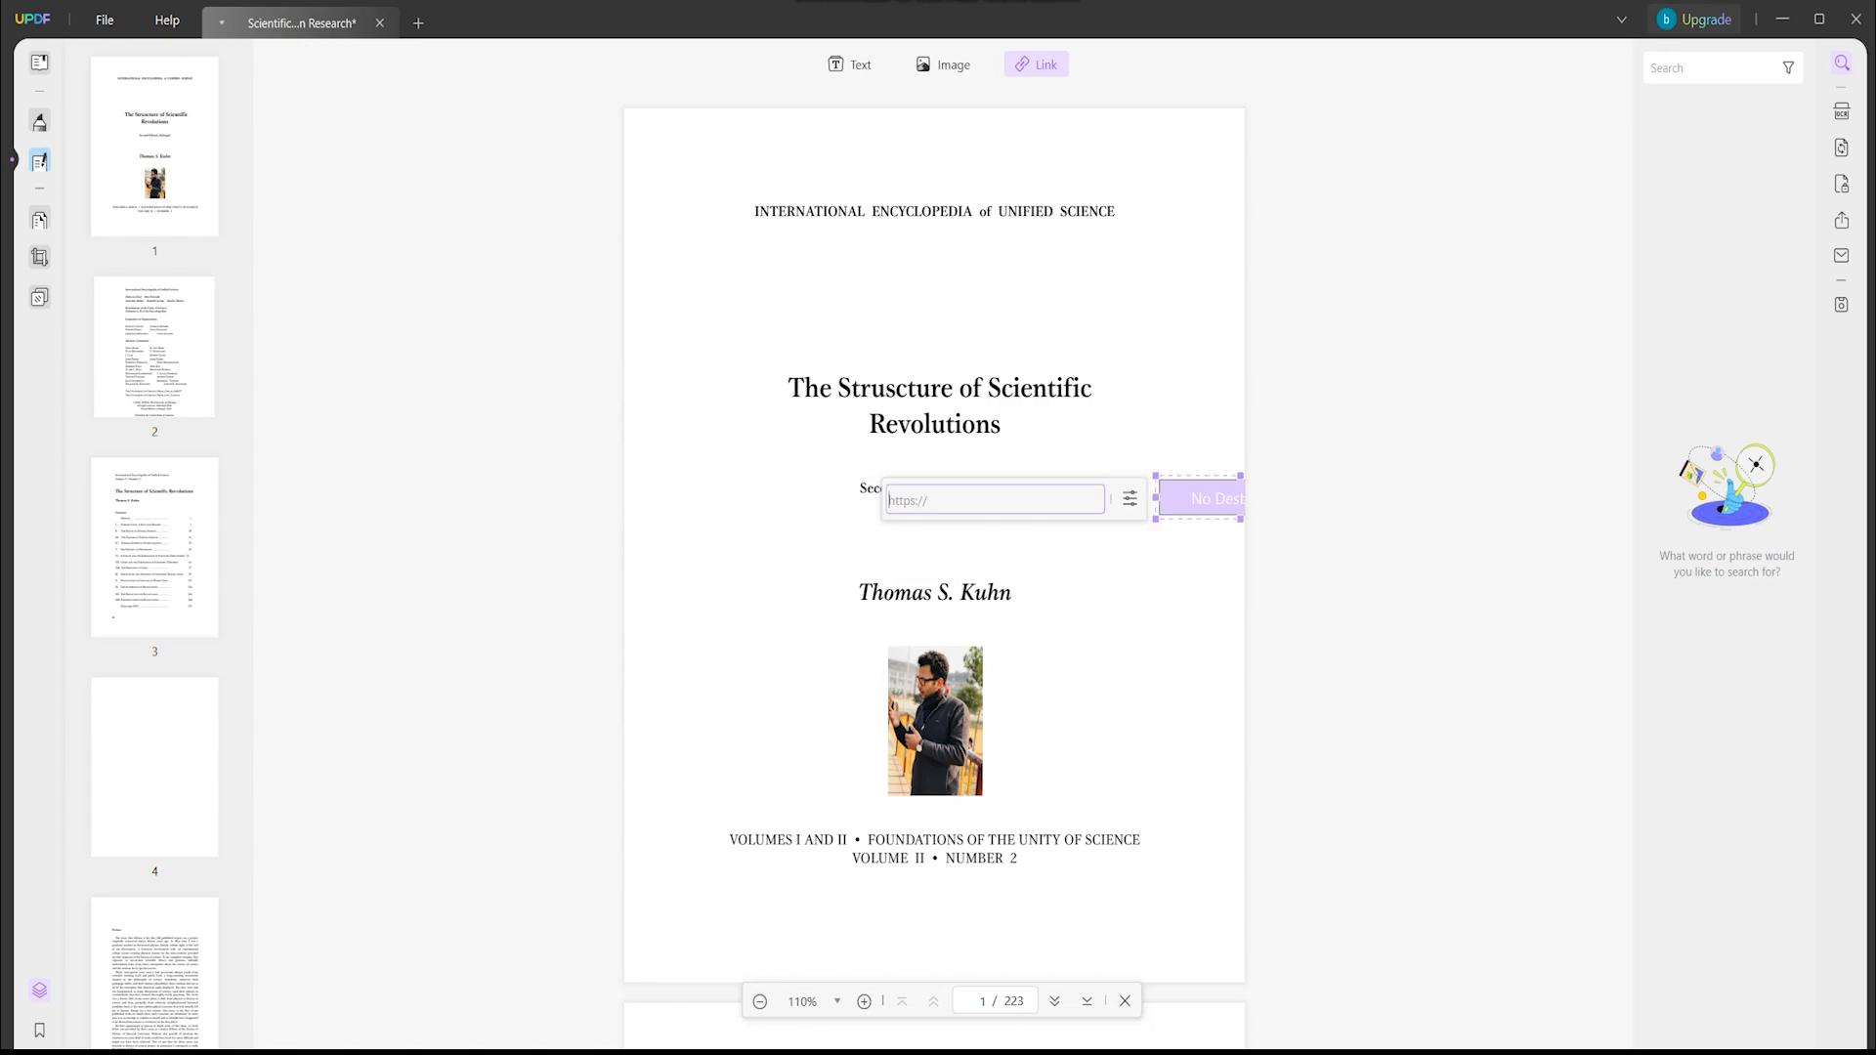
text(www.sasa.c)
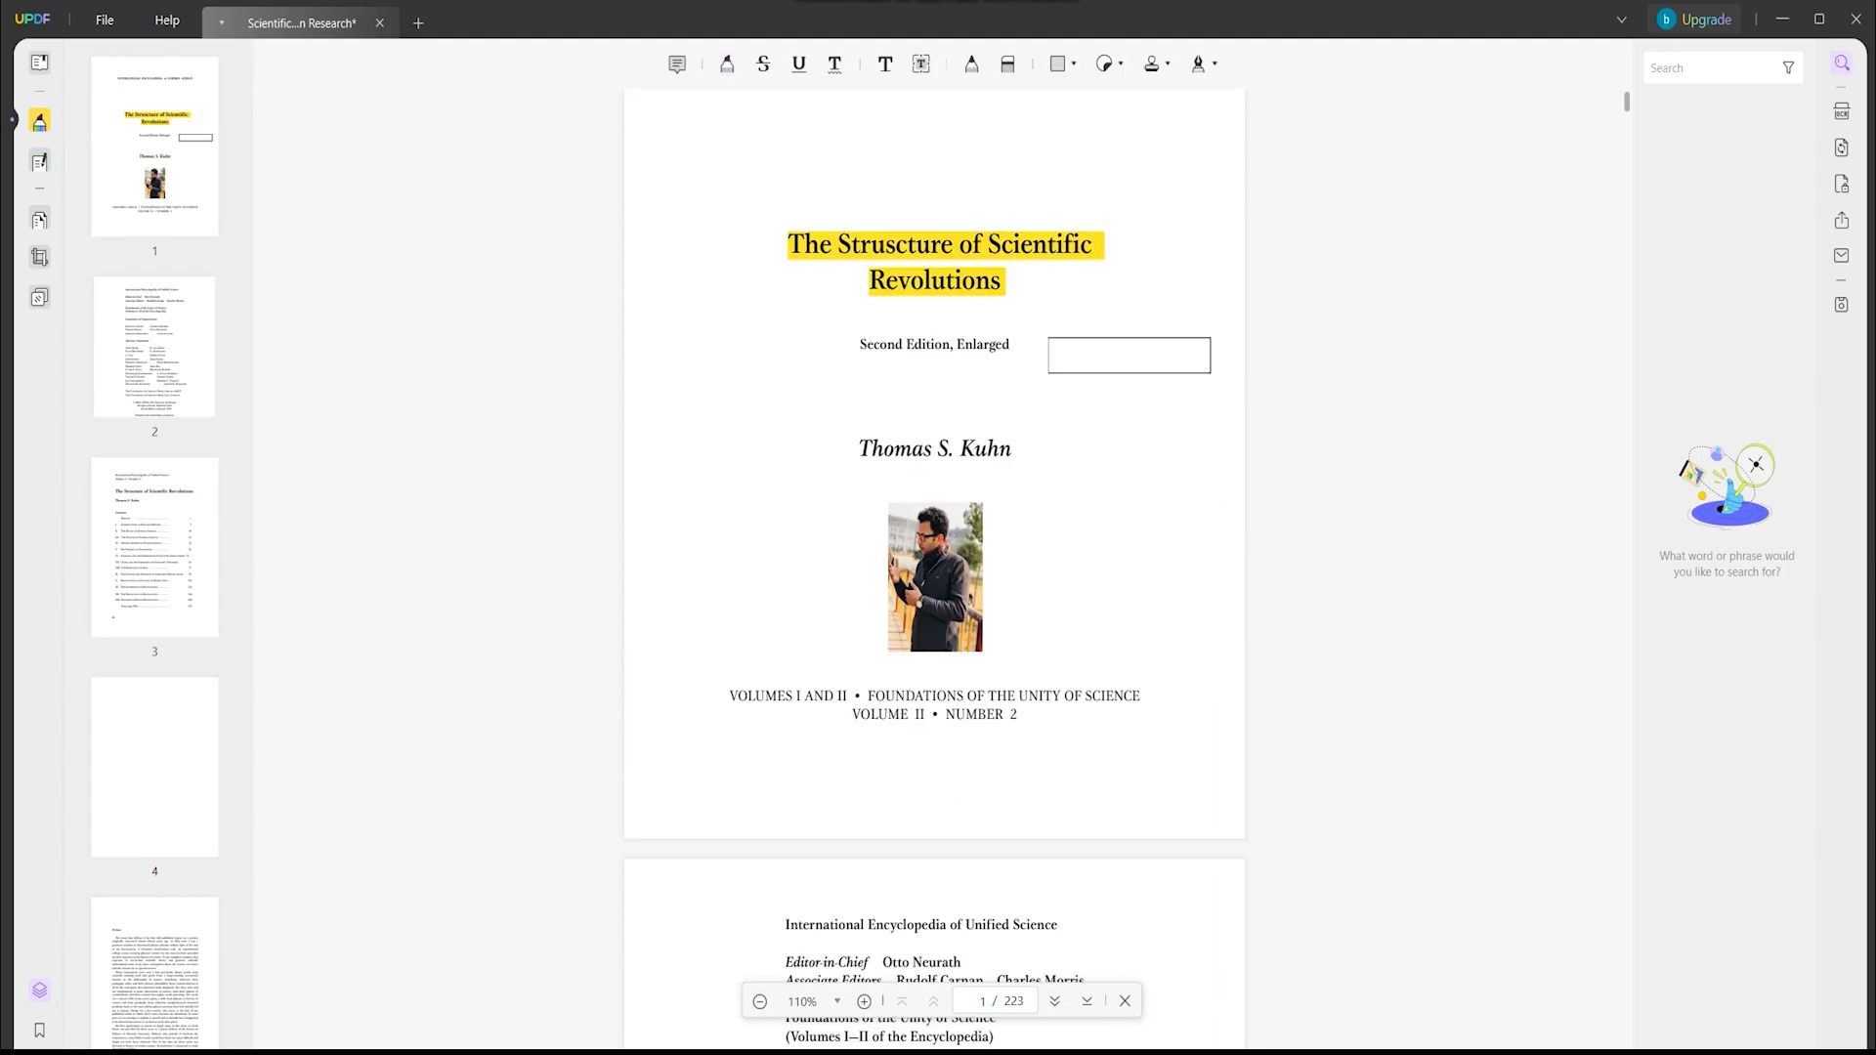
Step: Cycle the text markup tools and change the subtitle highlight to purple
click(727, 63)
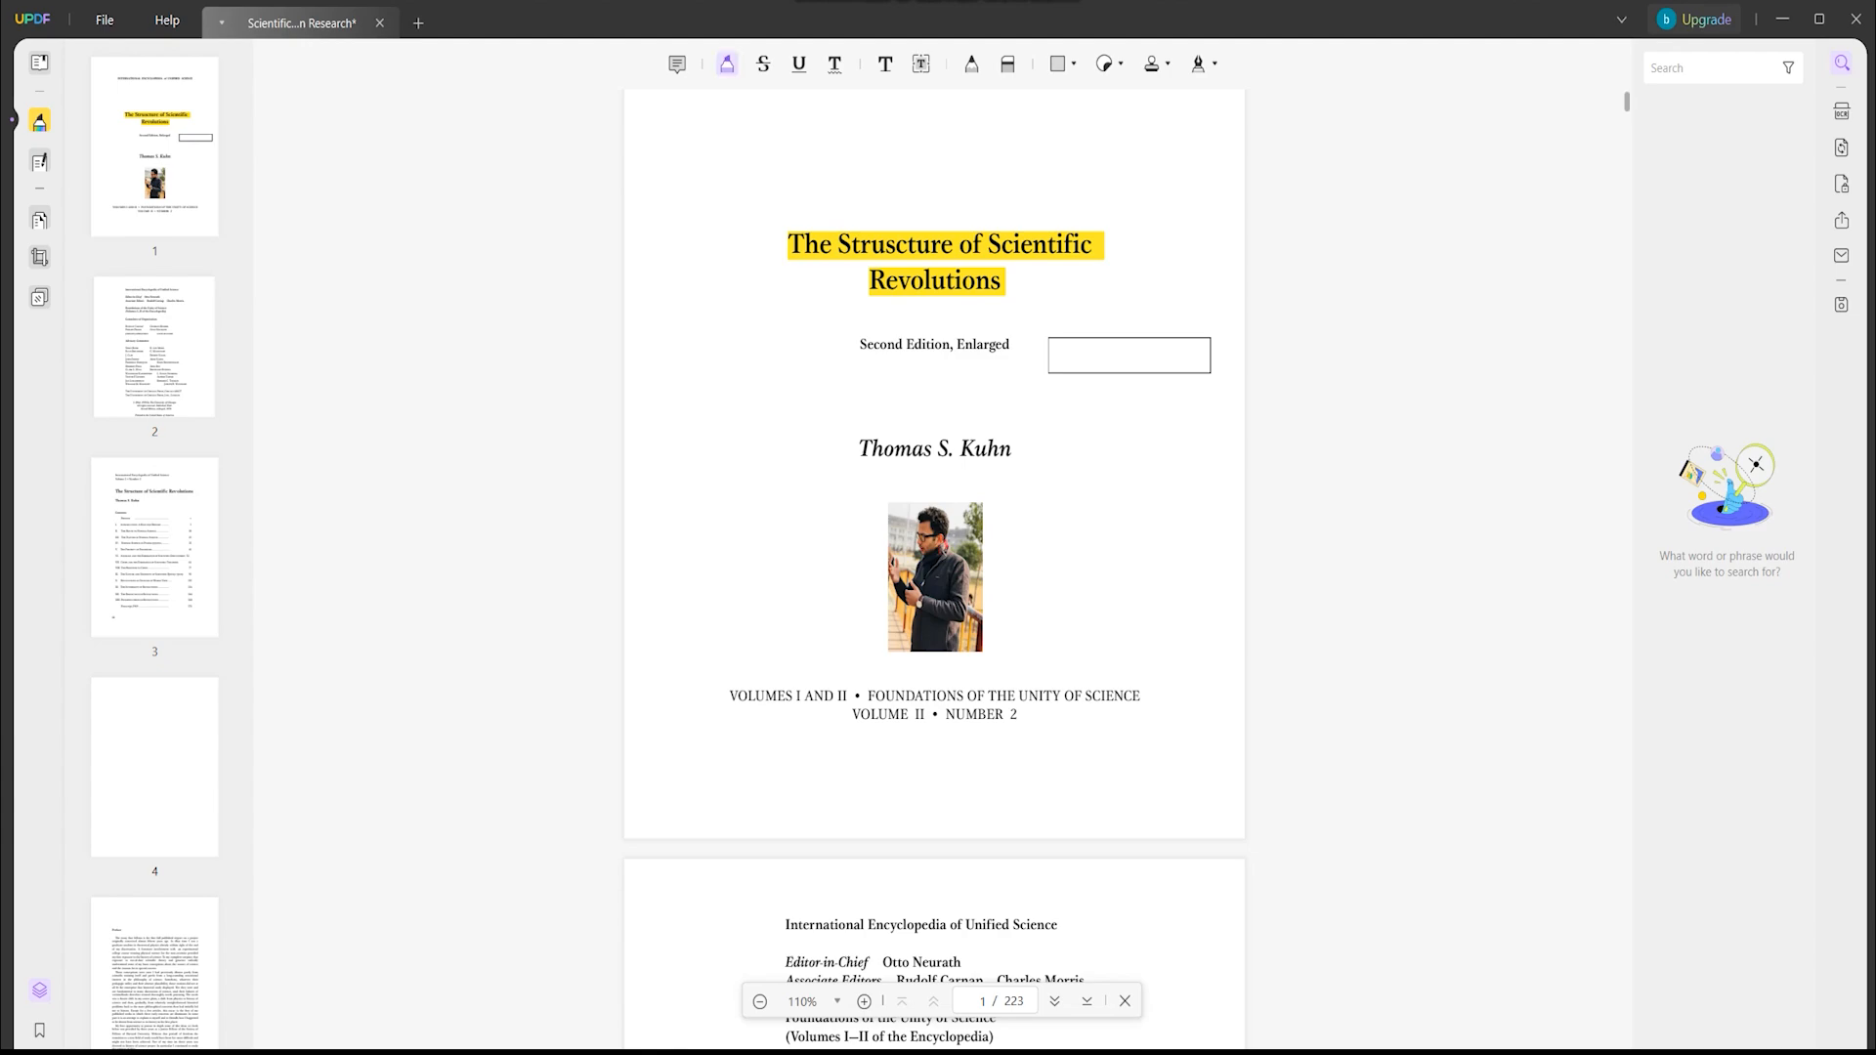
click(762, 63)
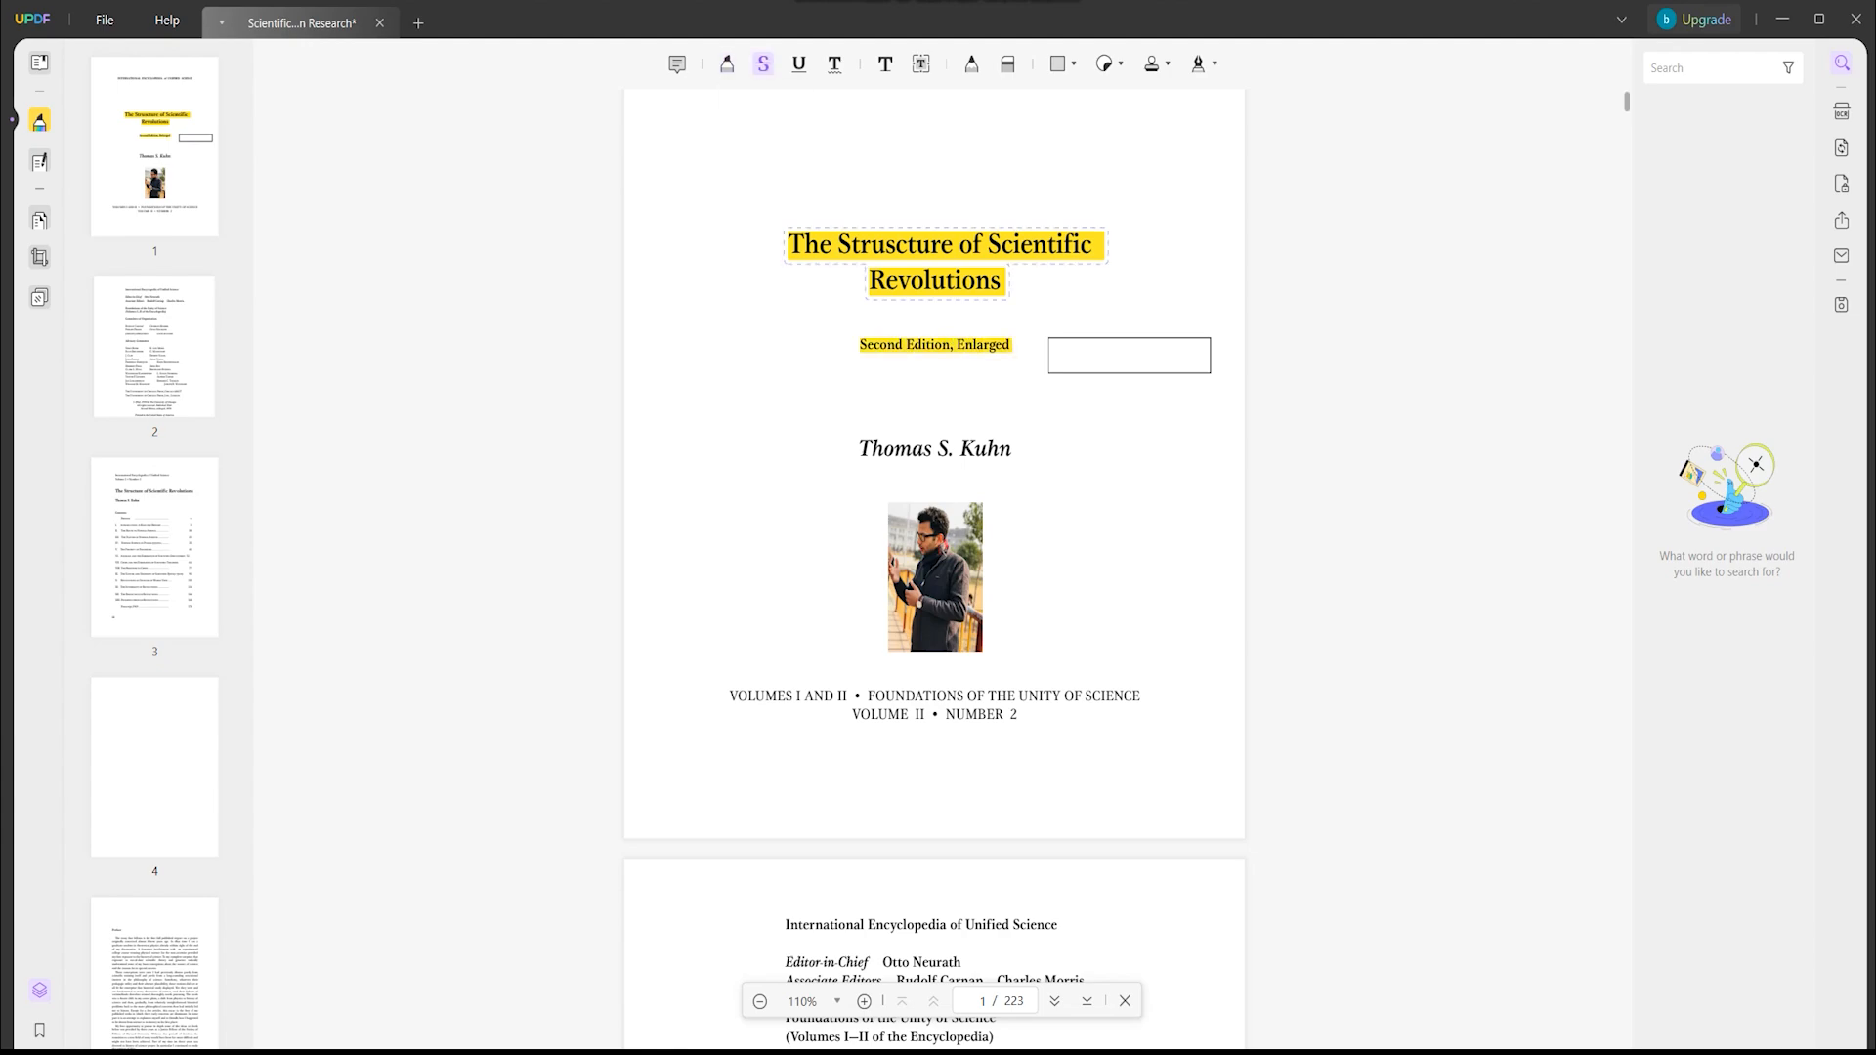
click(936, 344)
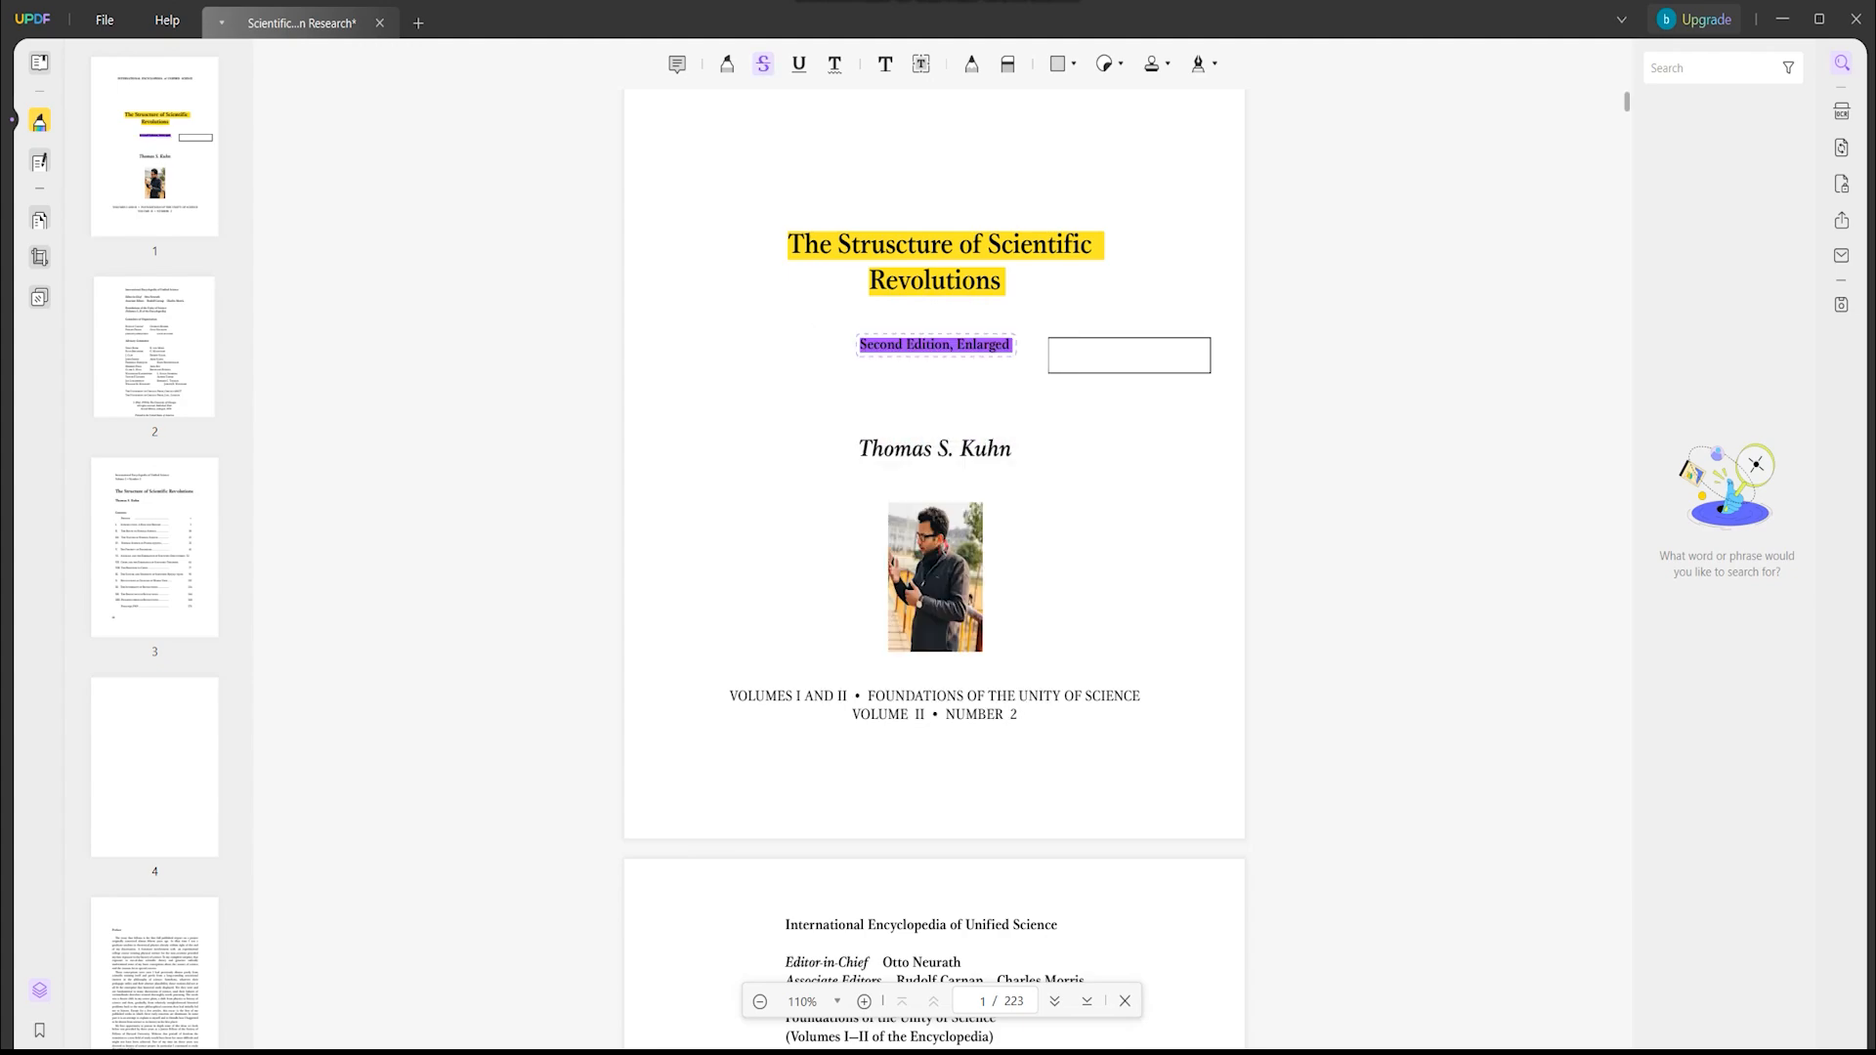
click(798, 63)
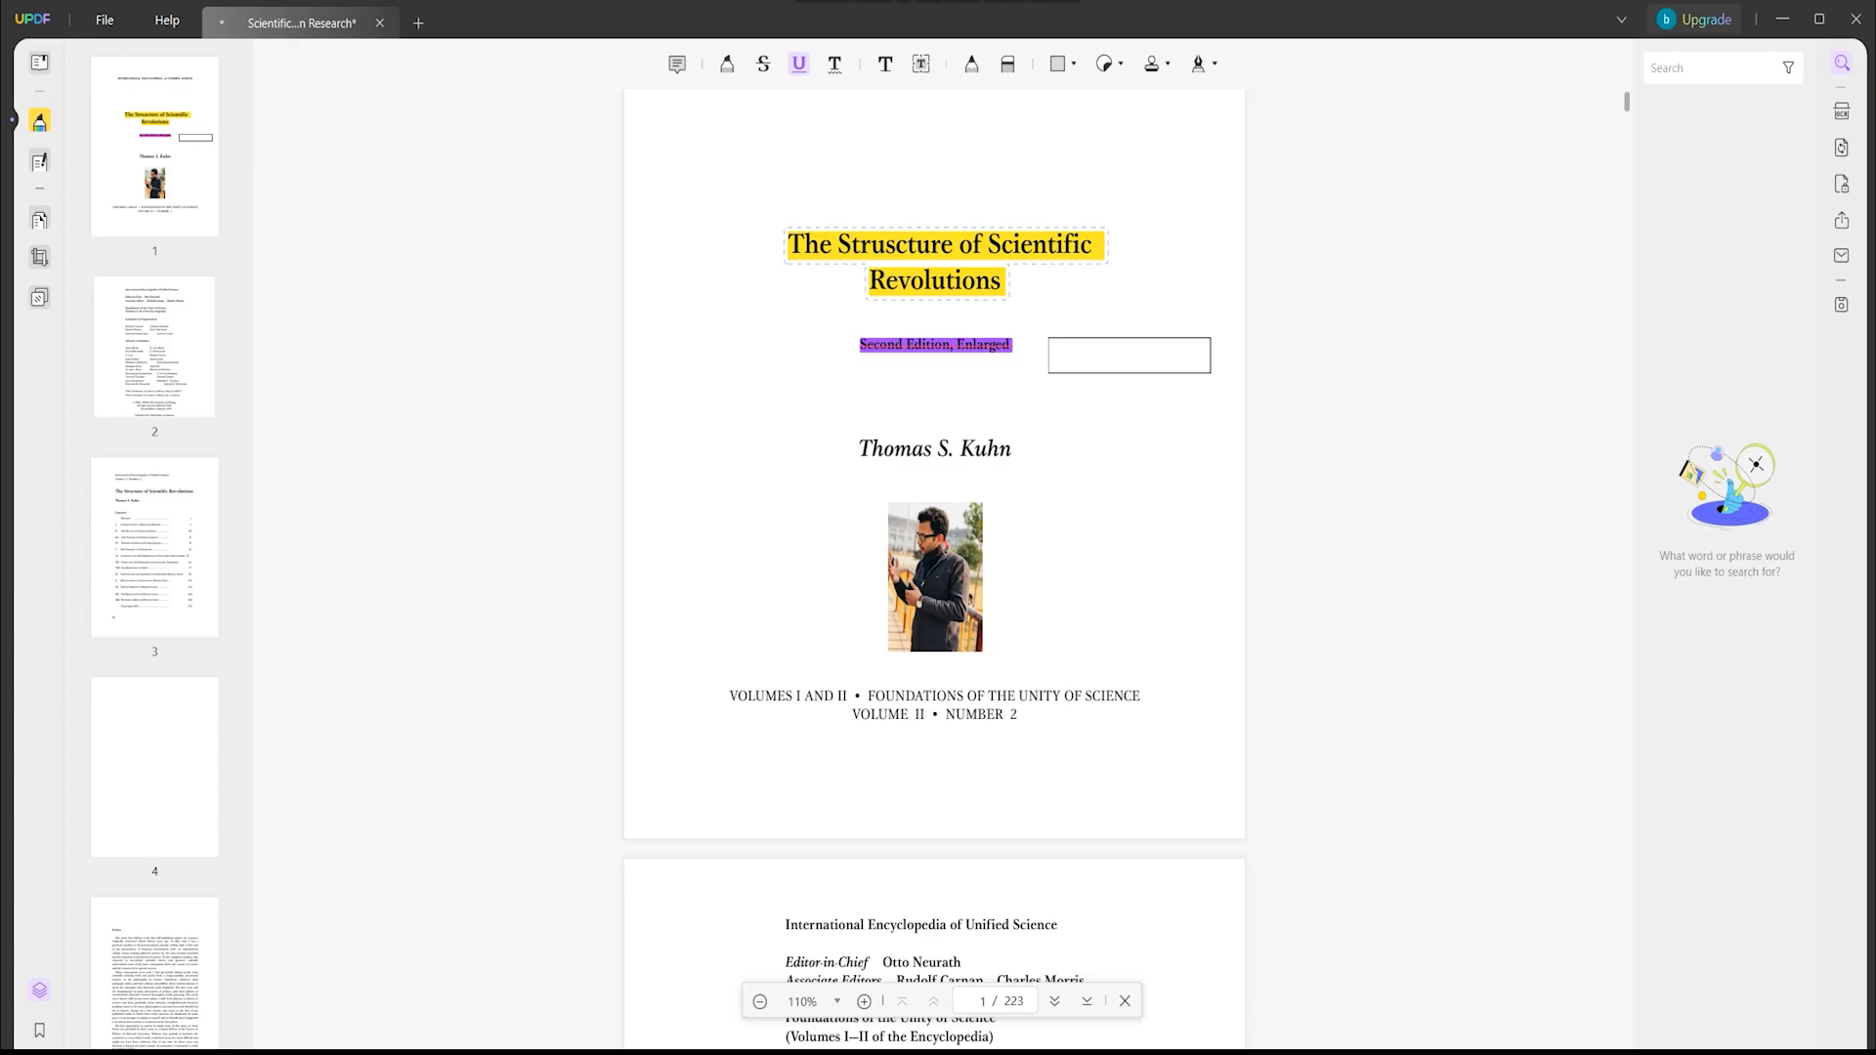
click(835, 62)
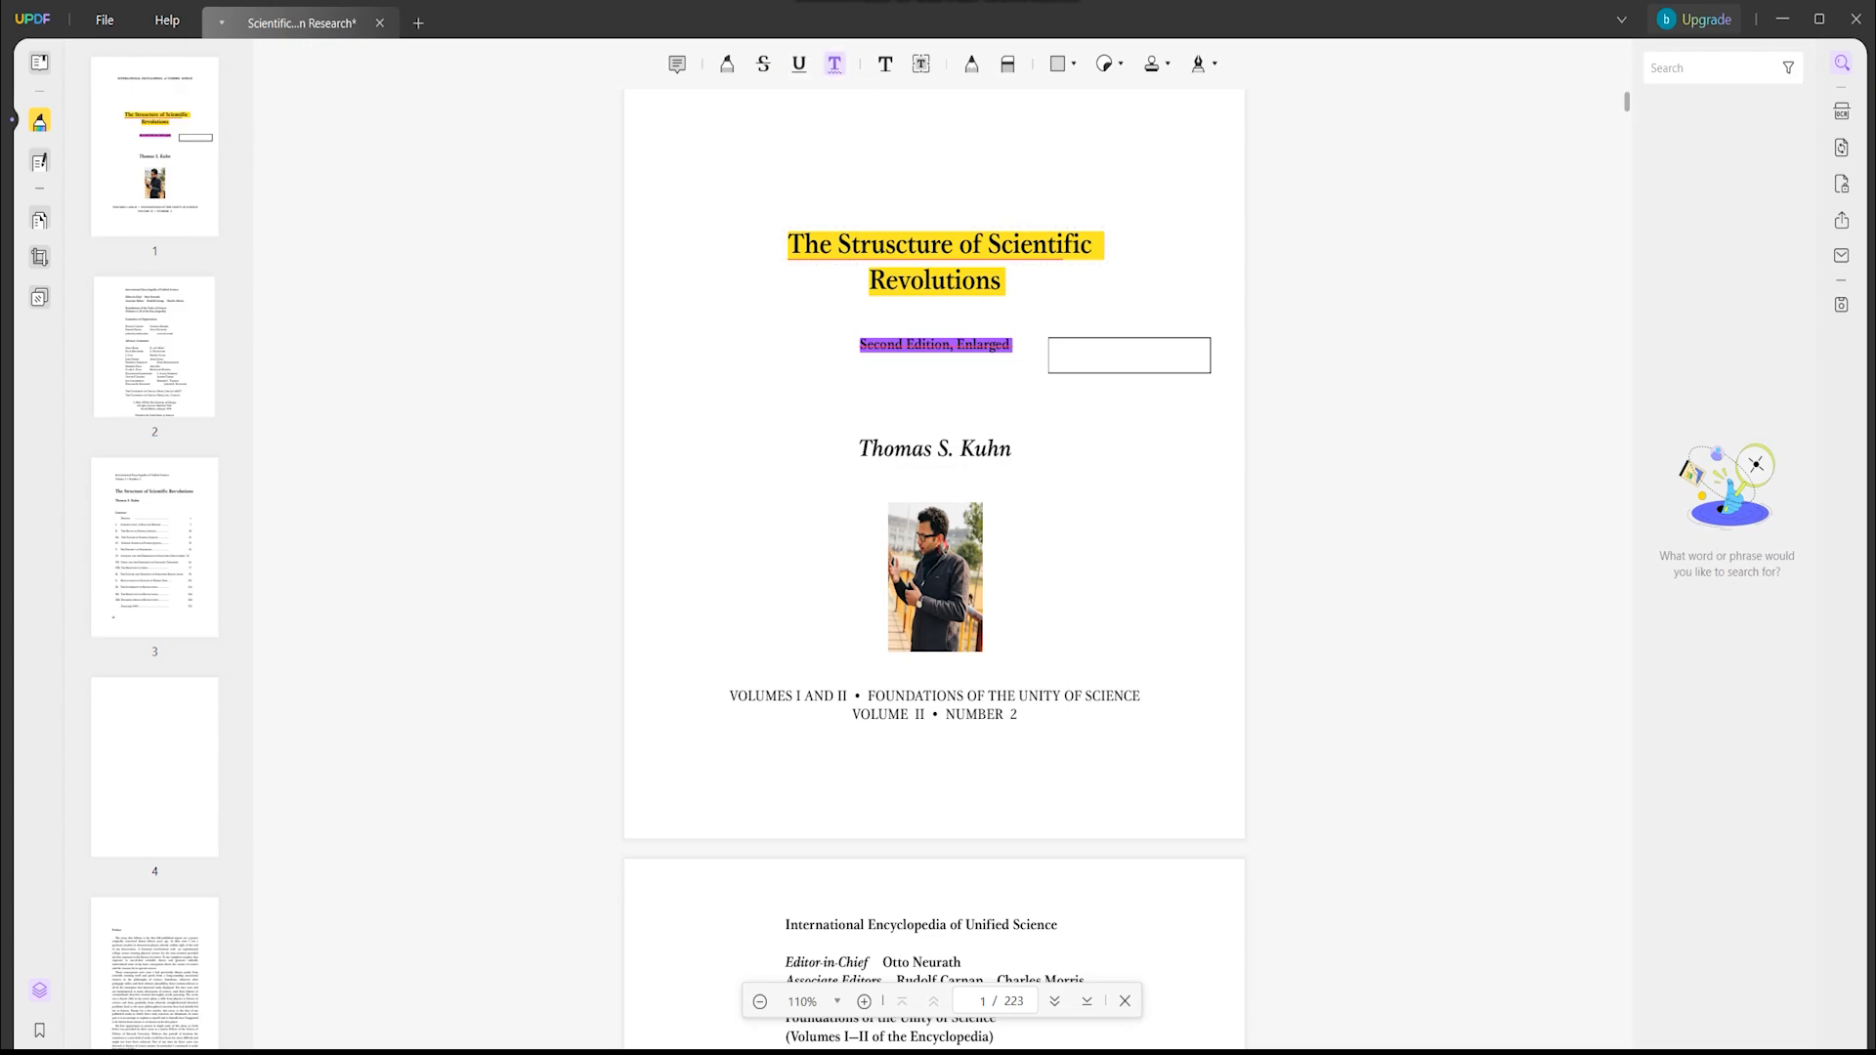
mouse_move(884, 62)
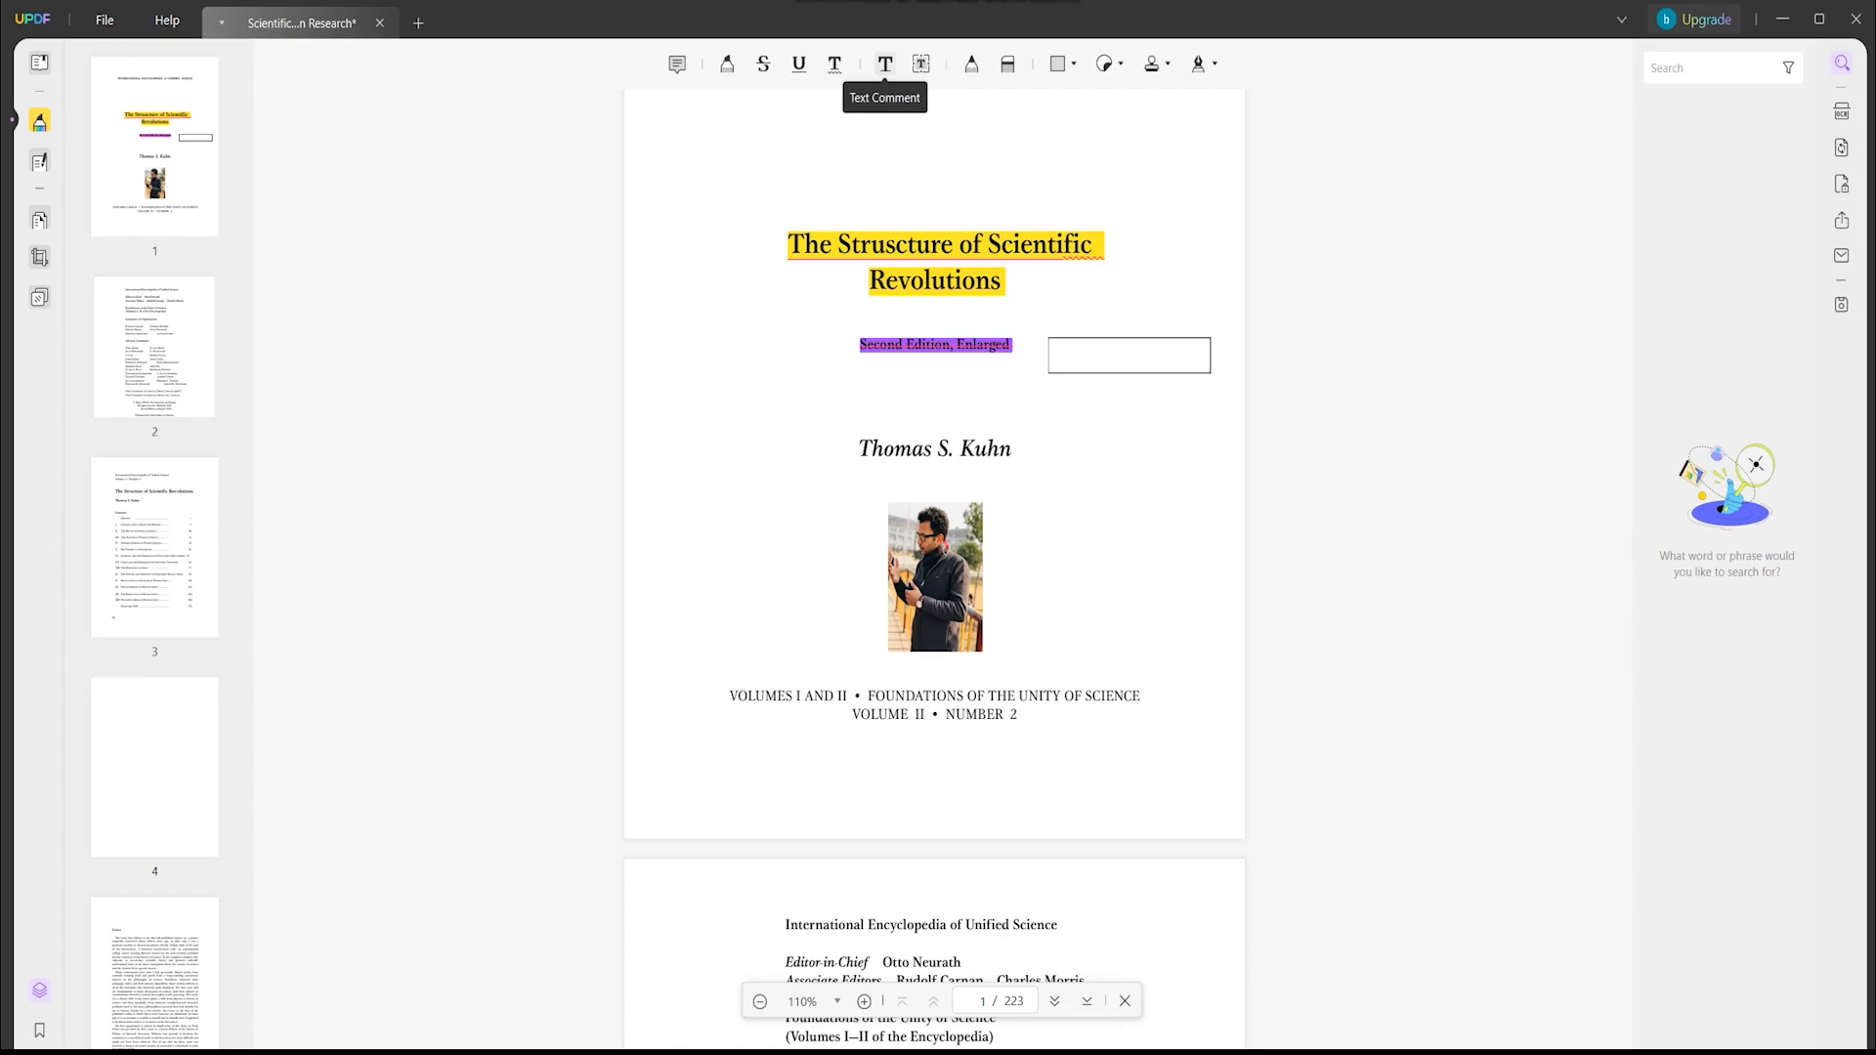
Step: Sketch a freehand line above the title and add an arrow sticker by the photo
drag(784, 162, 903, 174)
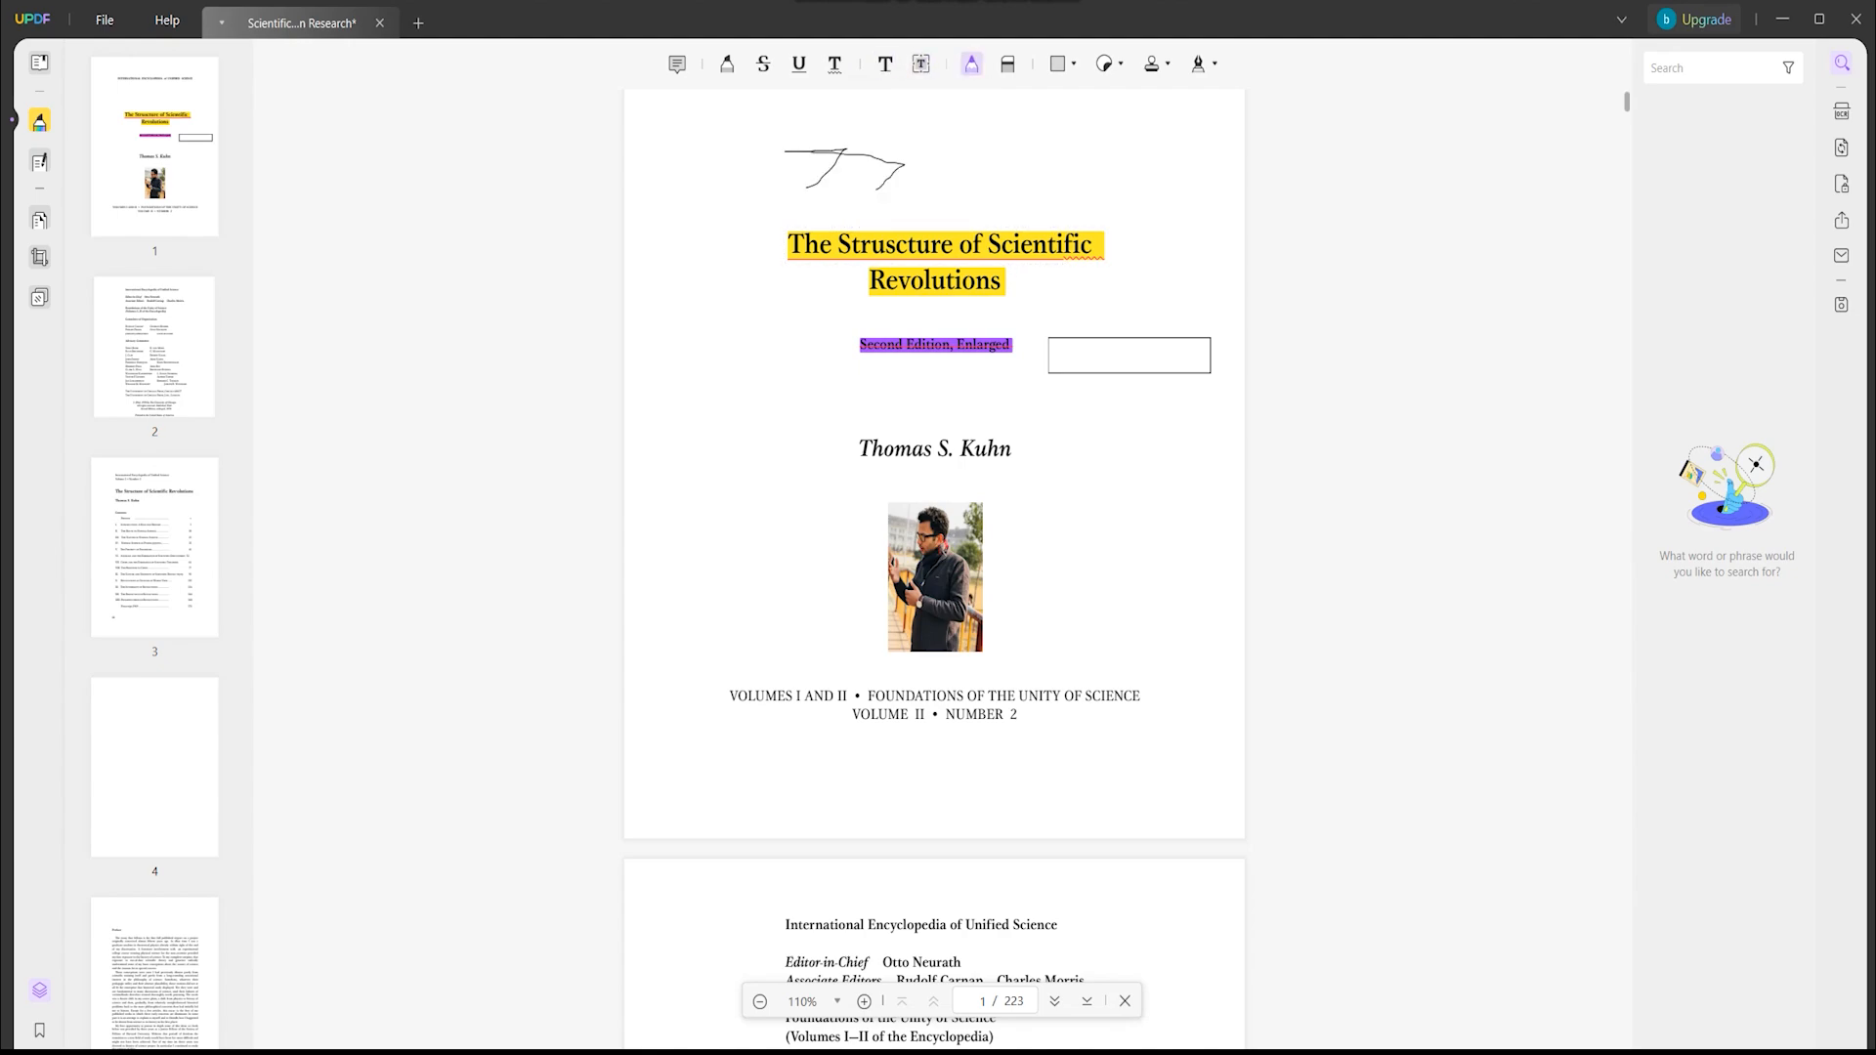
drag(825, 180, 1065, 168)
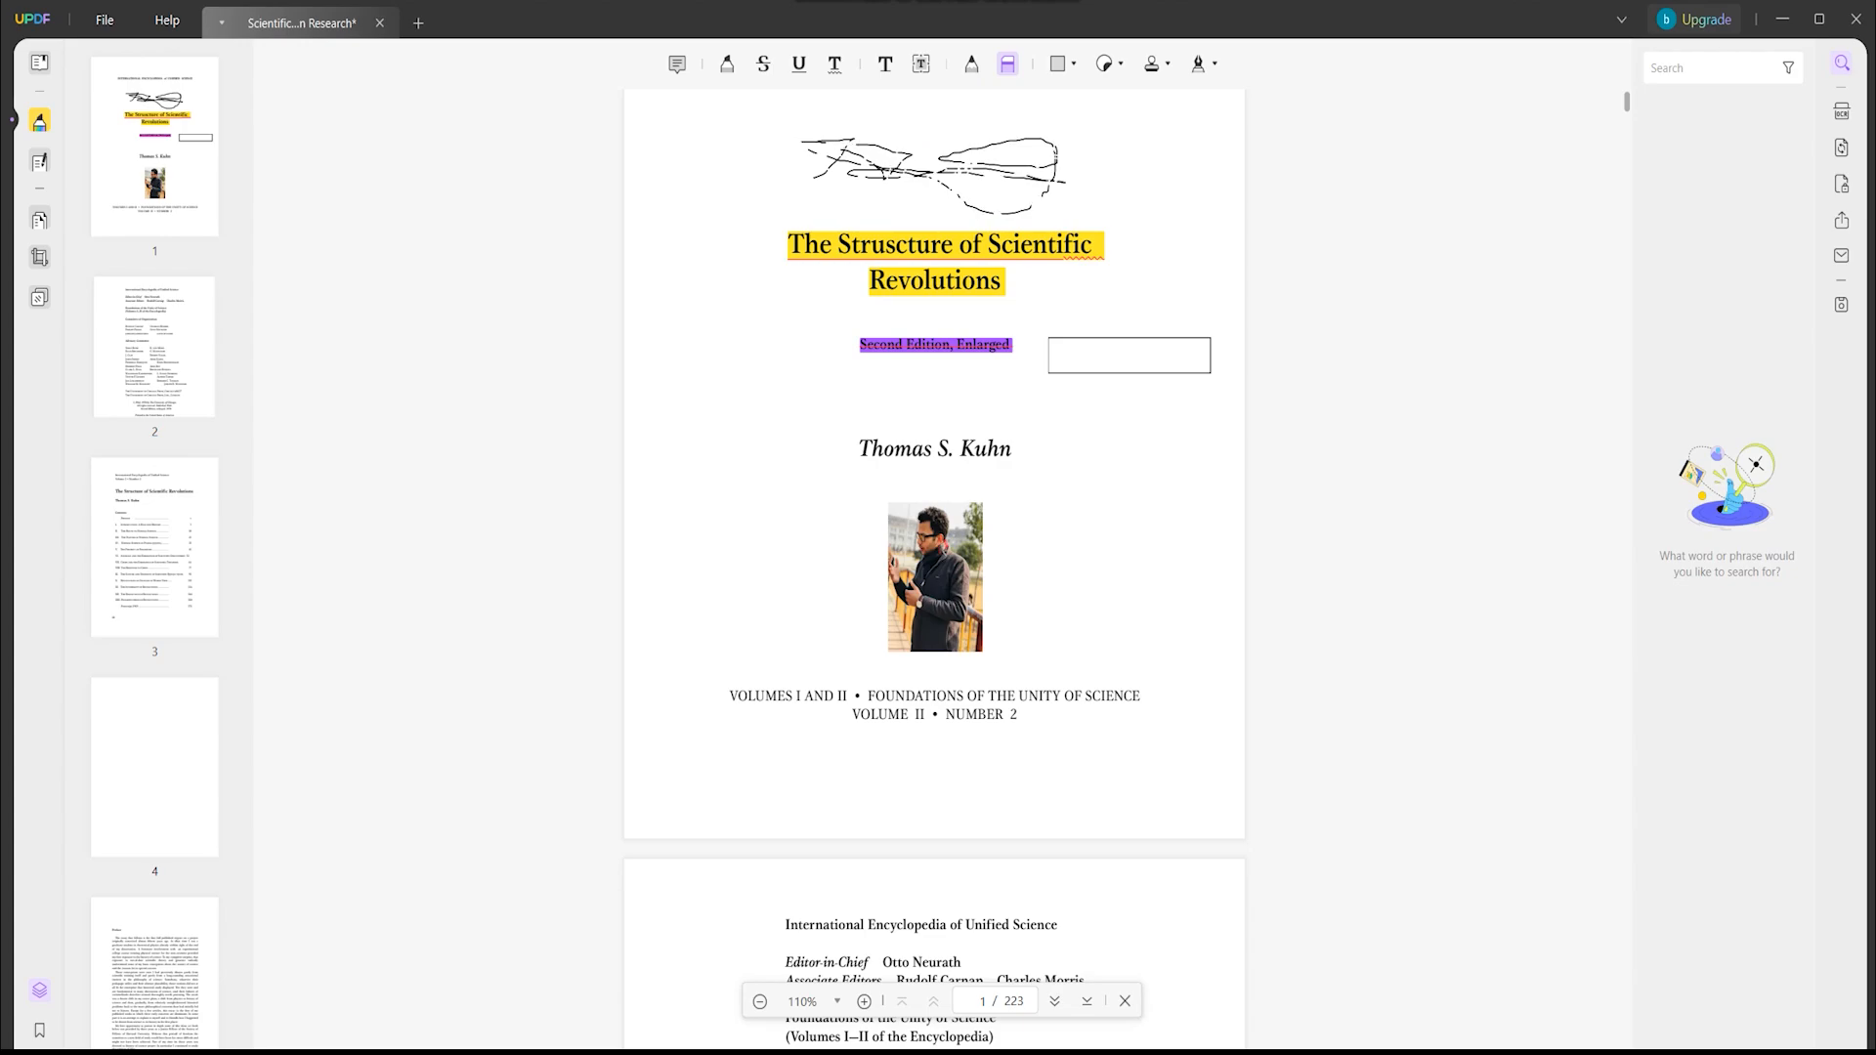
click(1102, 63)
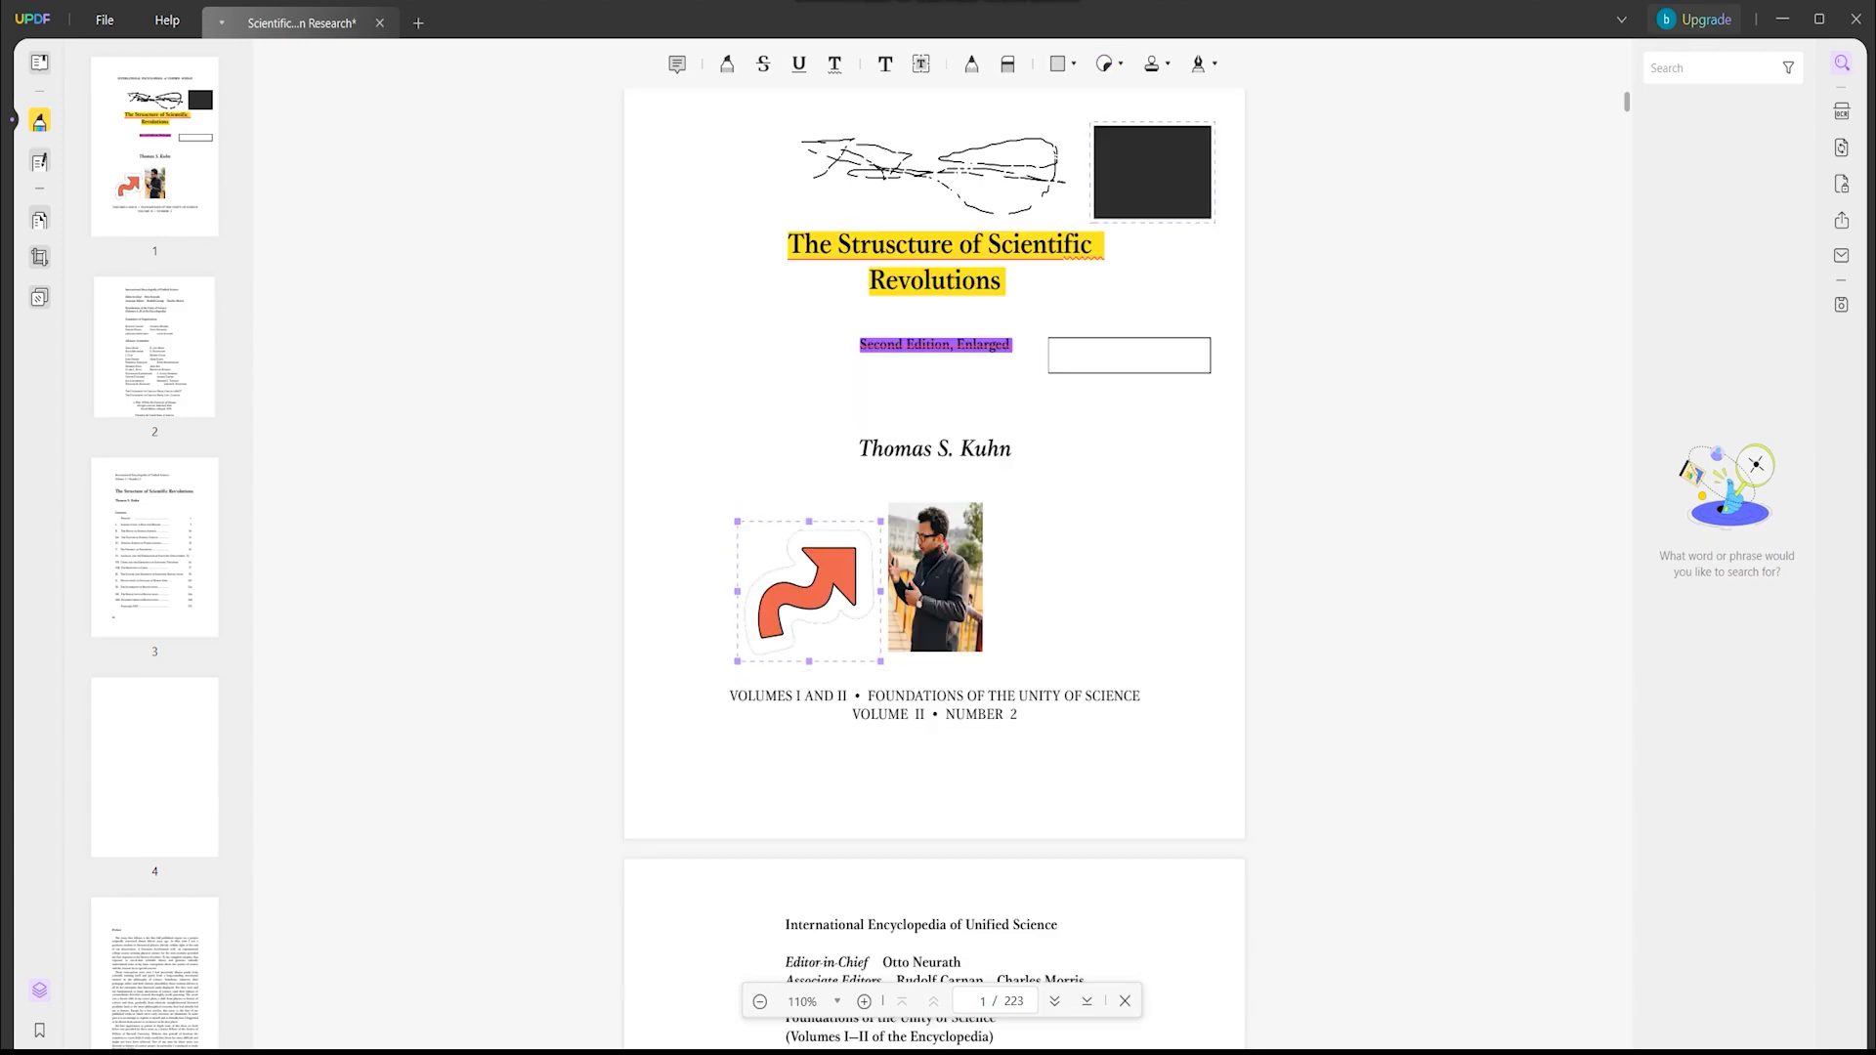
Step: Pick the FINAL stamp from the Stamp collection for the title page
click(1150, 63)
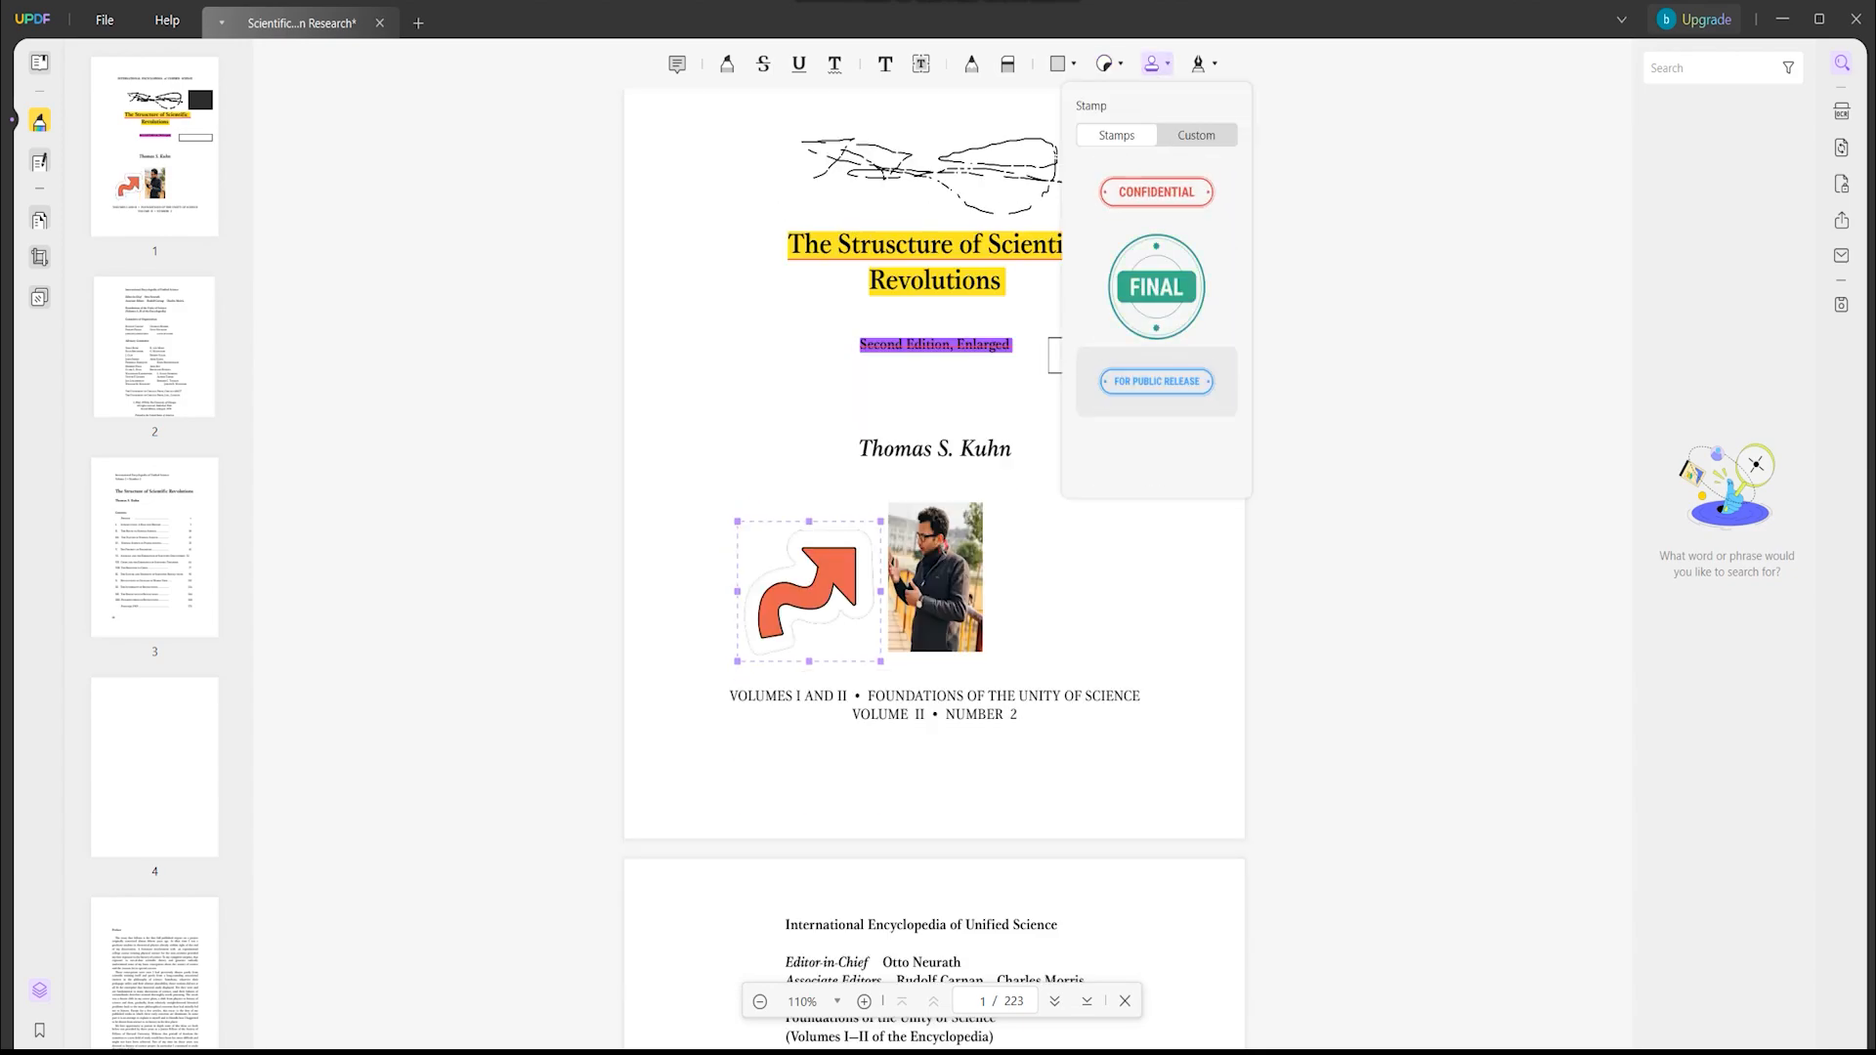
click(1153, 285)
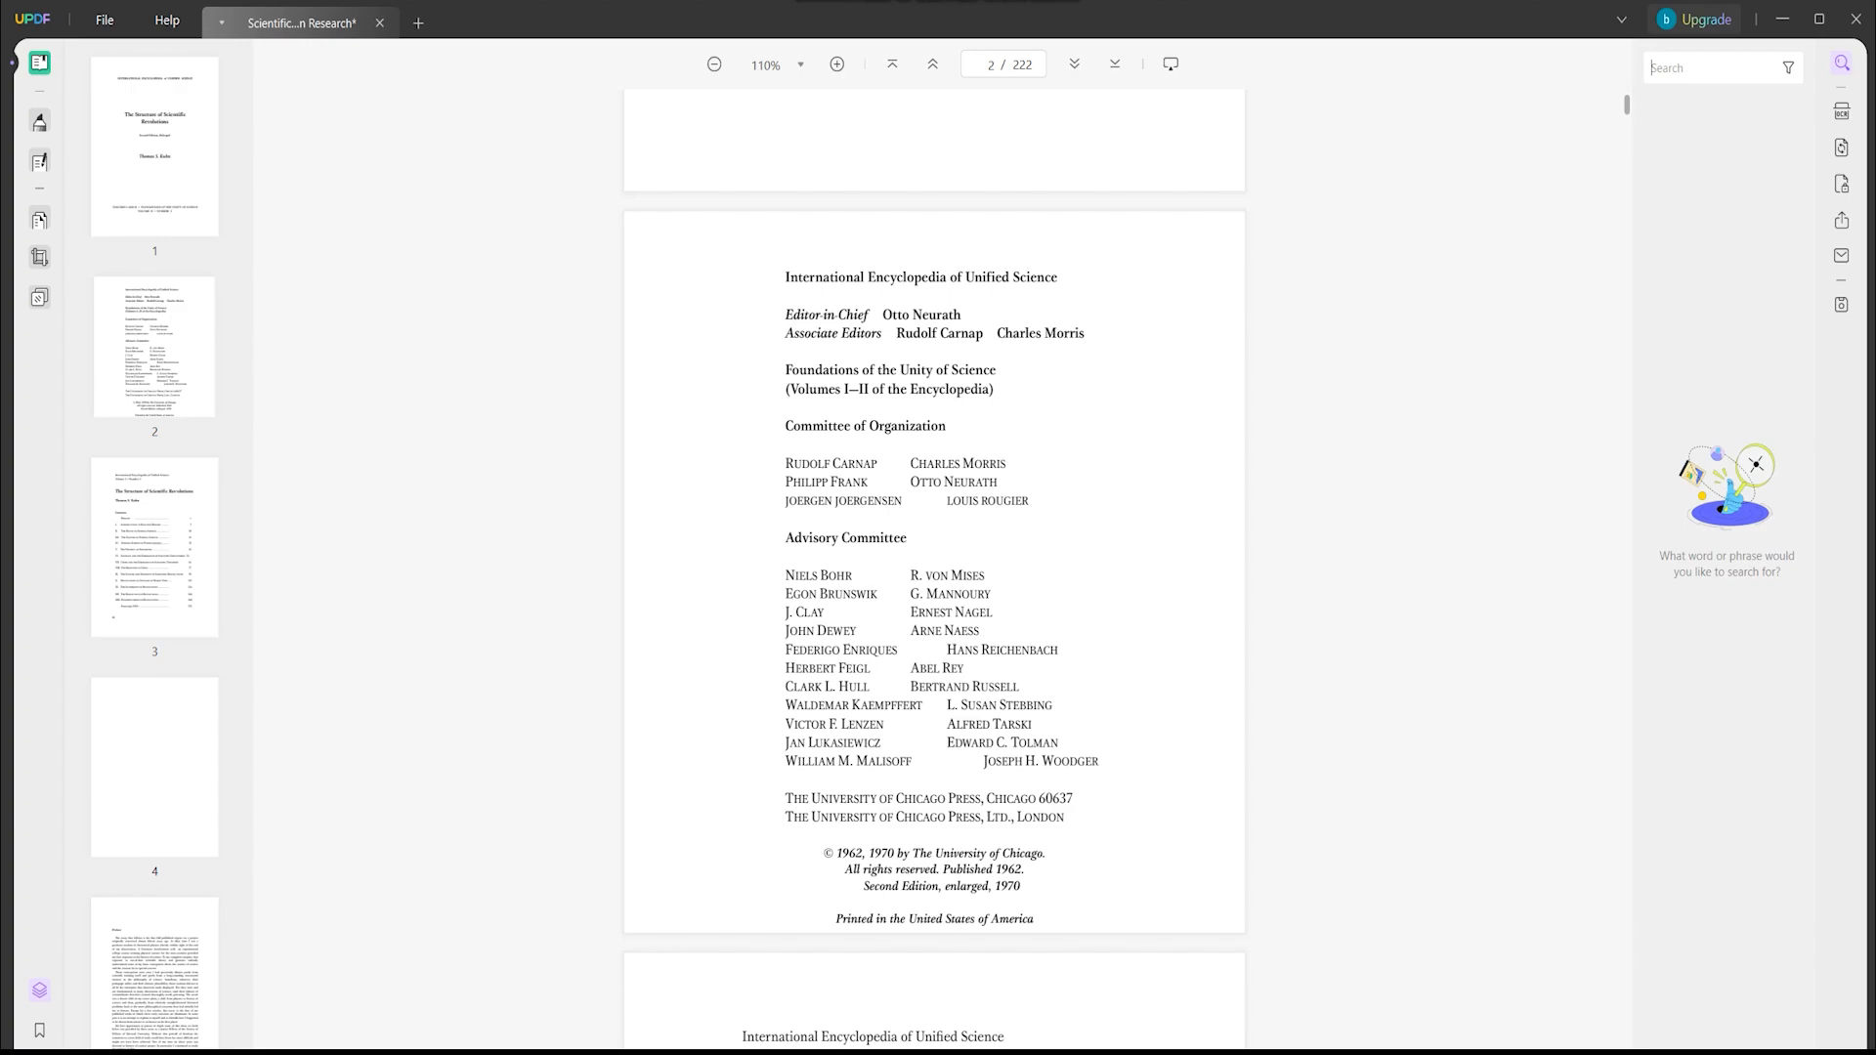
Step: Show all 222 pages as thumbnails in Organize Pages, briefly viewing the Split options
click(39, 221)
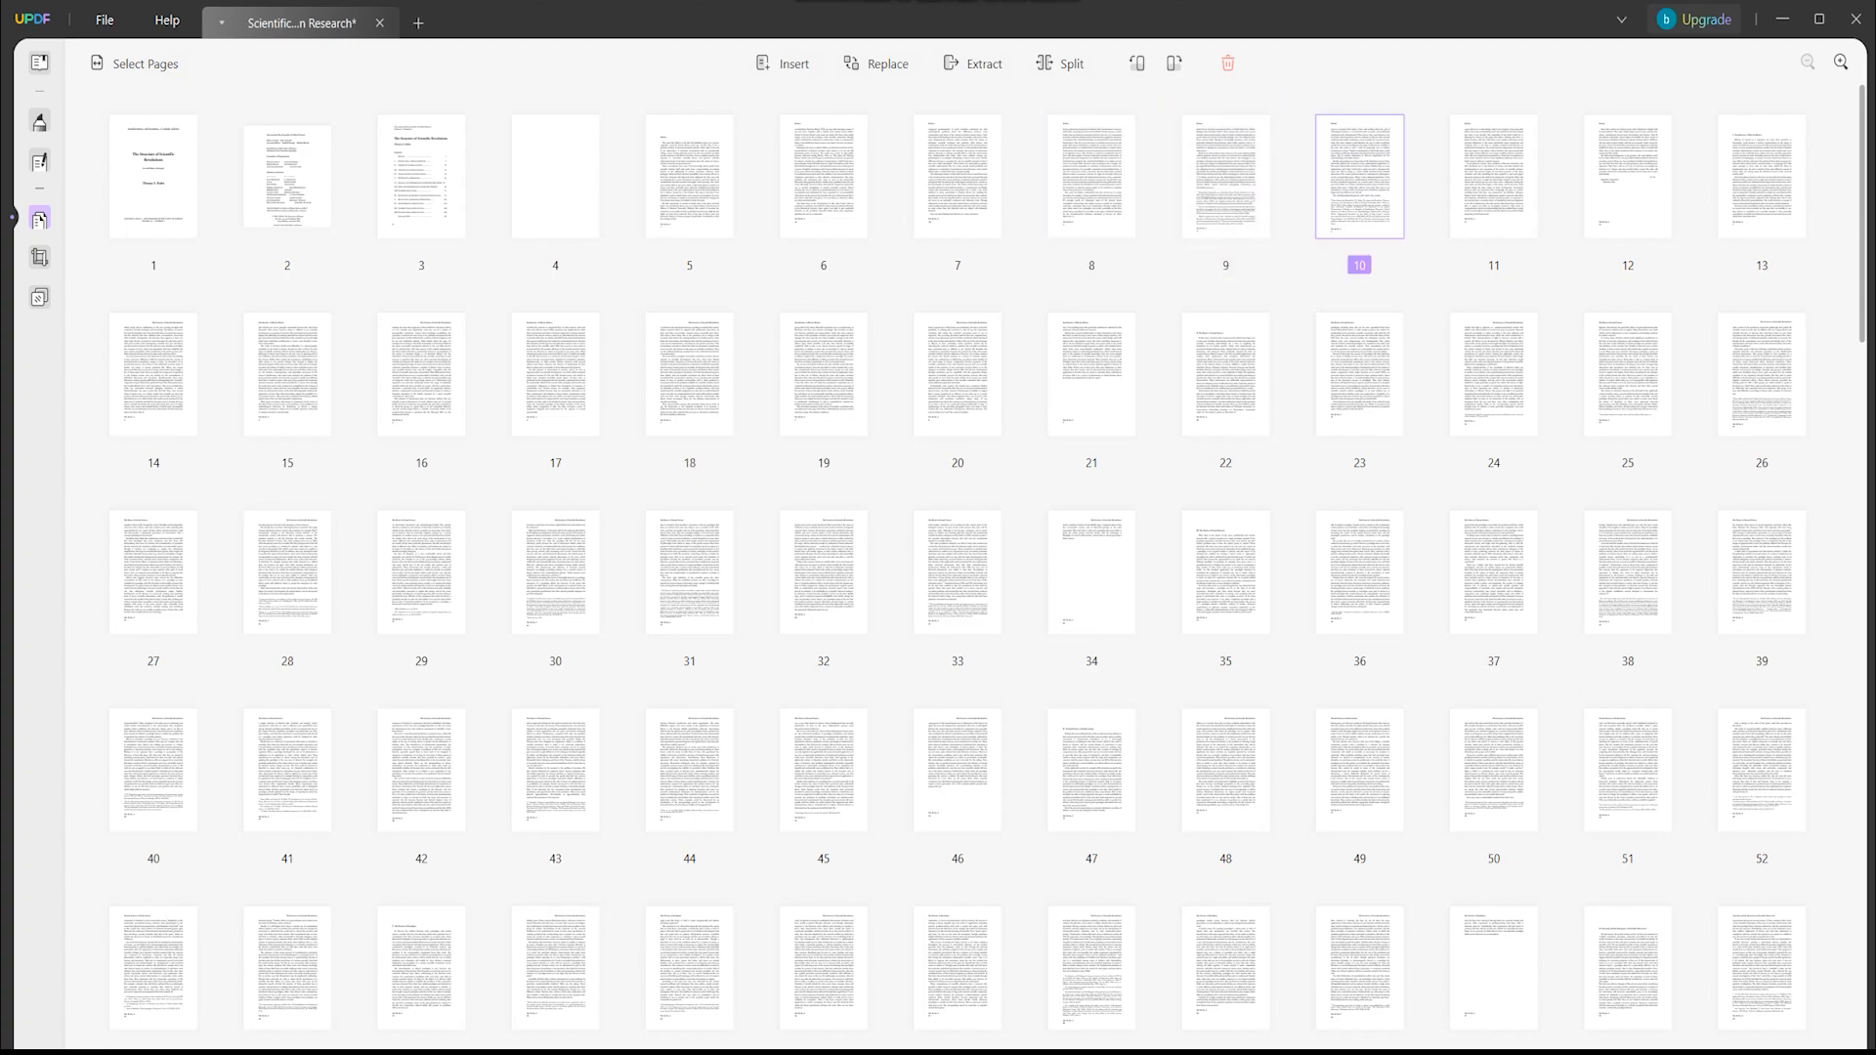
click(1225, 178)
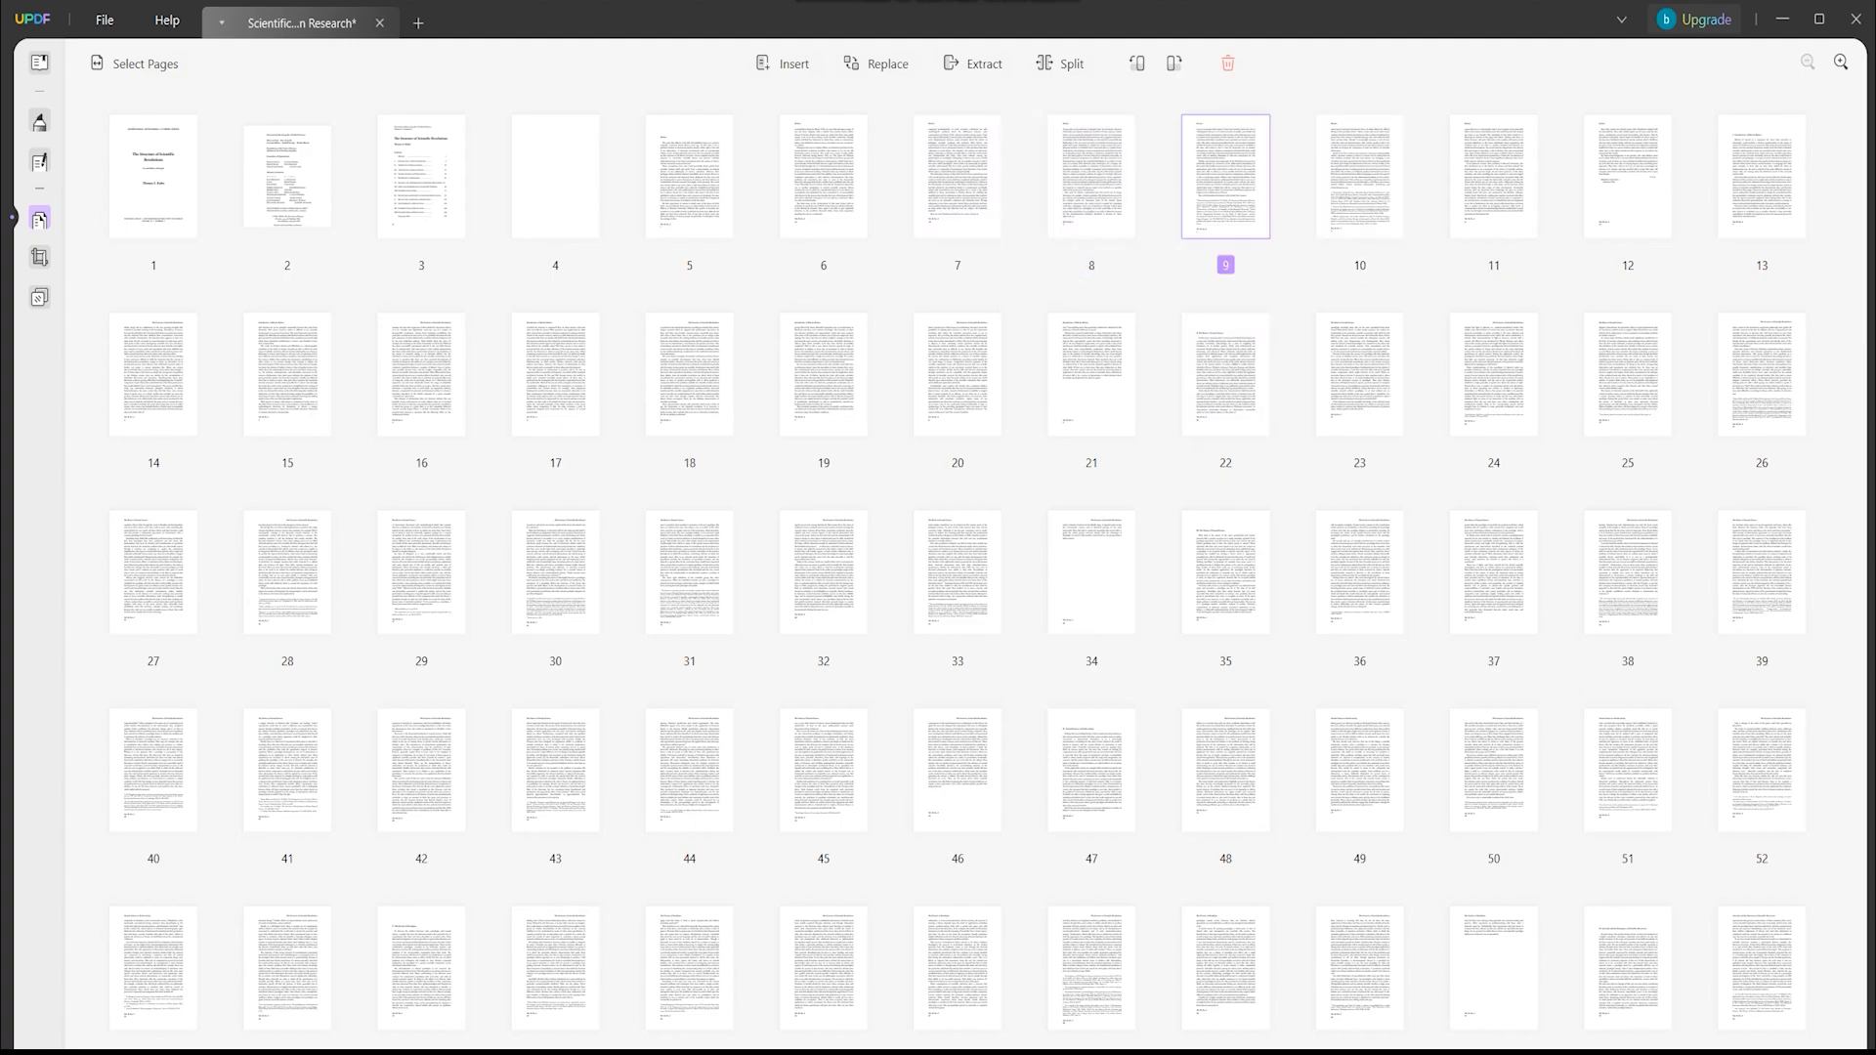
click(1068, 62)
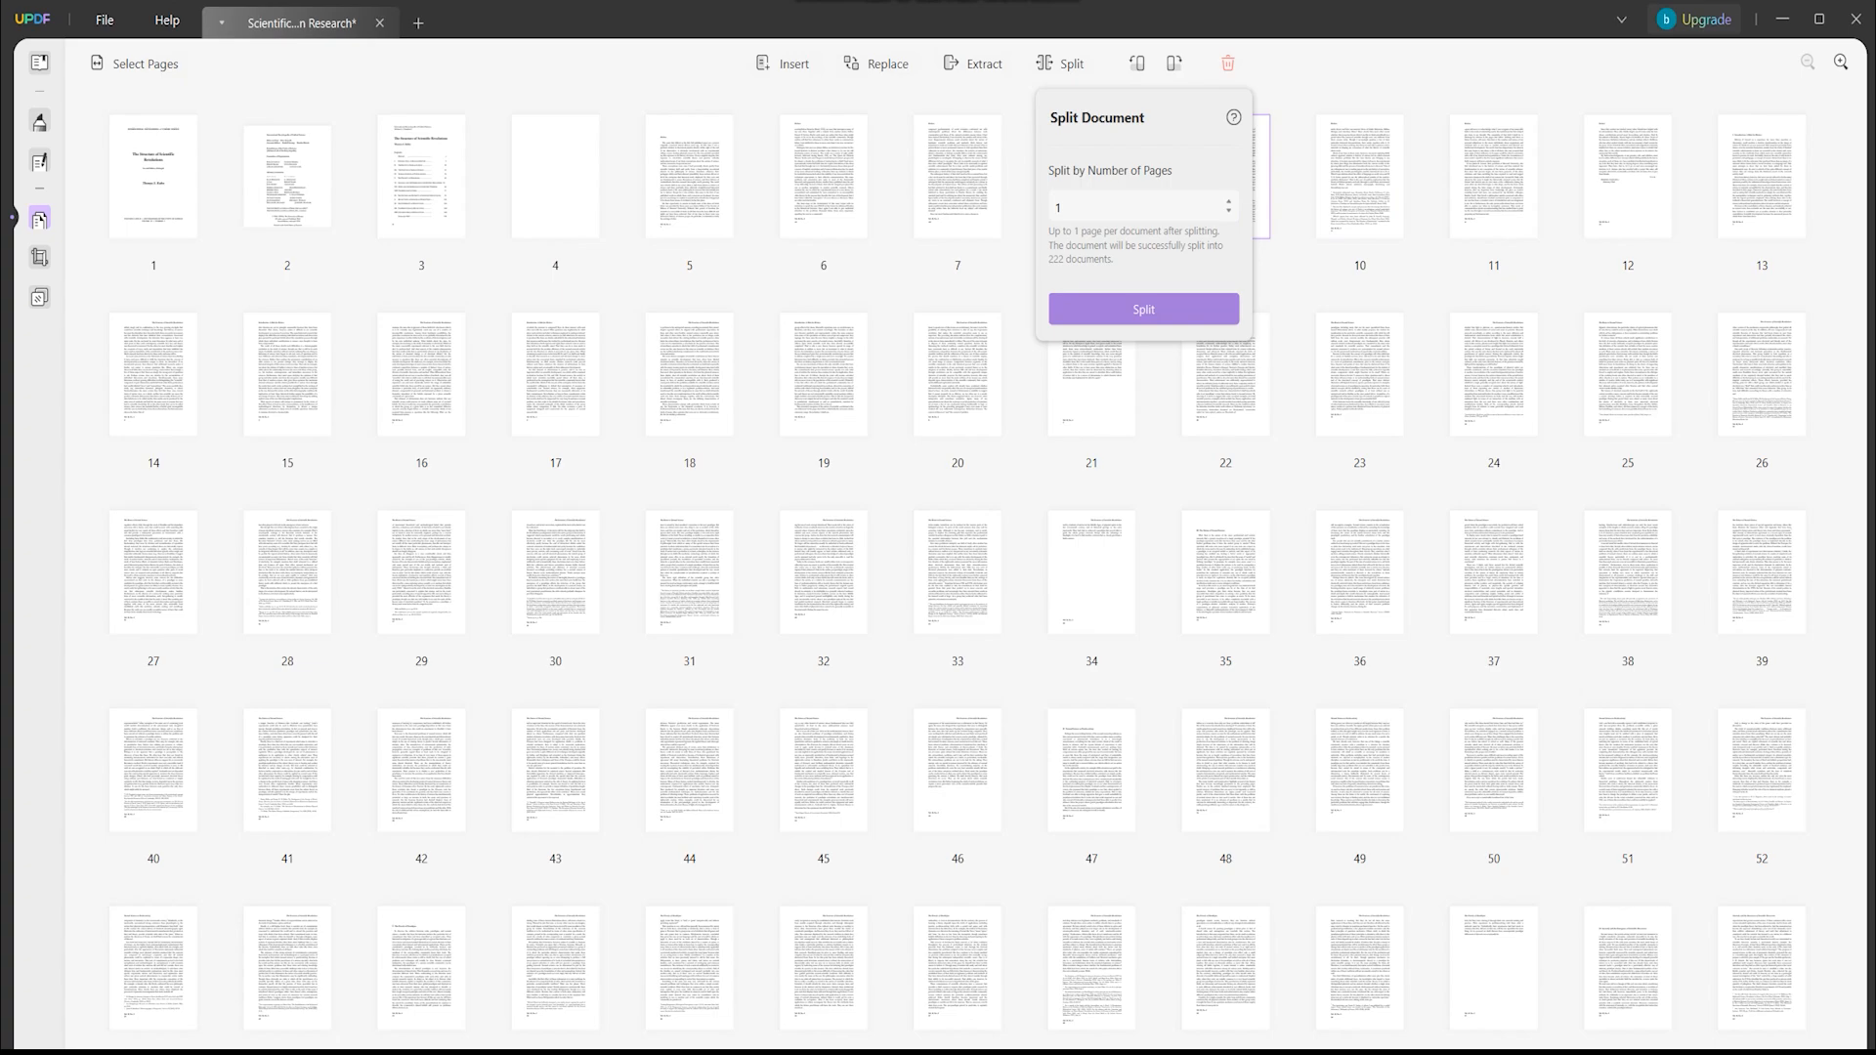
click(1142, 309)
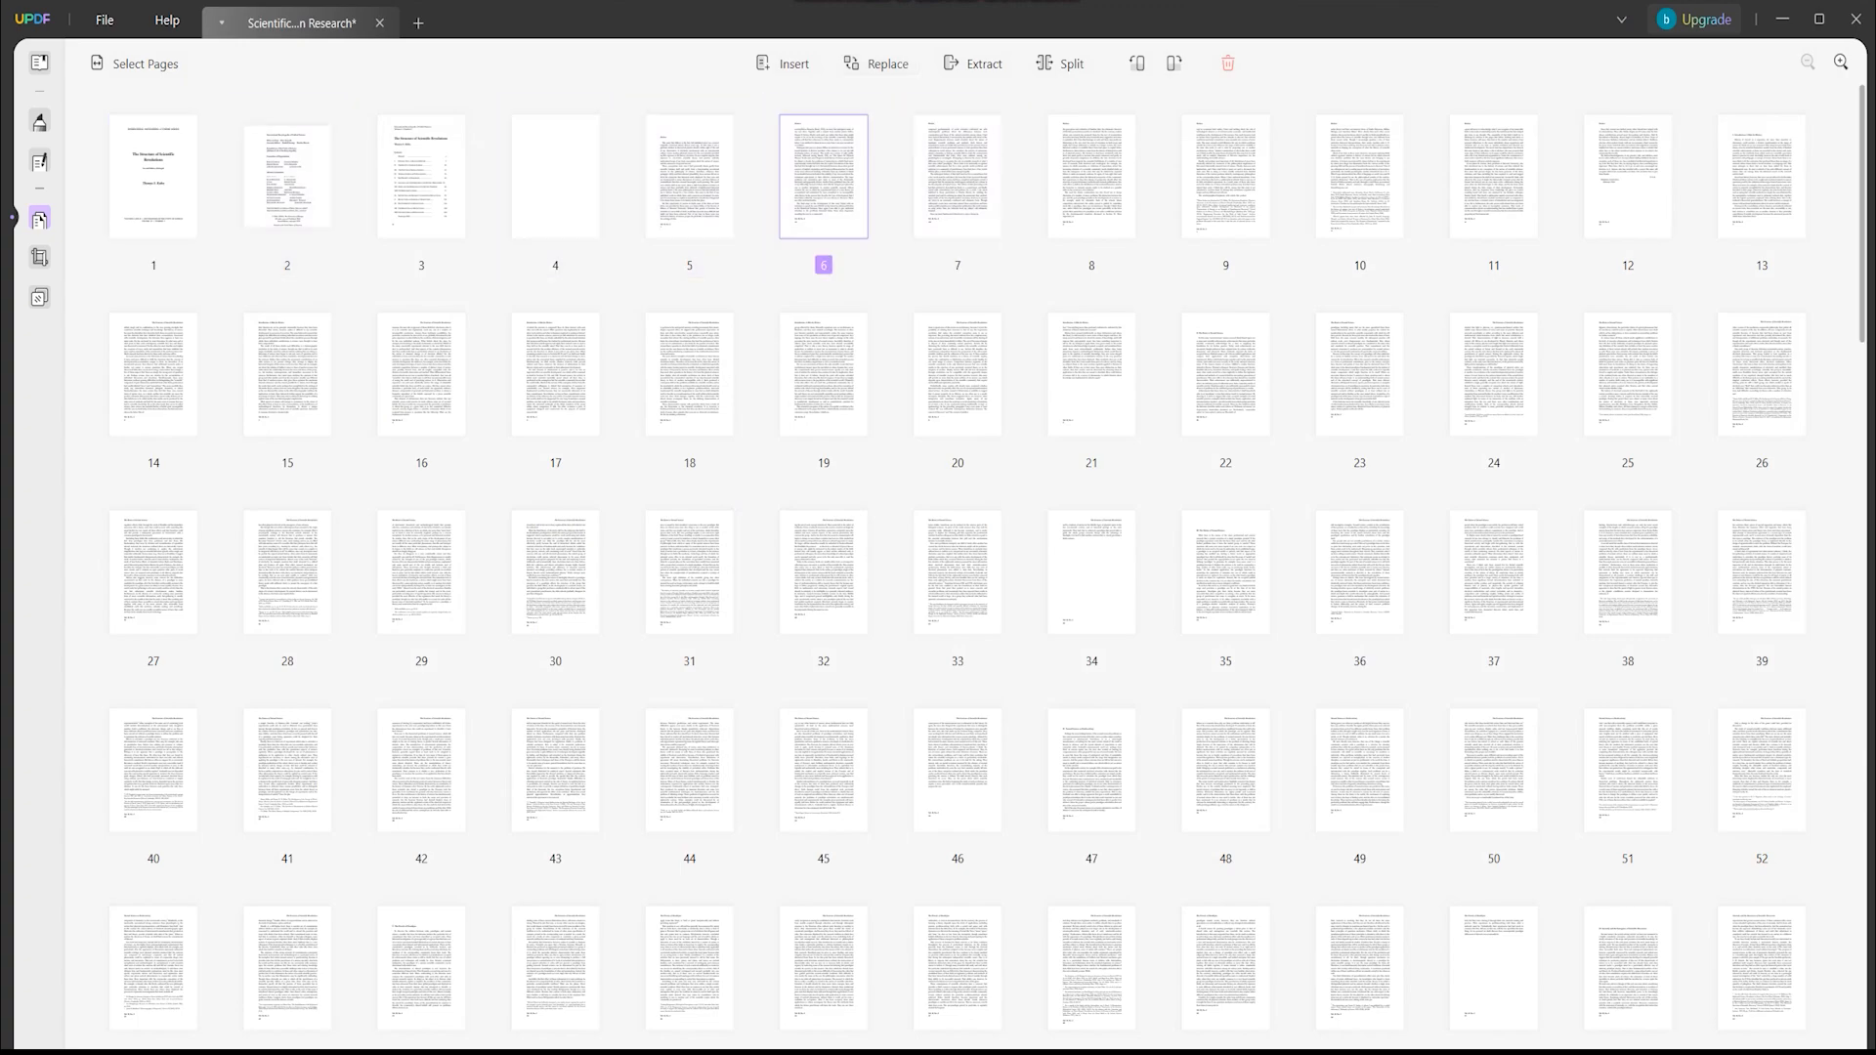
Step: Cancel inserting pages from the Scientific Revolution Research PDF
click(787, 63)
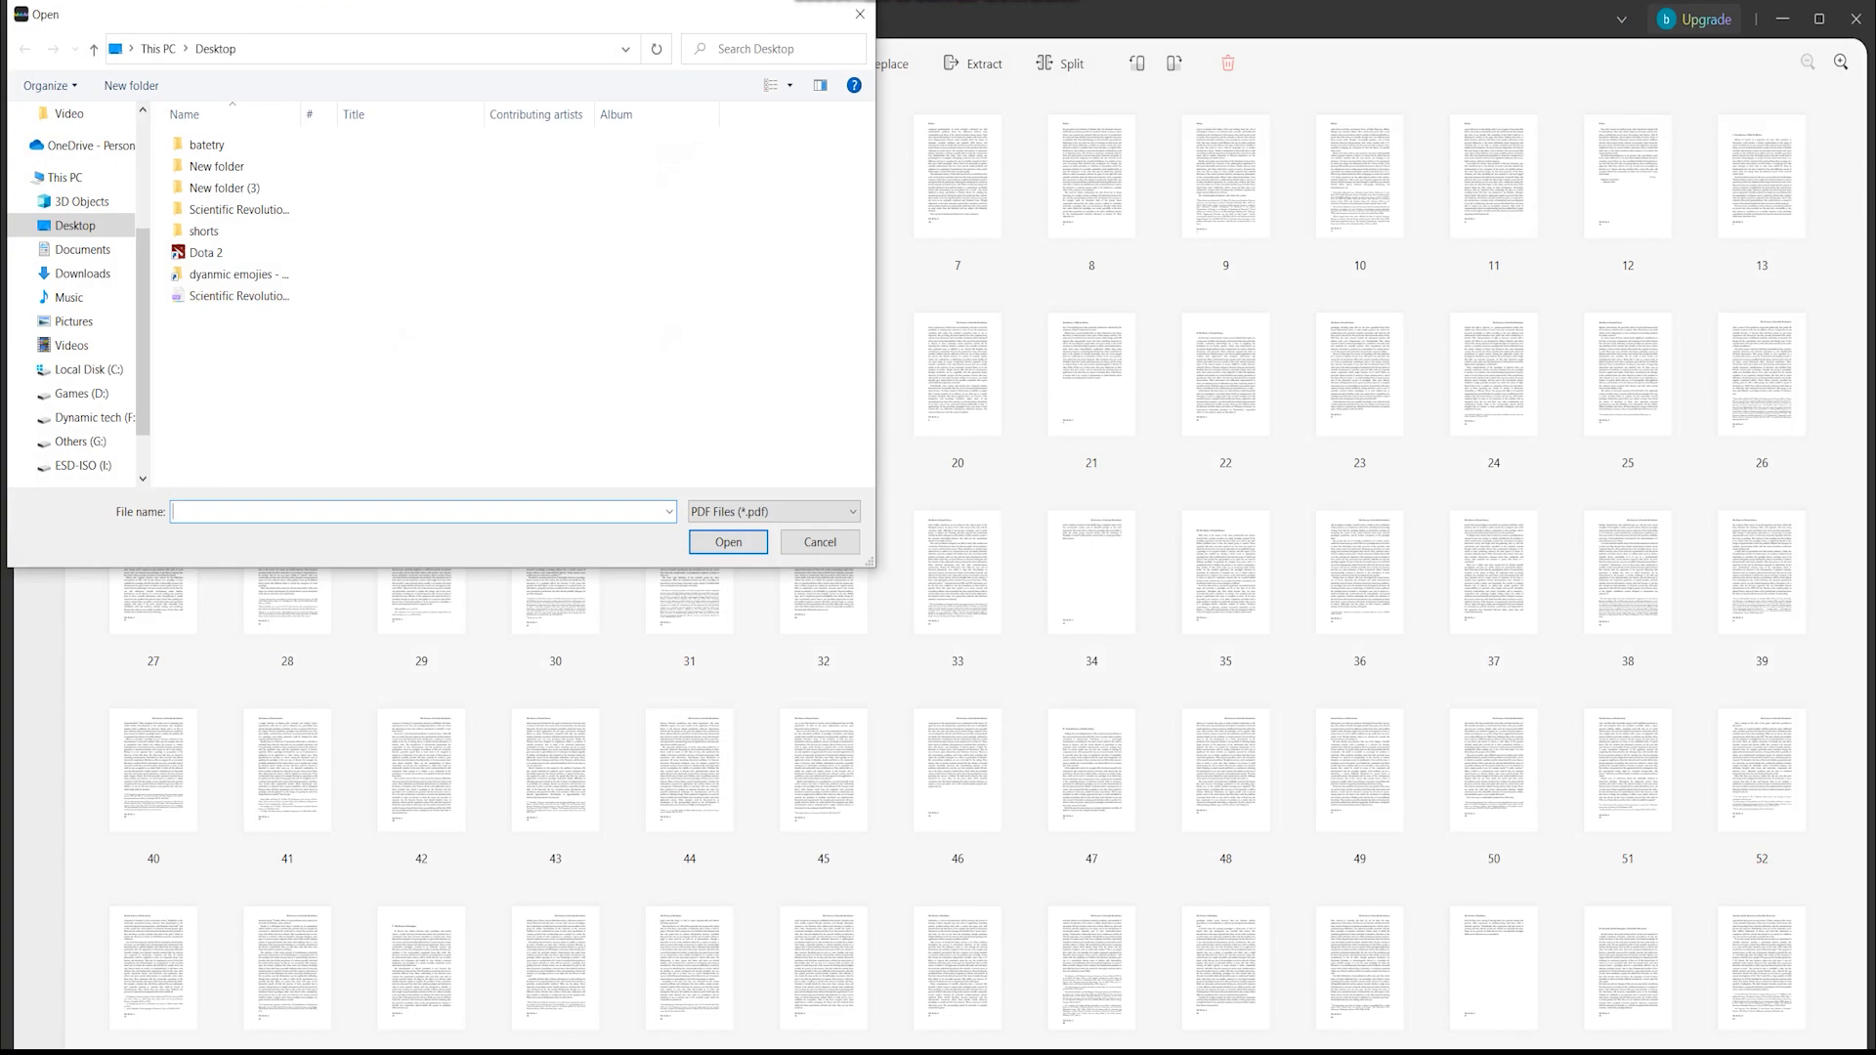
click(238, 295)
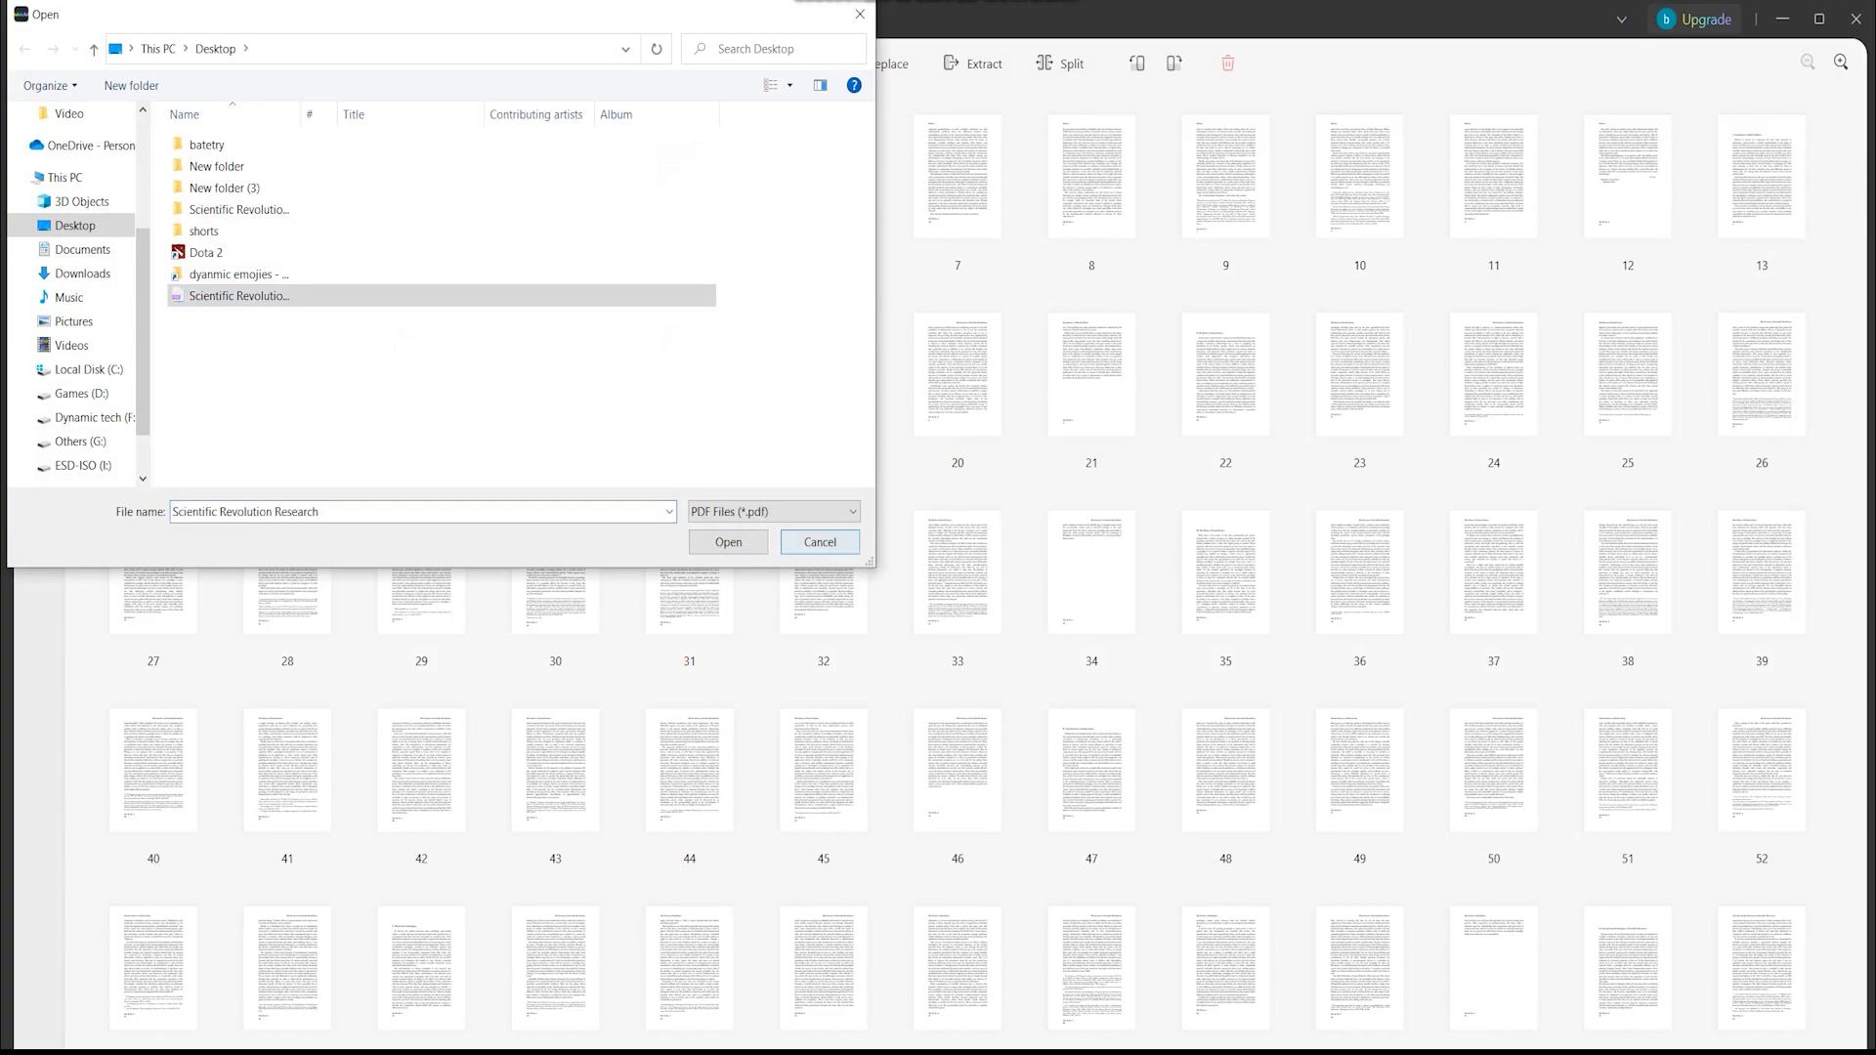
click(727, 542)
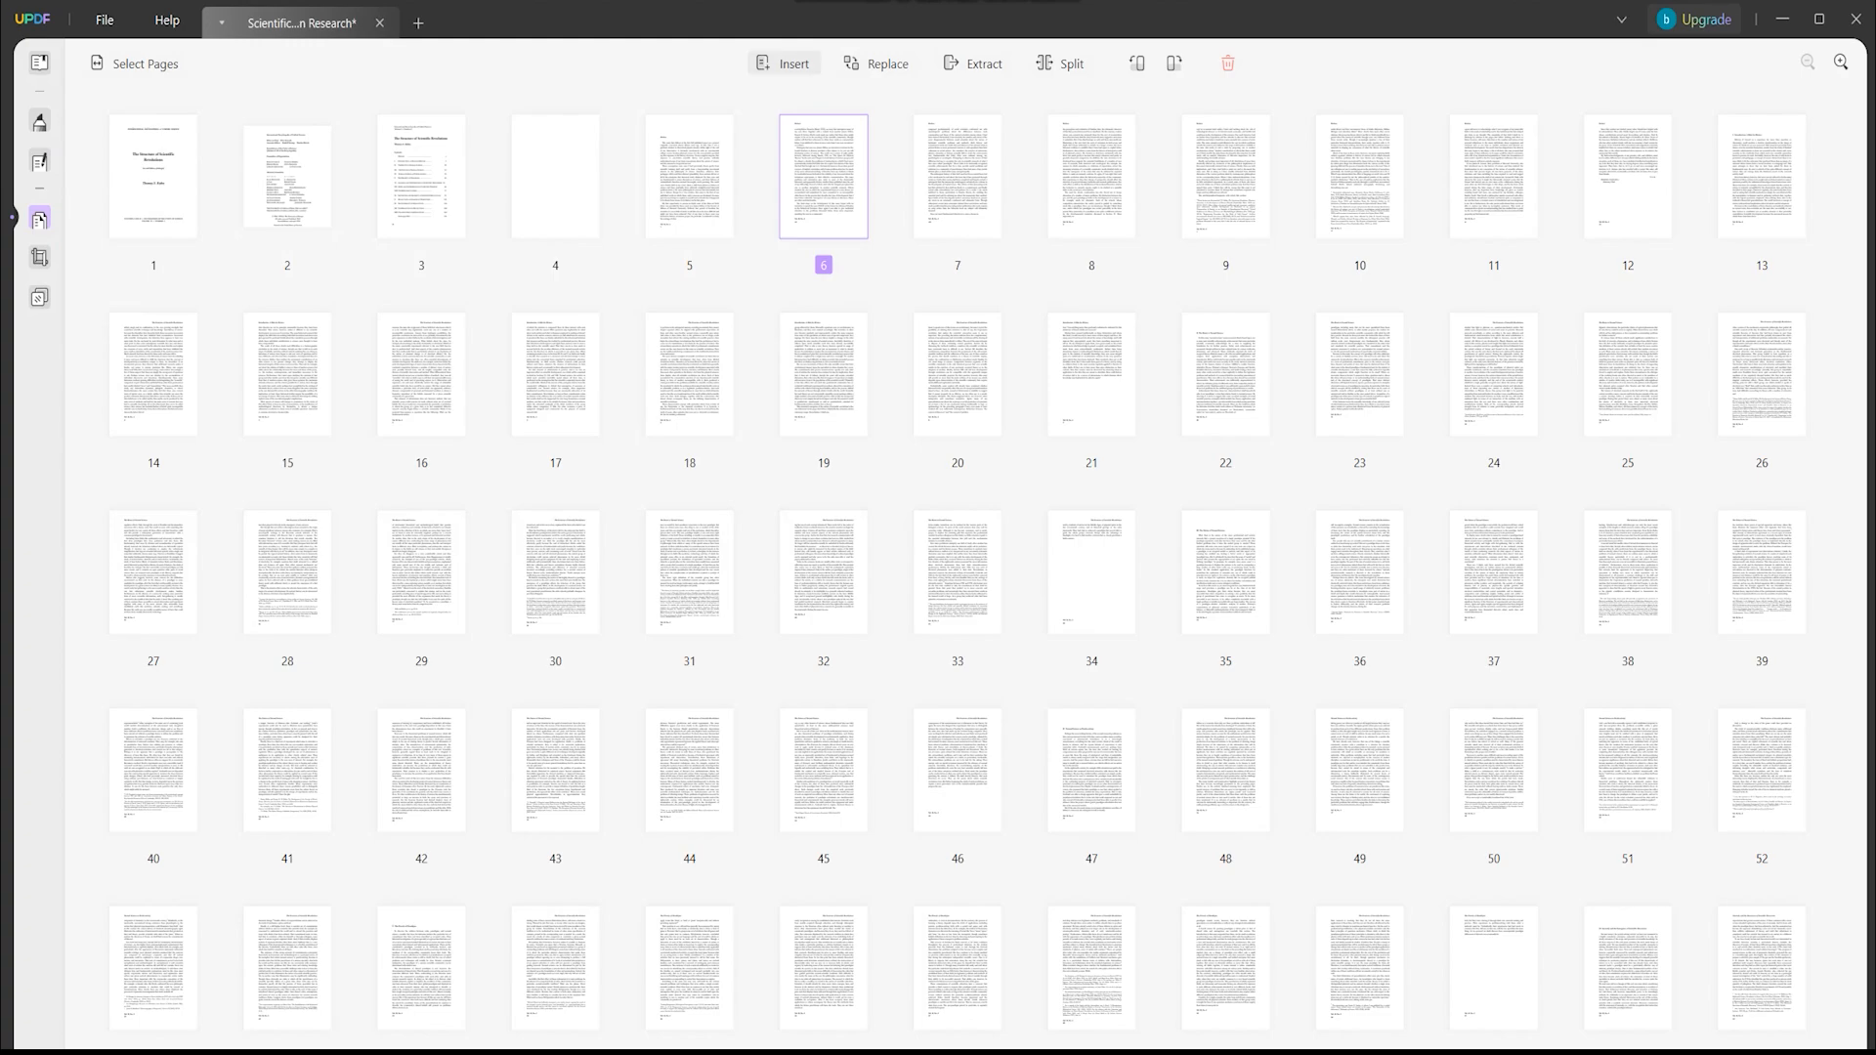
Step: Insert a blank page after page 6 as the new page 7
click(784, 62)
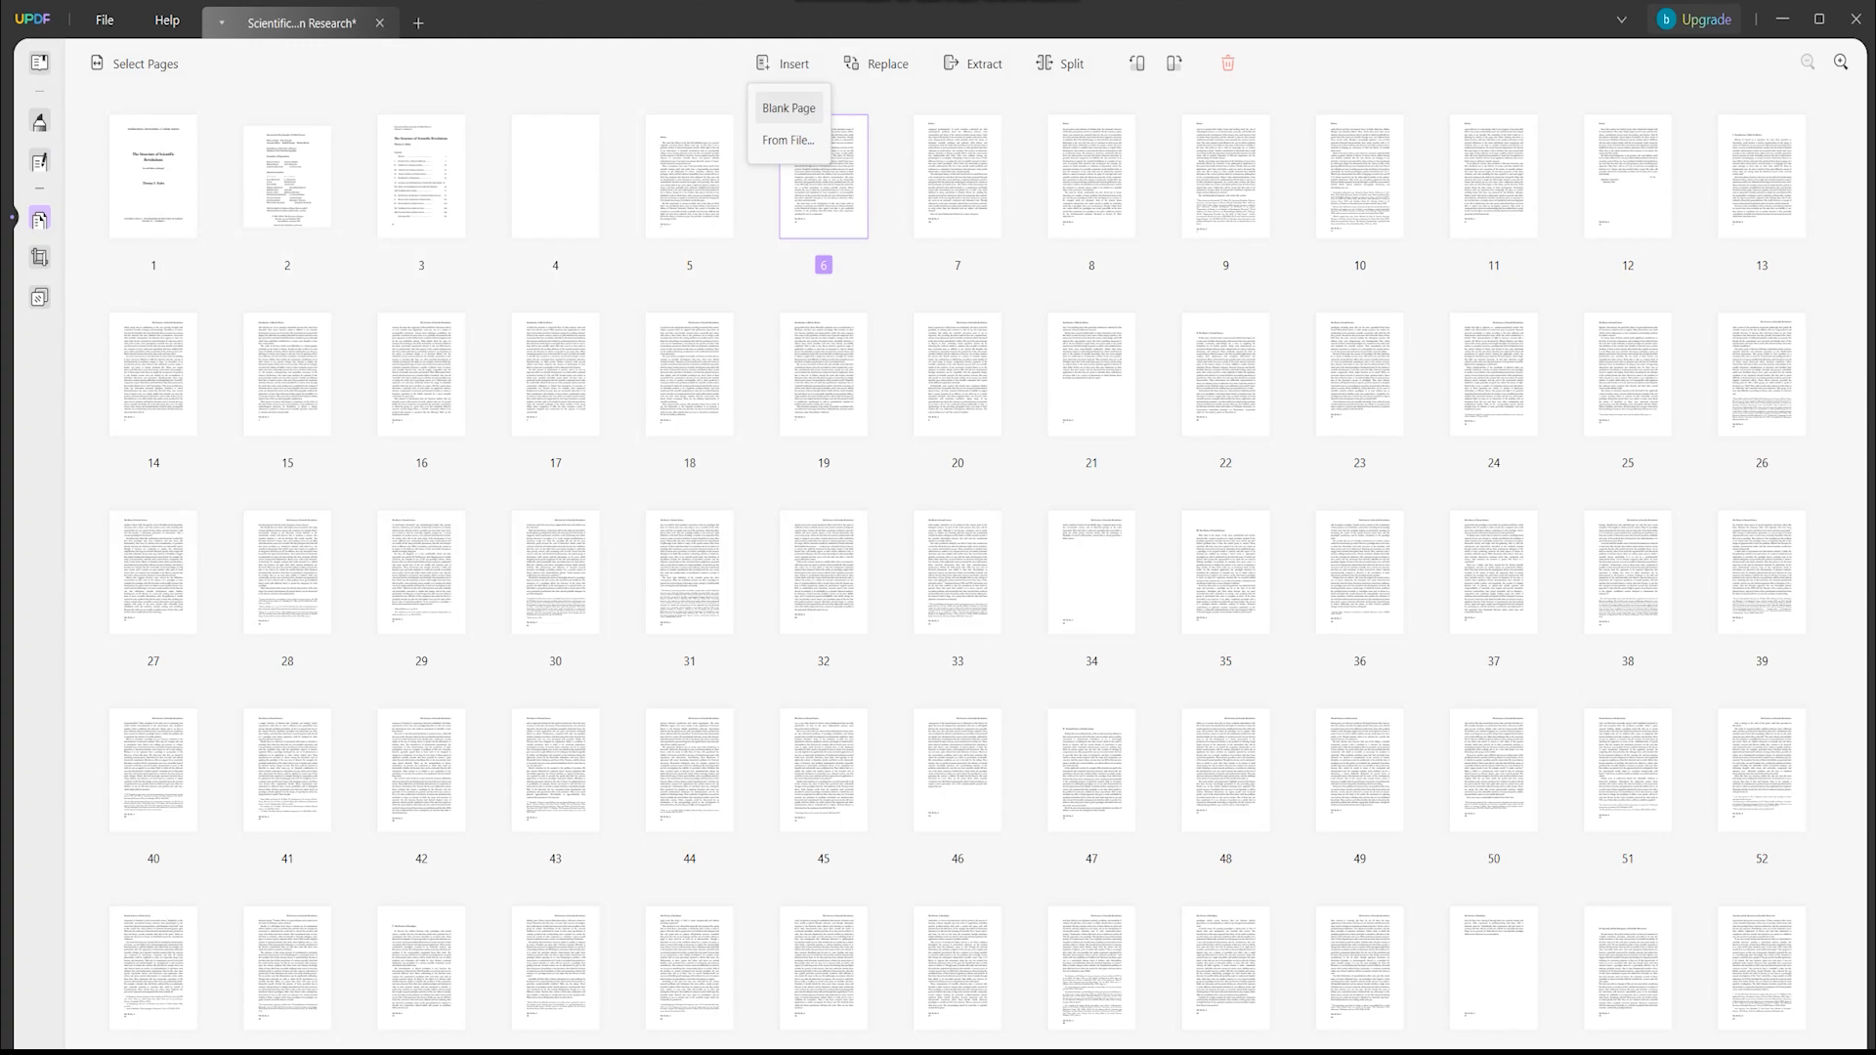
click(787, 108)
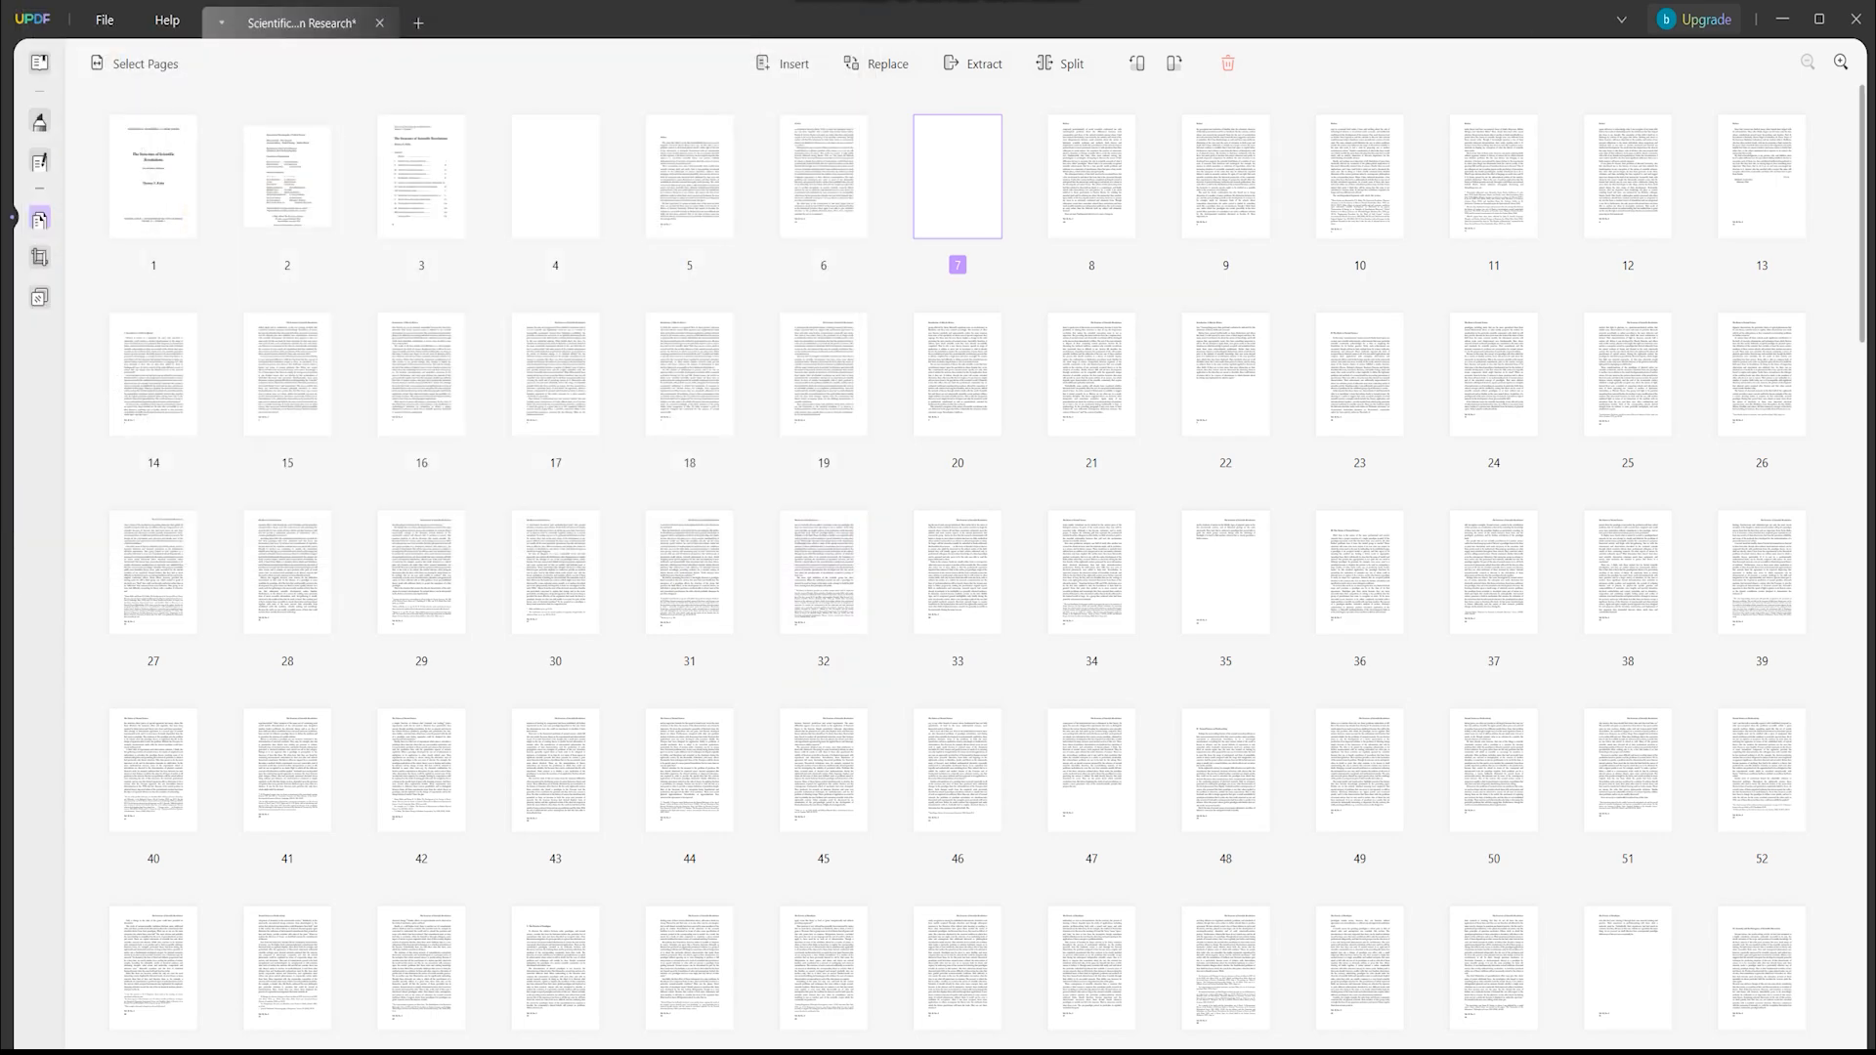
mouse_move(1175, 62)
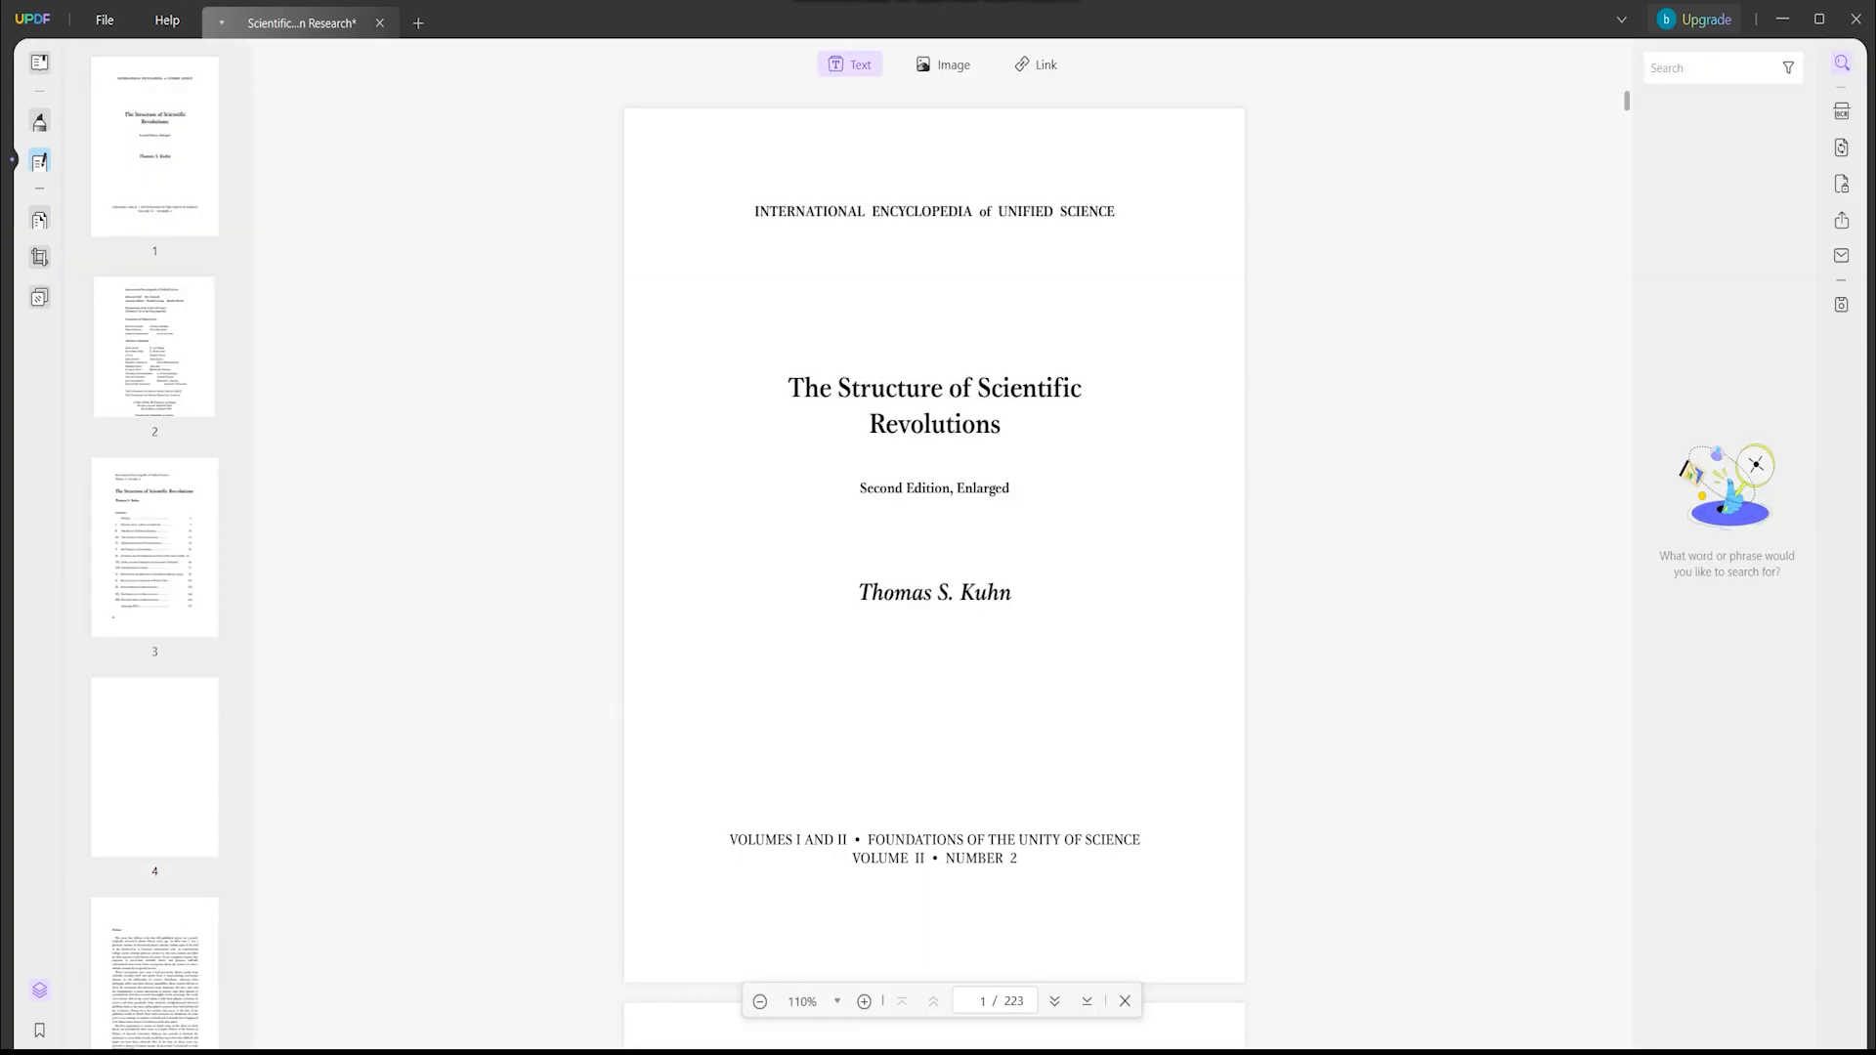
Step: Show the File > Export To list of formats such as Word, Excel and HTML
click(104, 20)
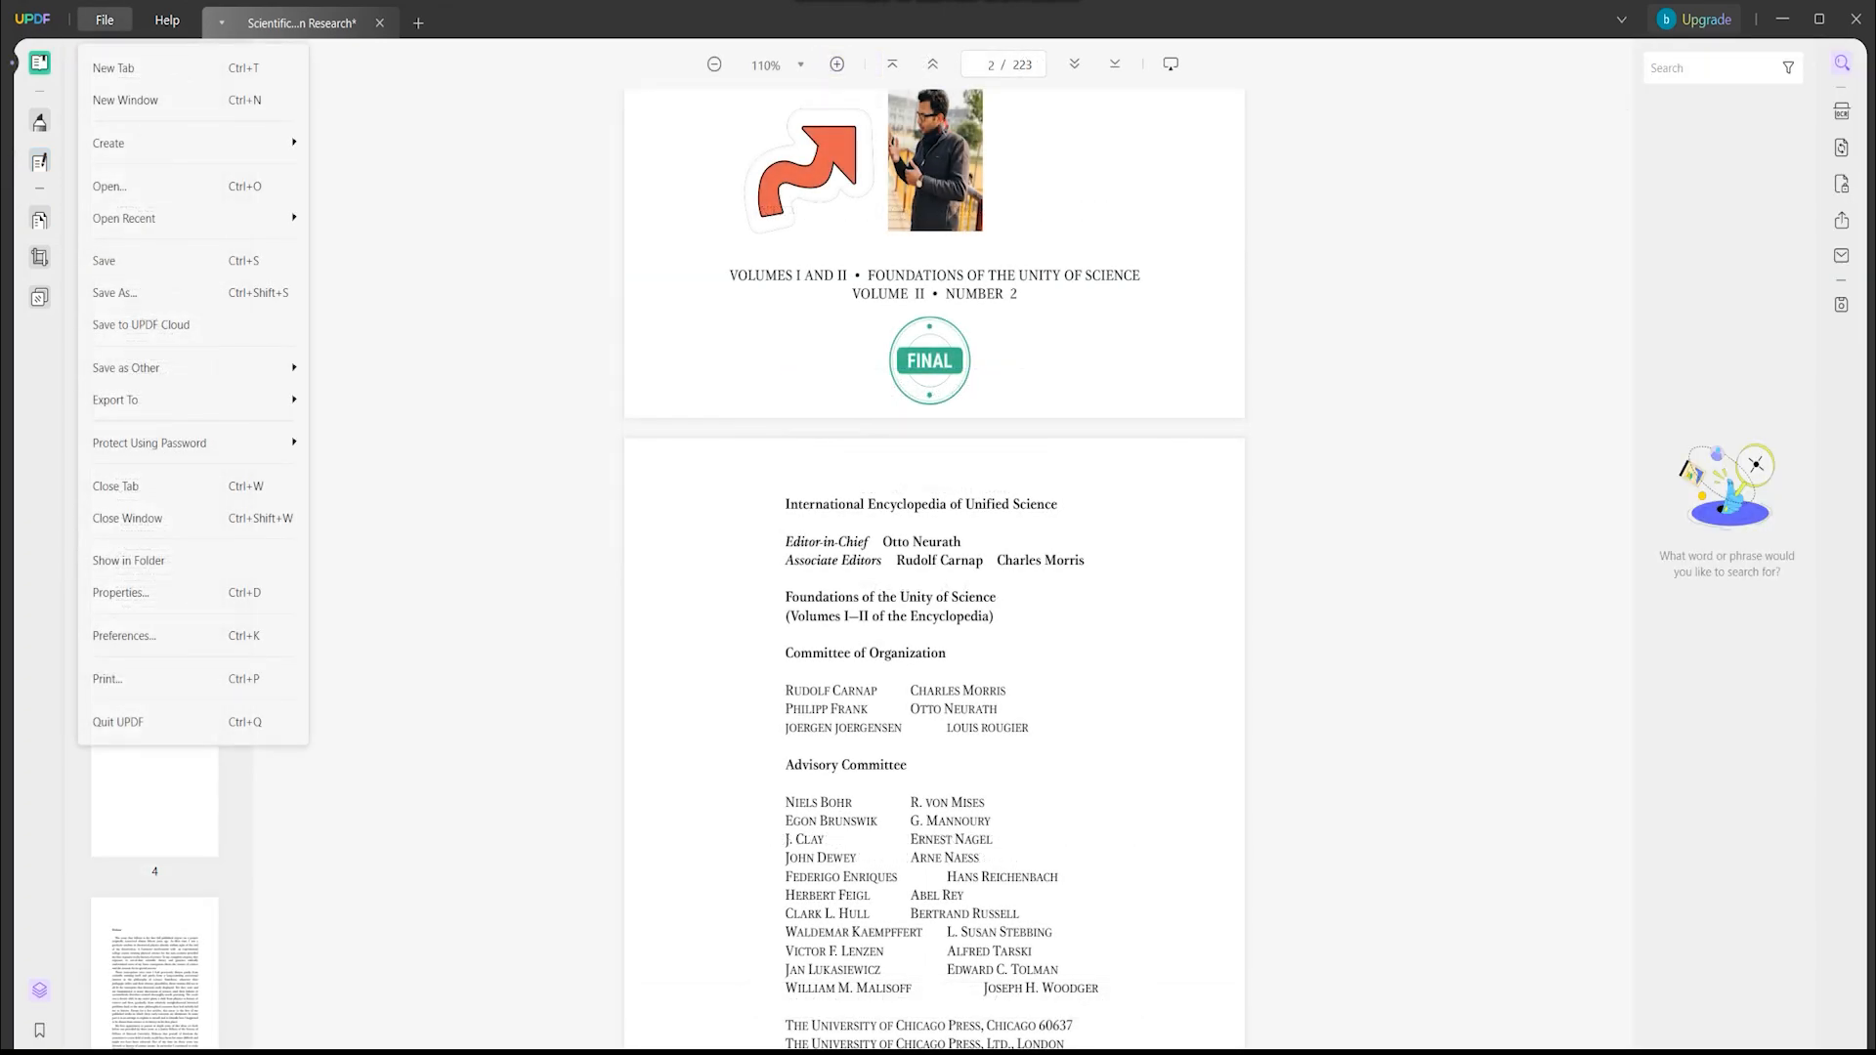
click(116, 399)
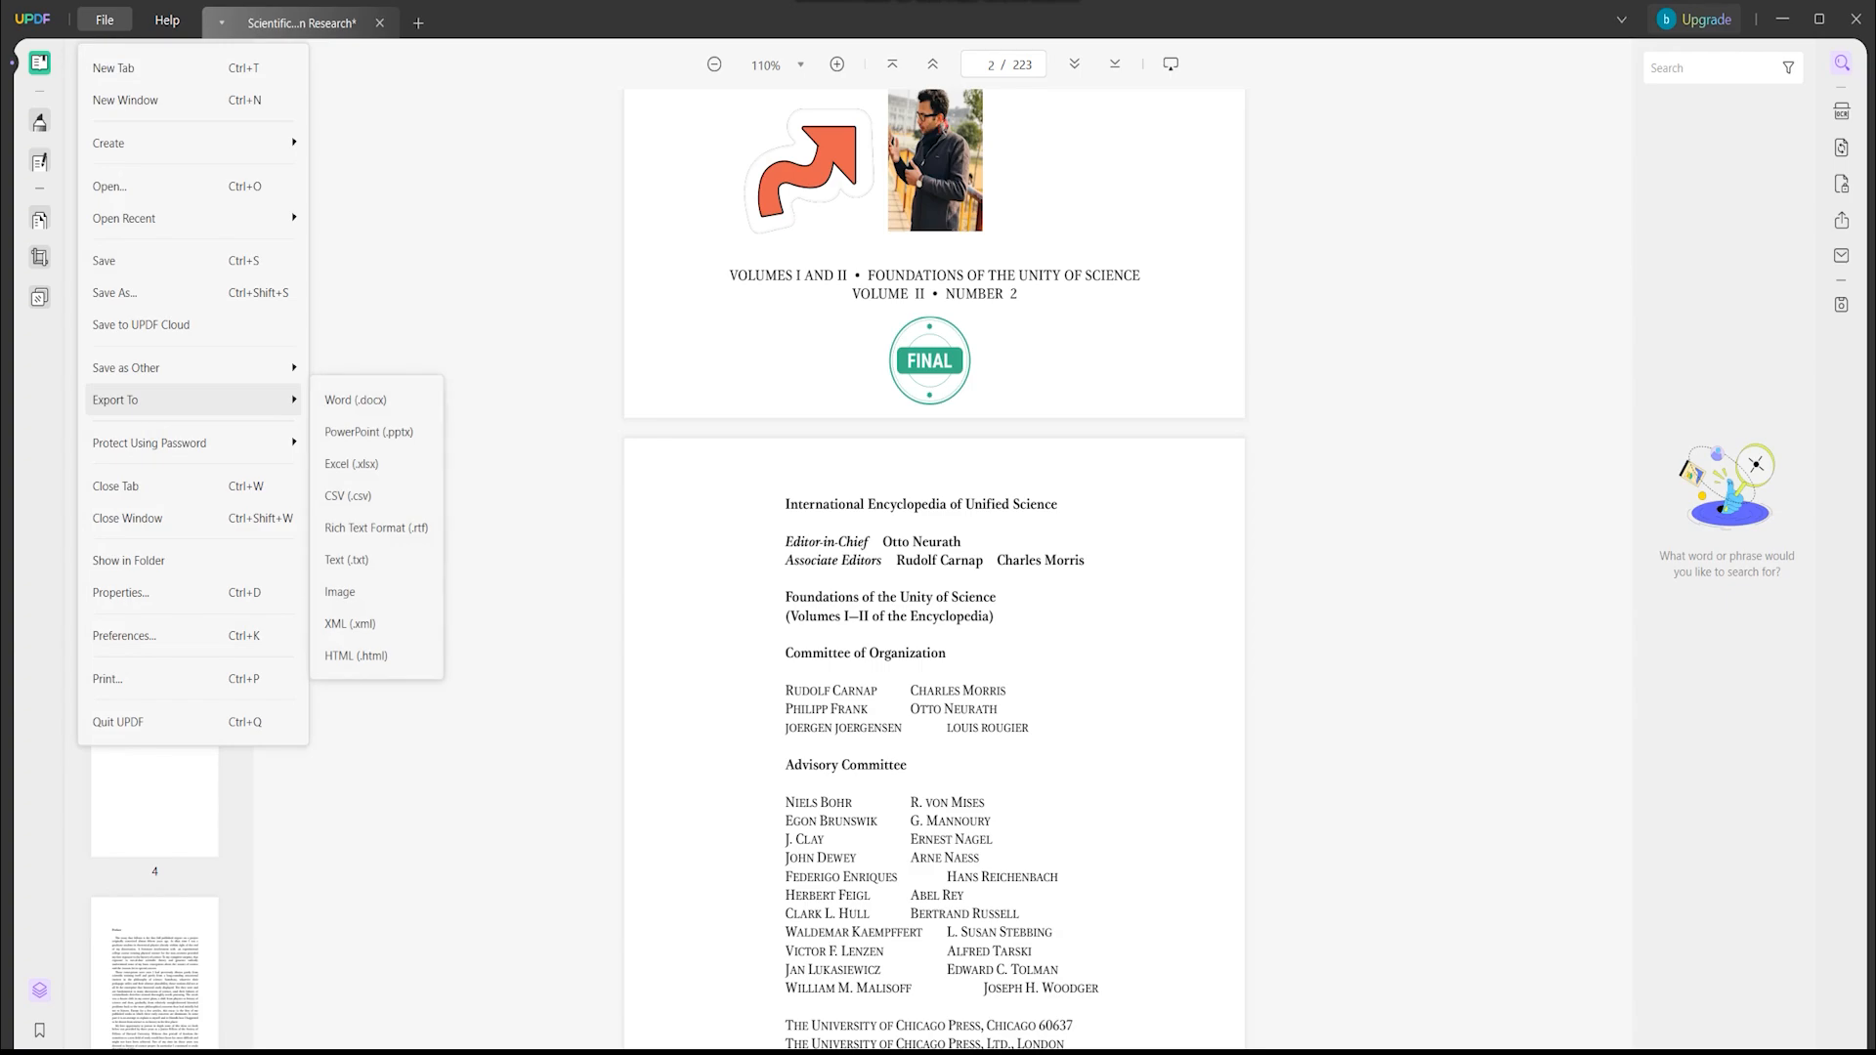
mouse_move(375, 528)
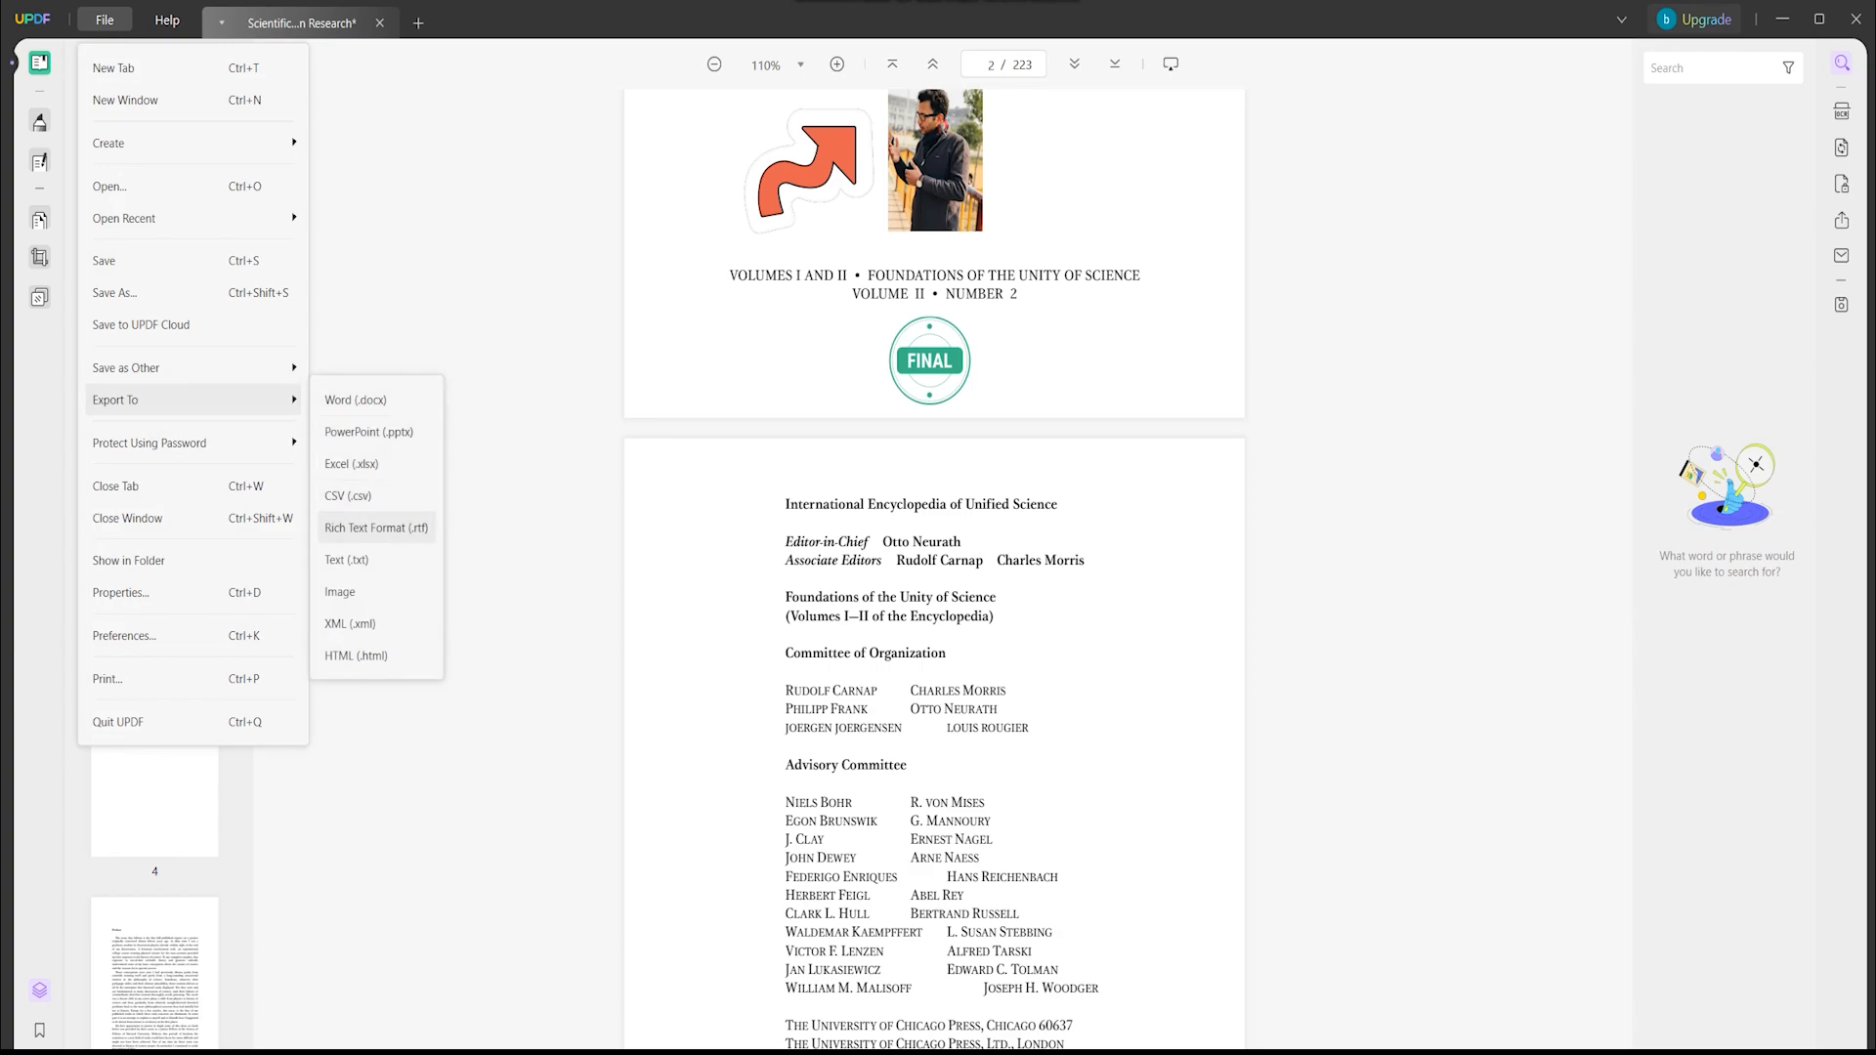
mouse_move(355, 398)
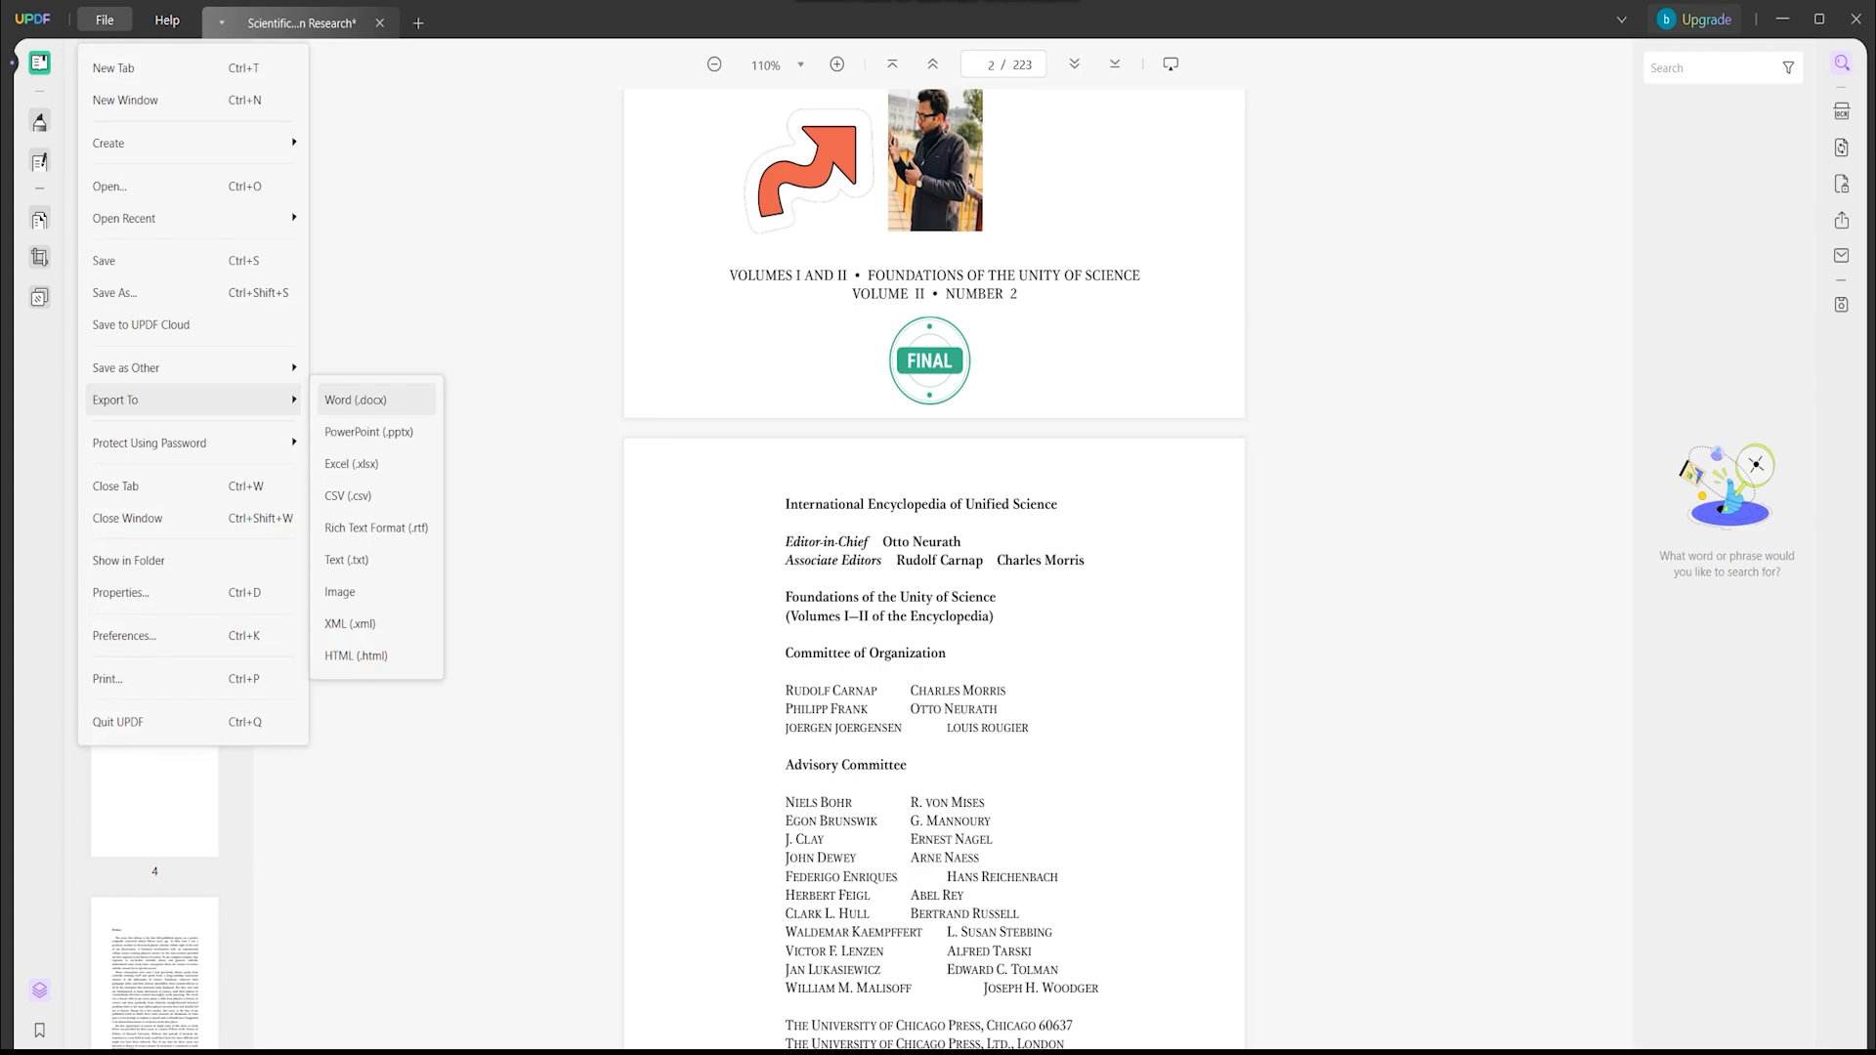
mouse_move(350, 463)
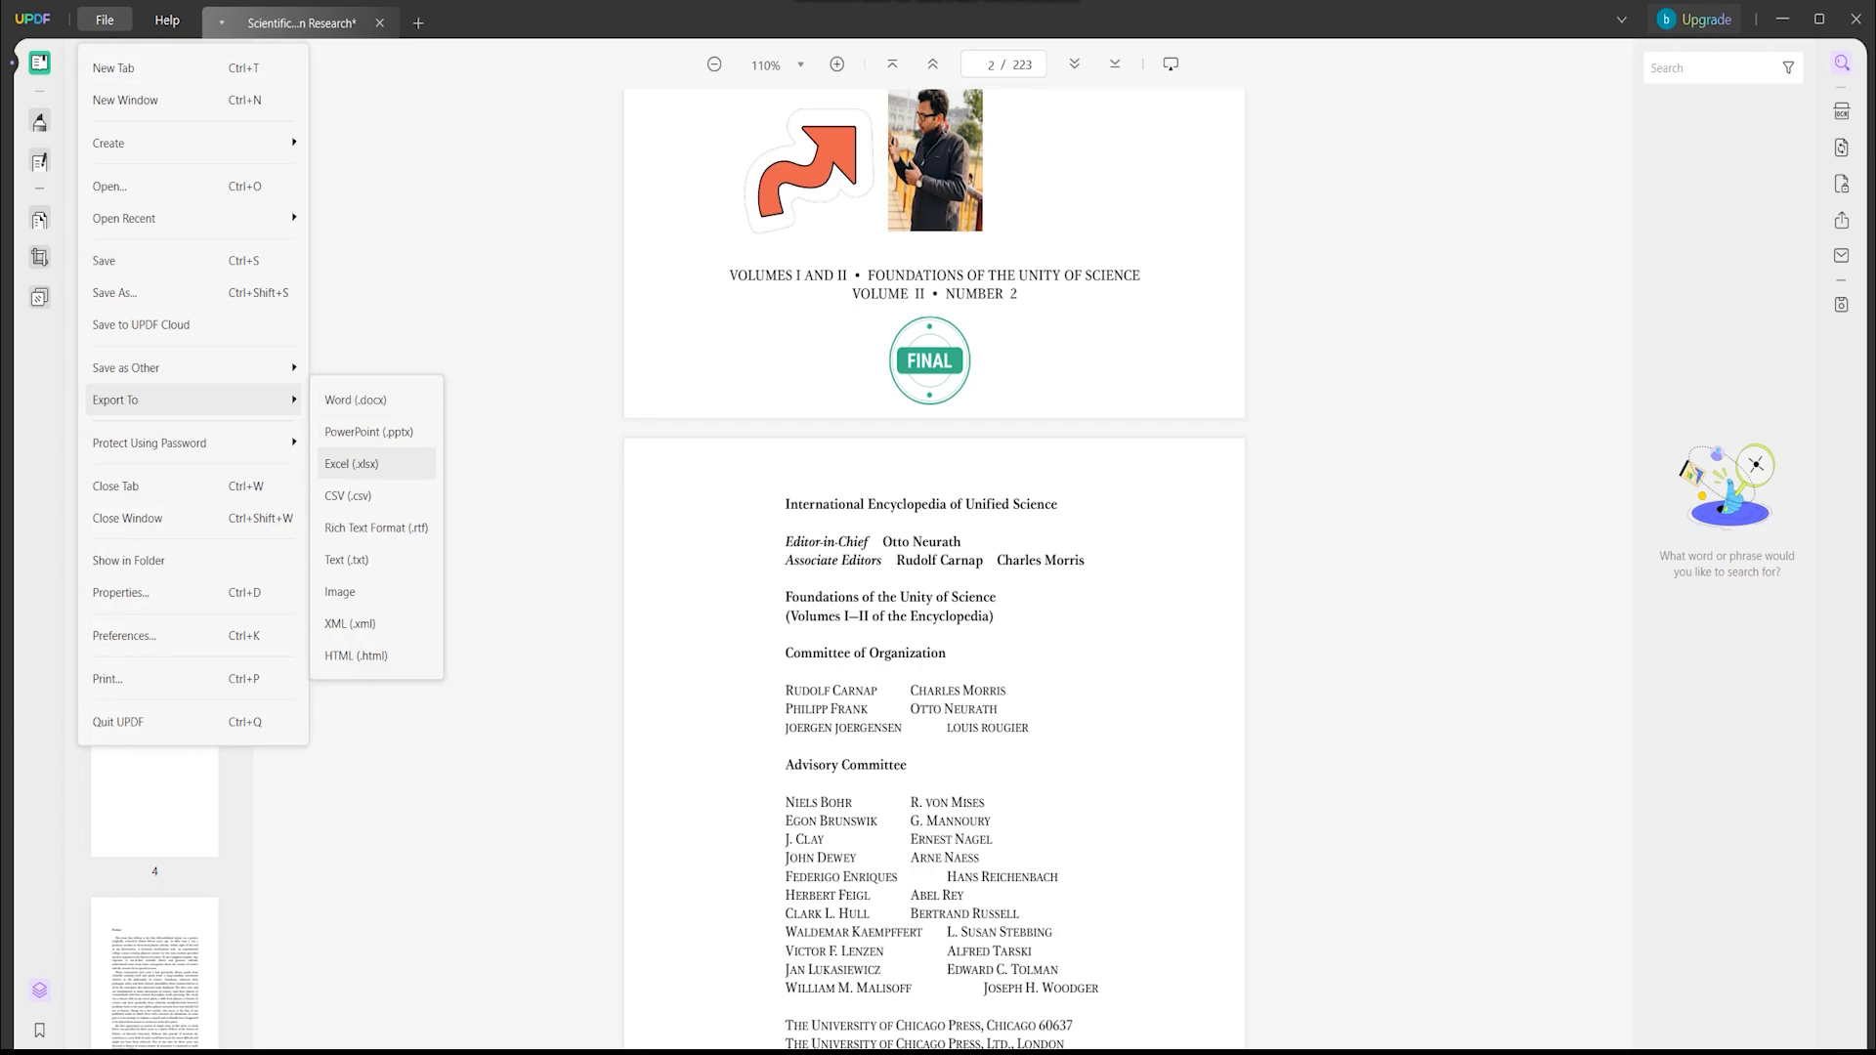
mouse_move(375, 527)
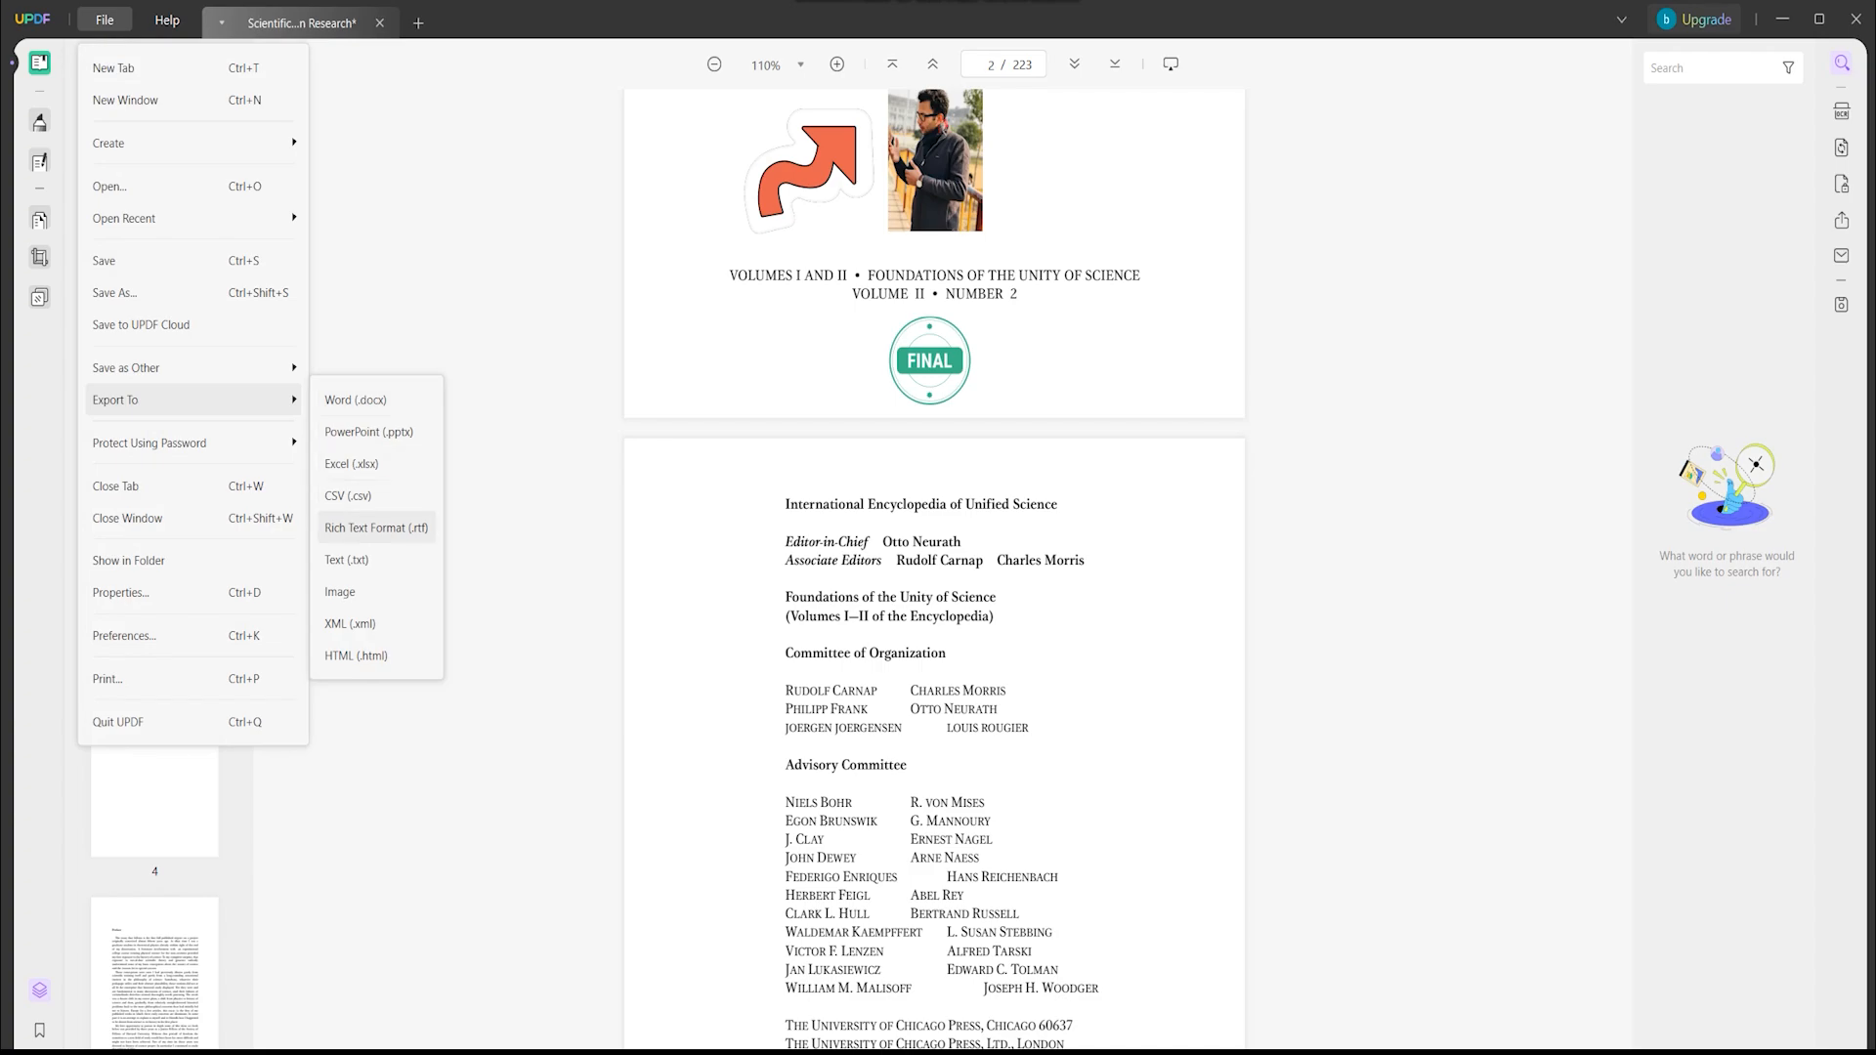
mouse_move(350, 623)
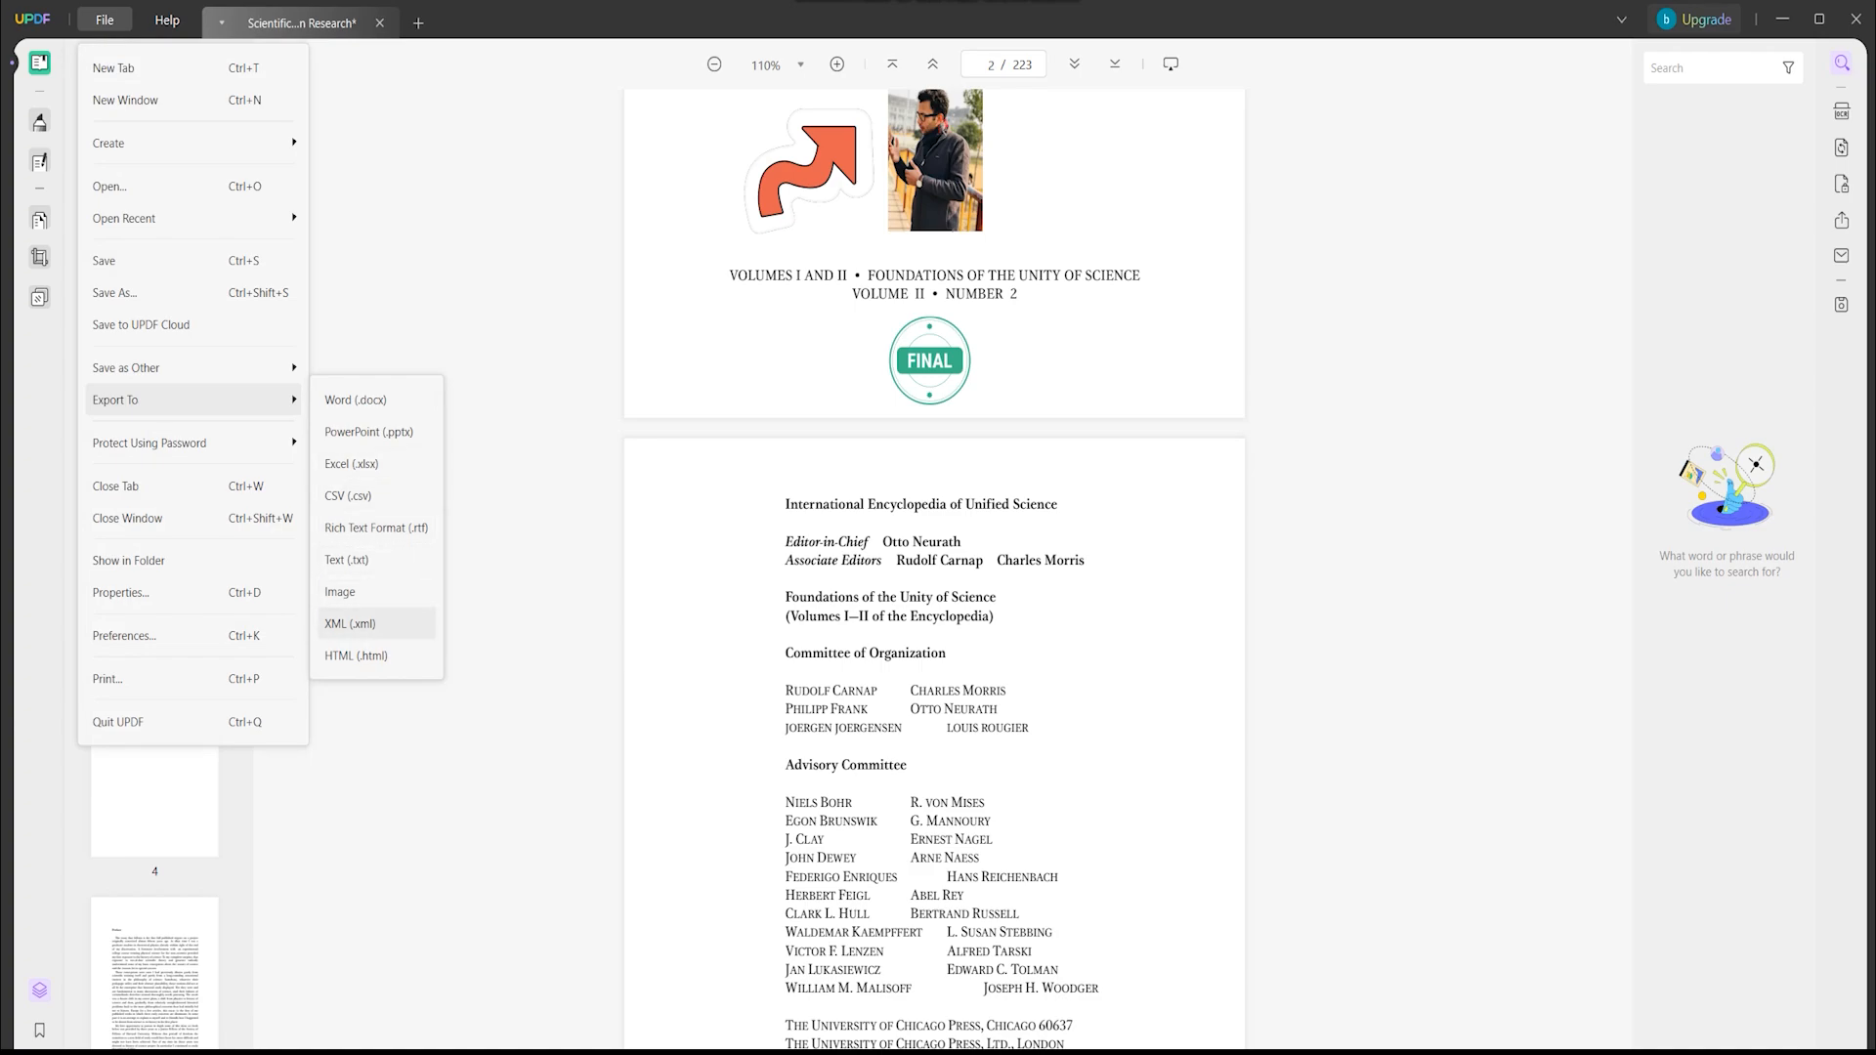
mouse_move(354, 656)
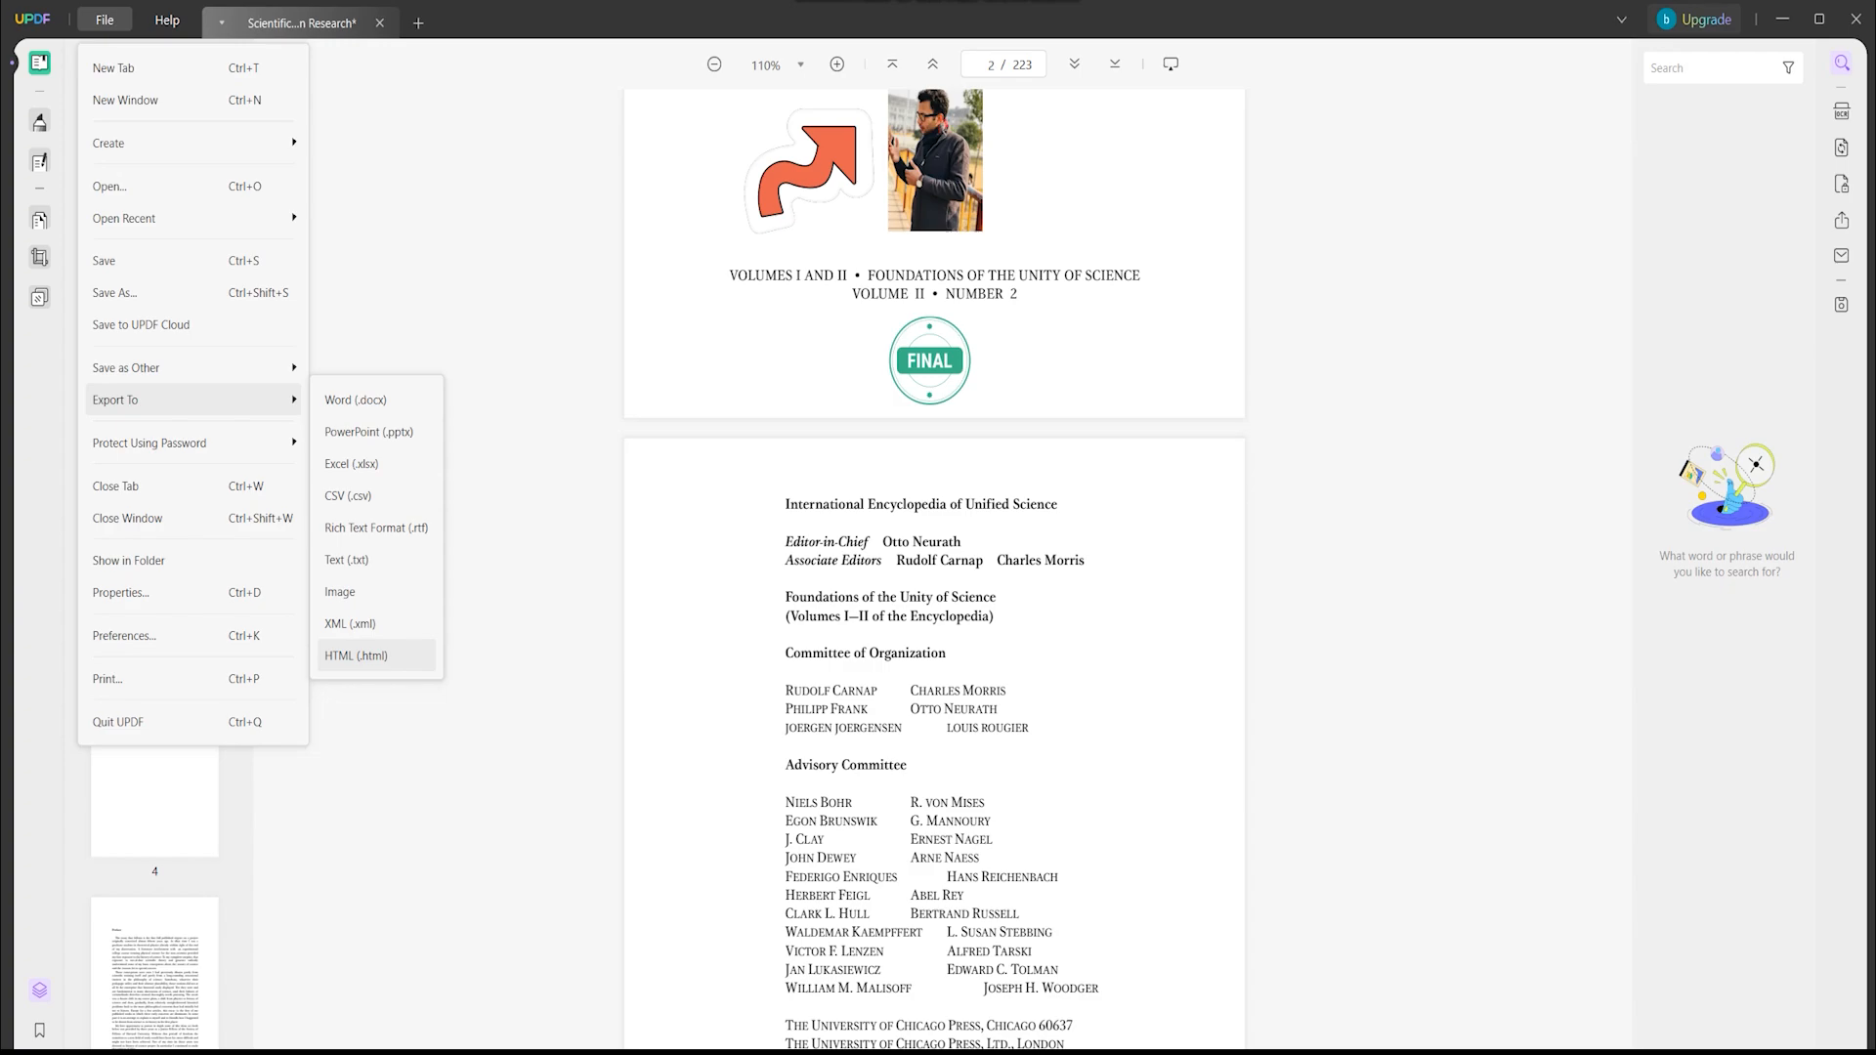